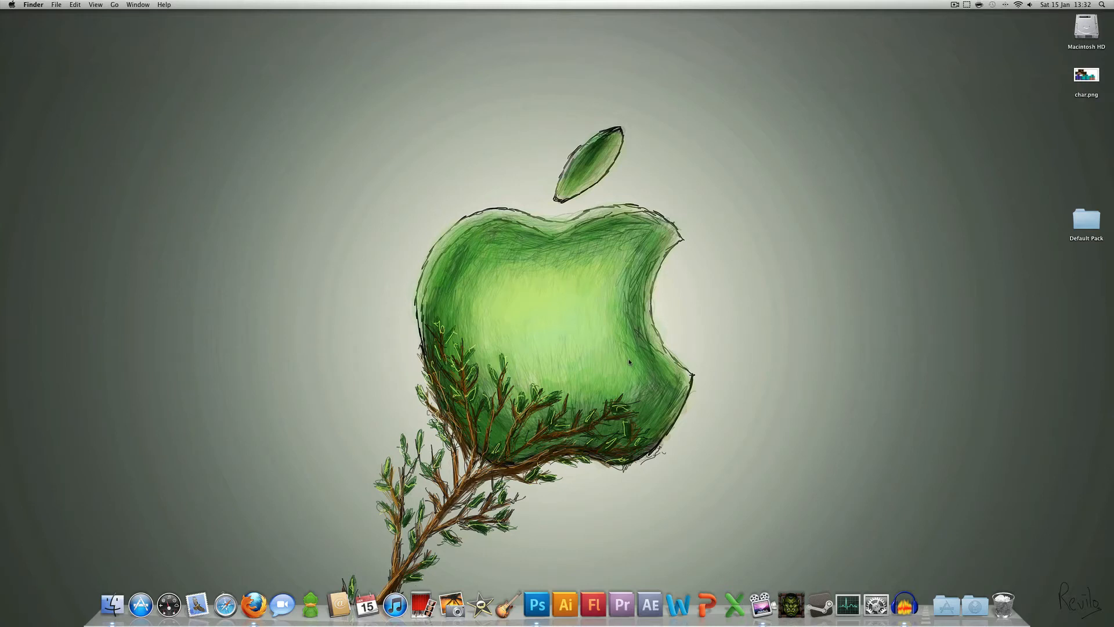
mouse_move(107, 594)
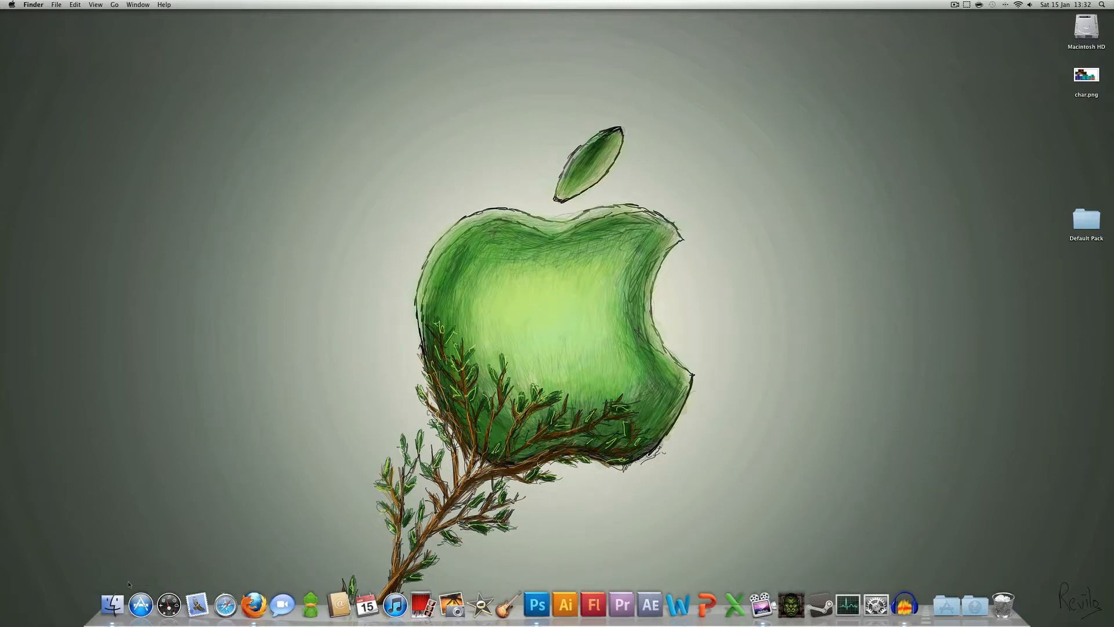
- Browse to Library > Application Support > minecraft > bin and copy minecraft.jar to the desktop
left_click(111, 610)
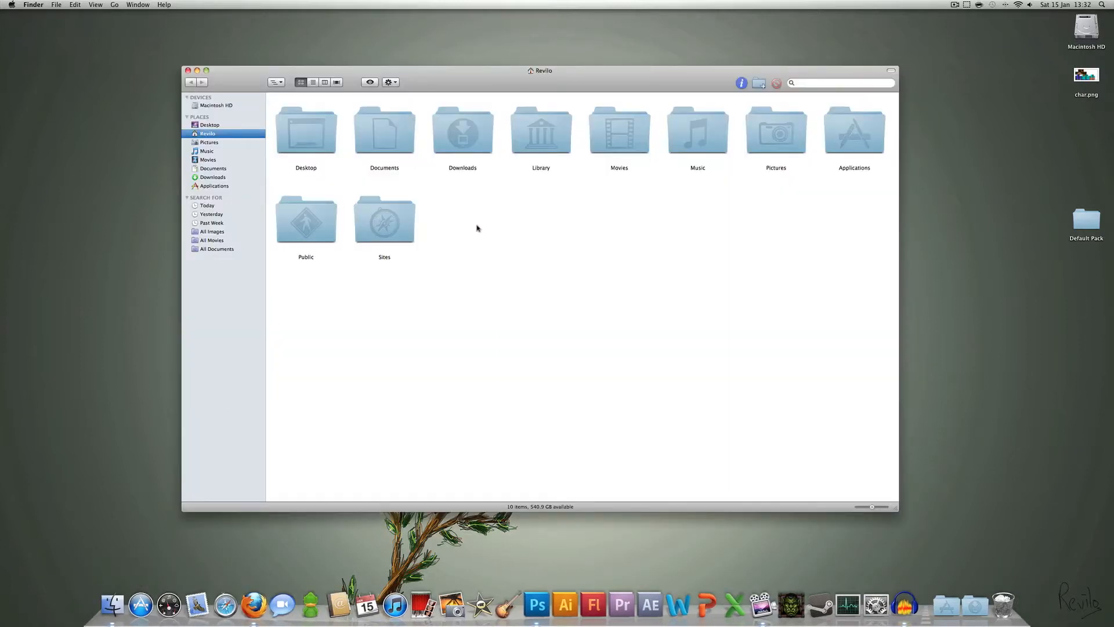
mouse_move(511, 219)
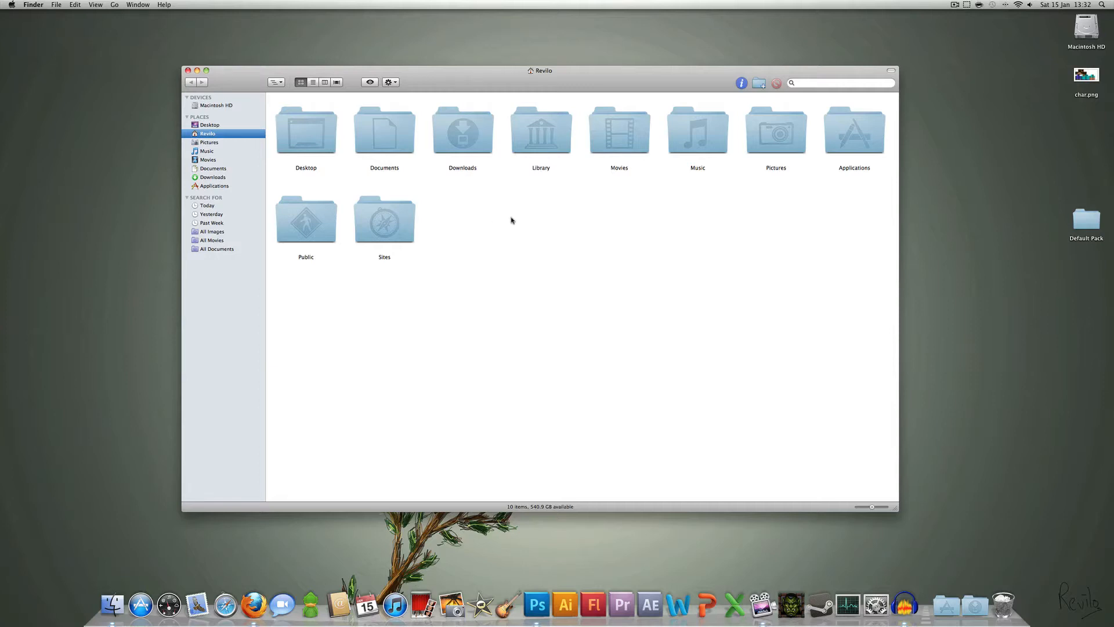
mouse_move(561, 133)
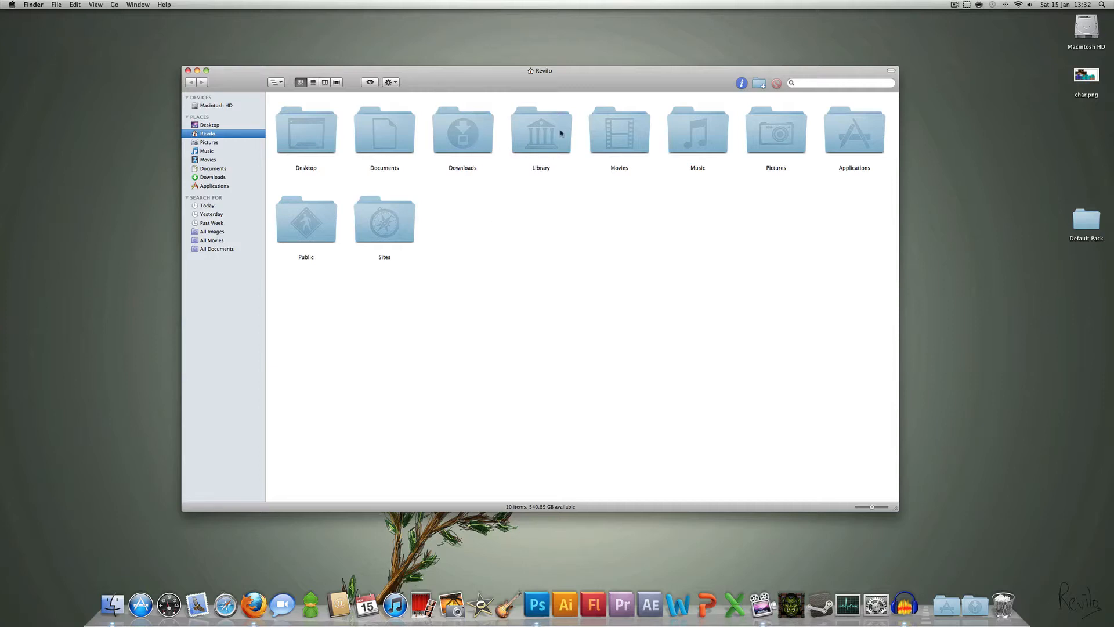
double_click(540, 130)
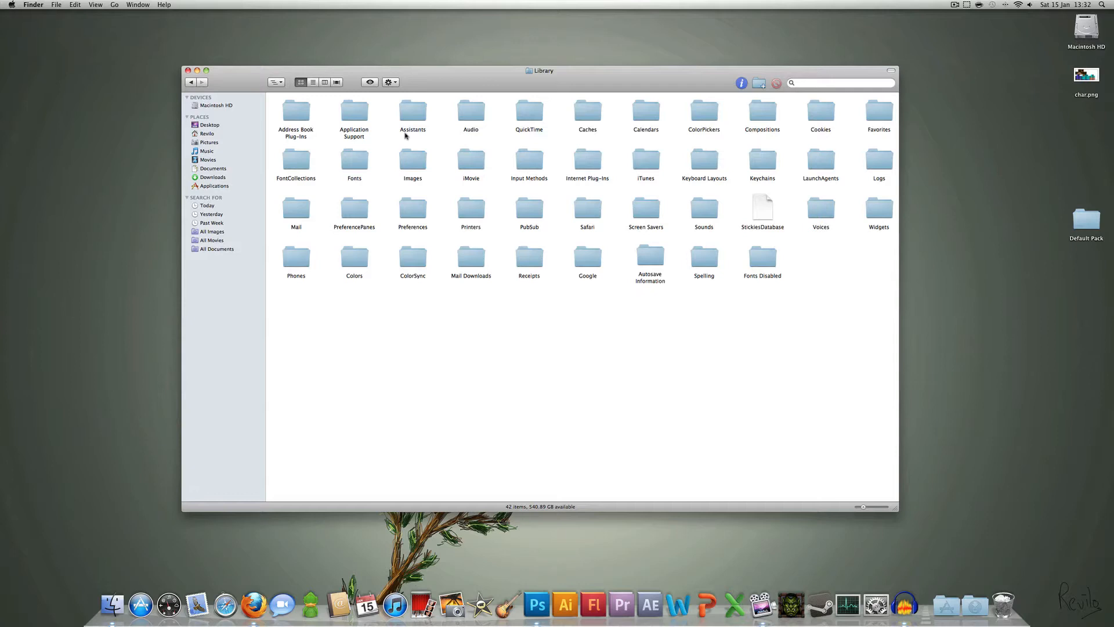
double_click(354, 110)
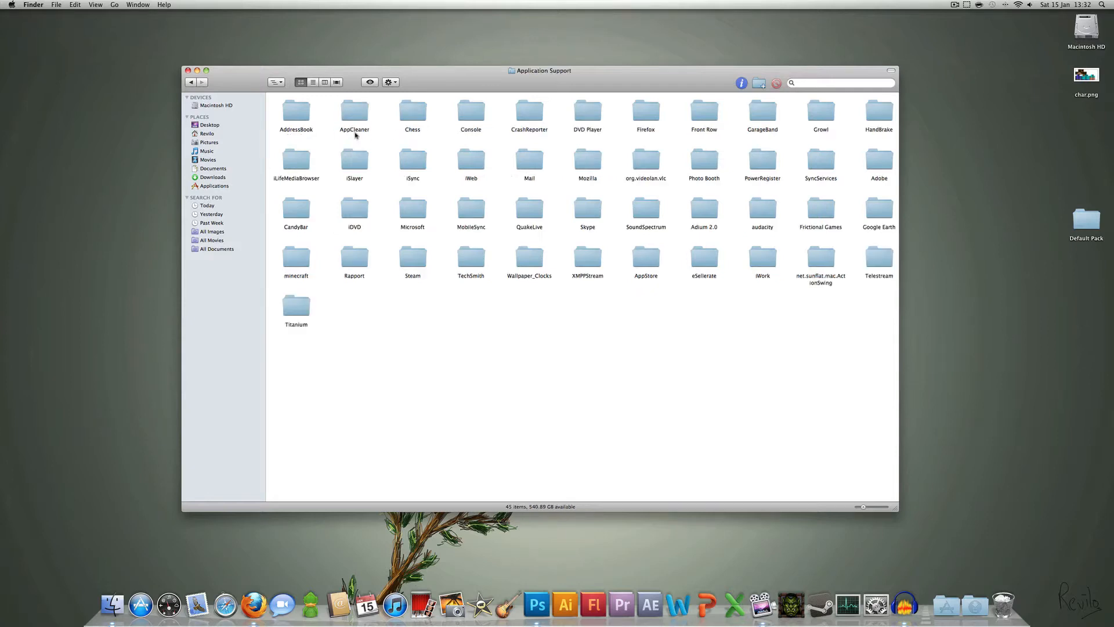
double_click(296, 258)
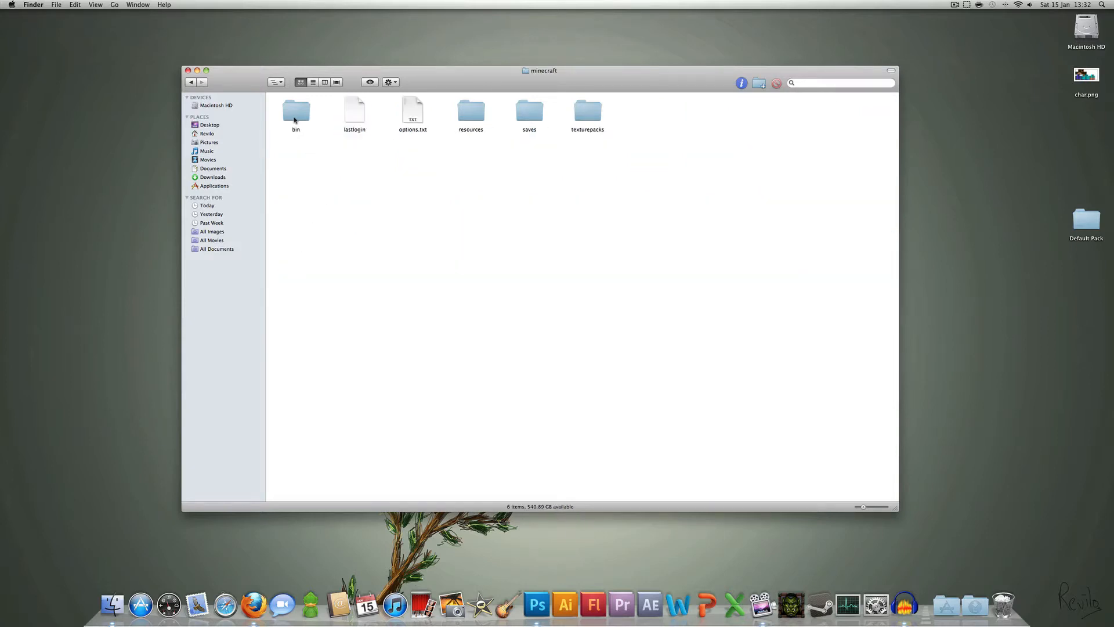
double_click(295, 110)
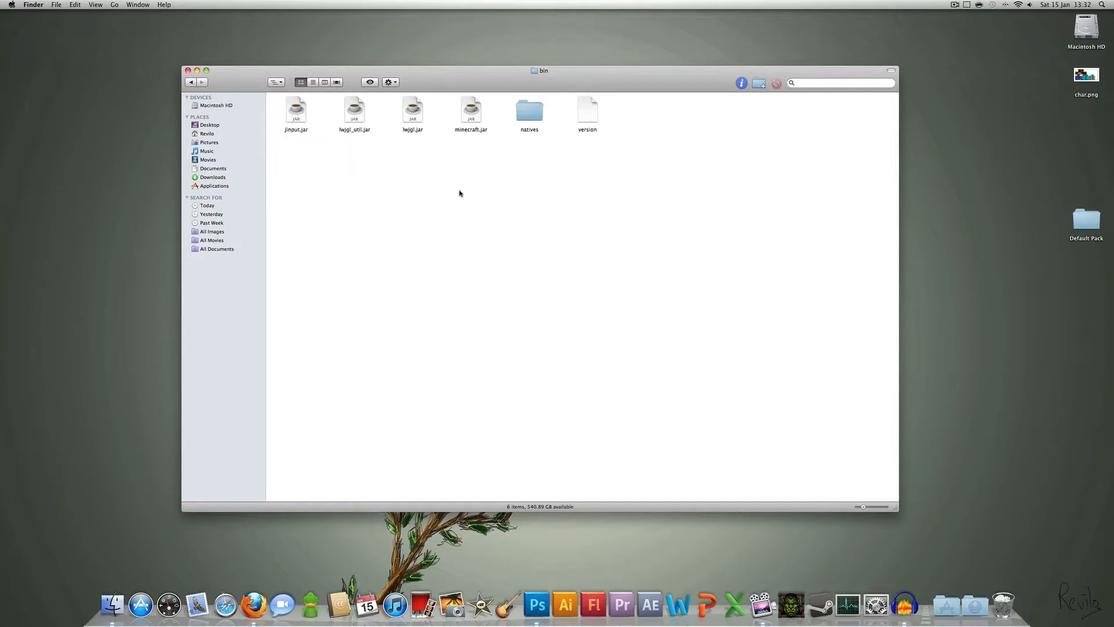
mouse_move(547, 131)
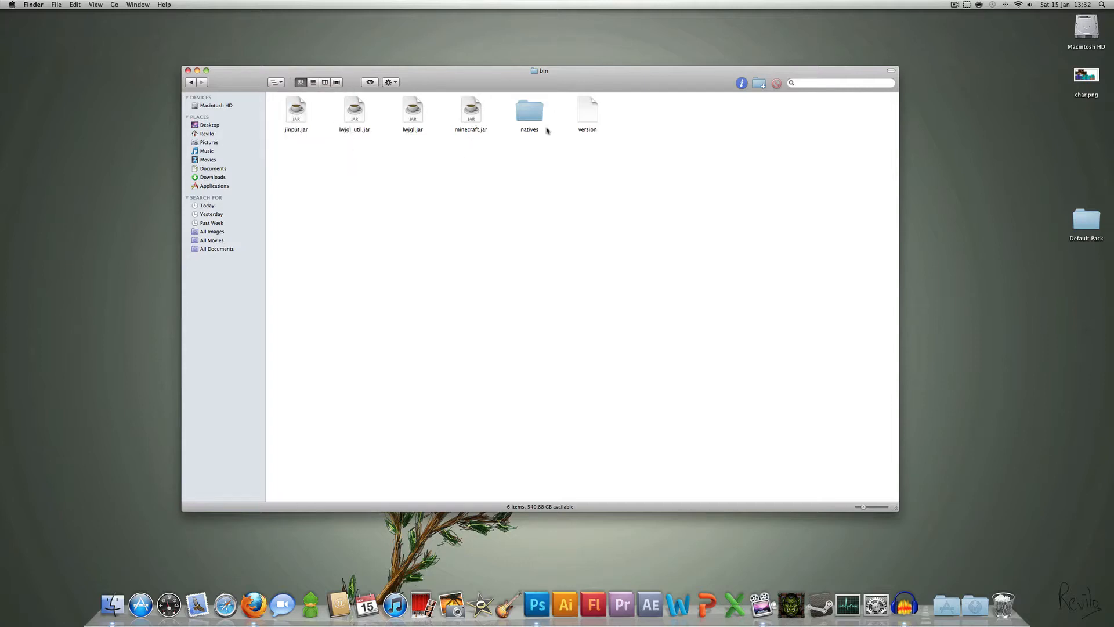
mouse_move(472, 116)
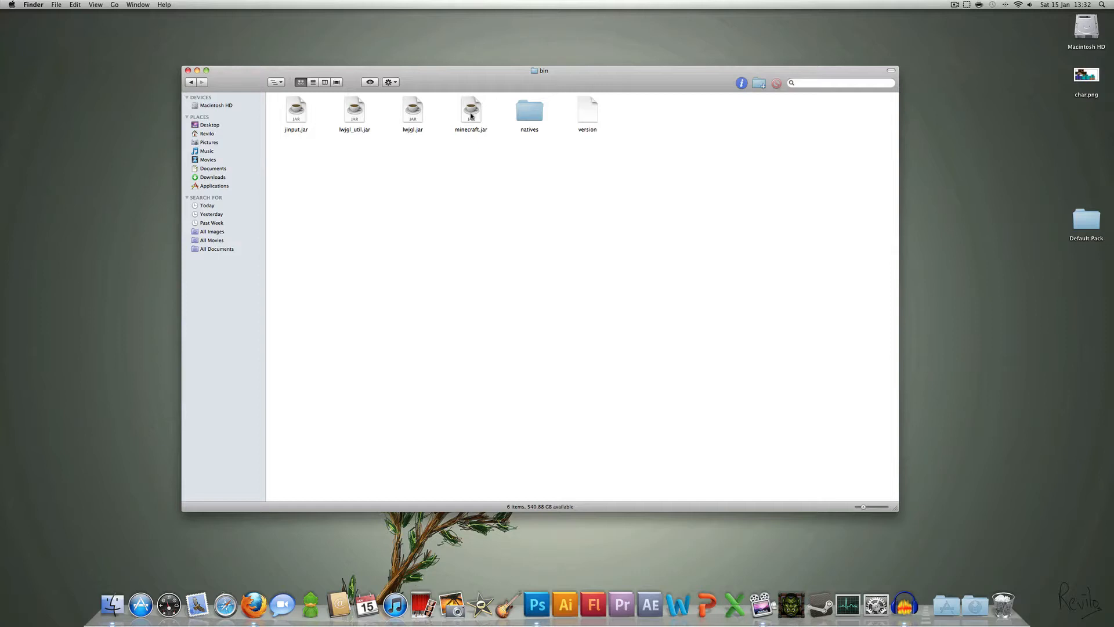
right_click(471, 109)
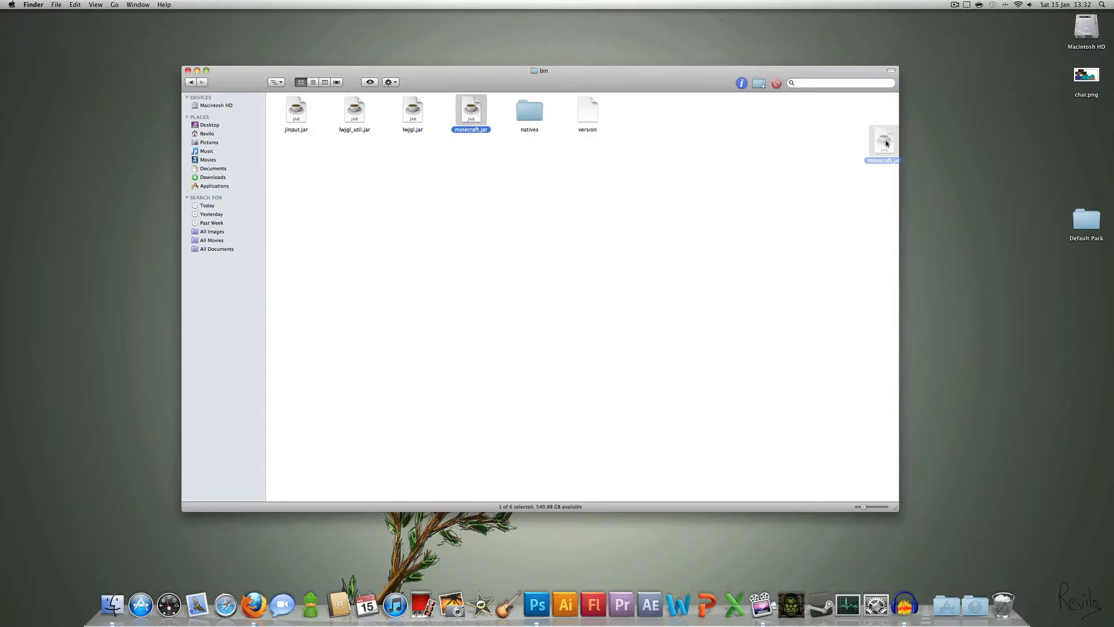
left_click_drag(884, 142, 979, 135)
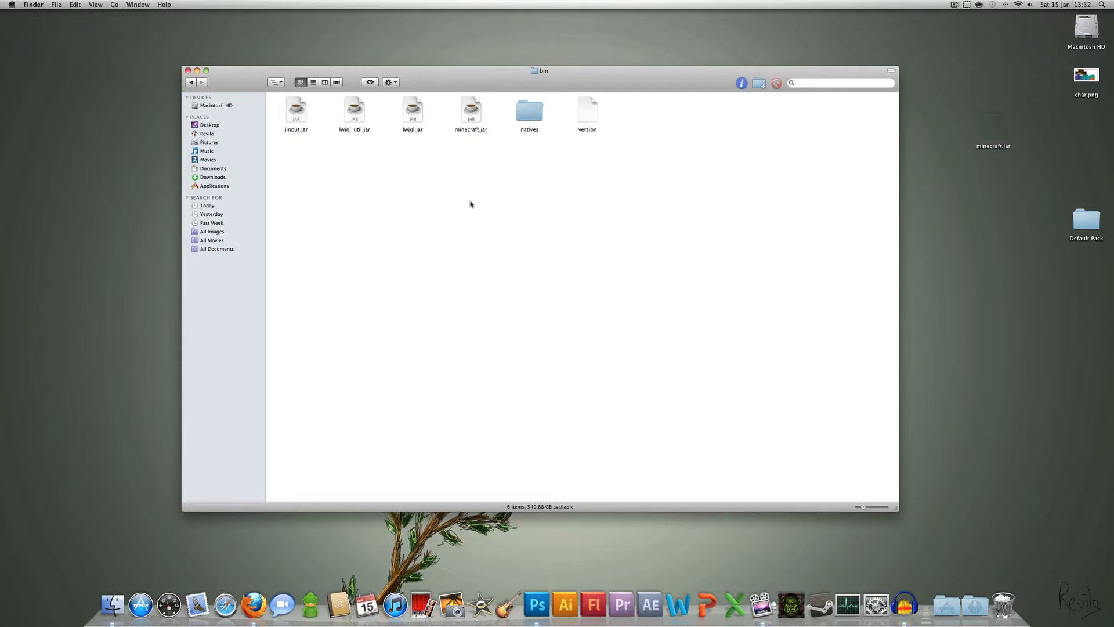
- Close the bin window and extract the desktop minecraft.jar with Archive Utility
left_click(189, 68)
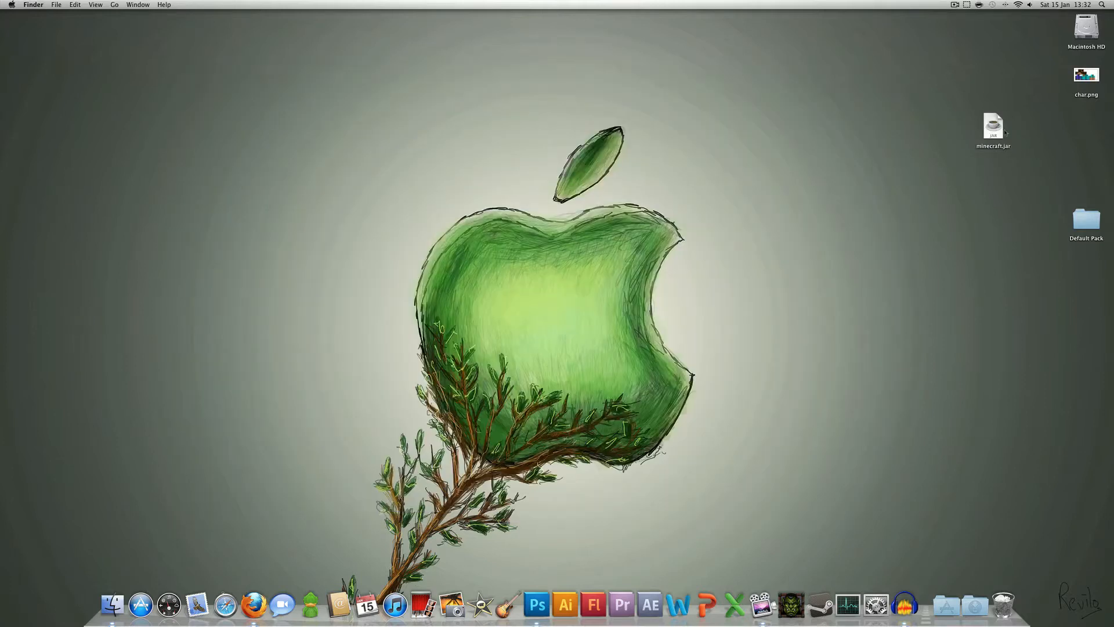
right_click(993, 125)
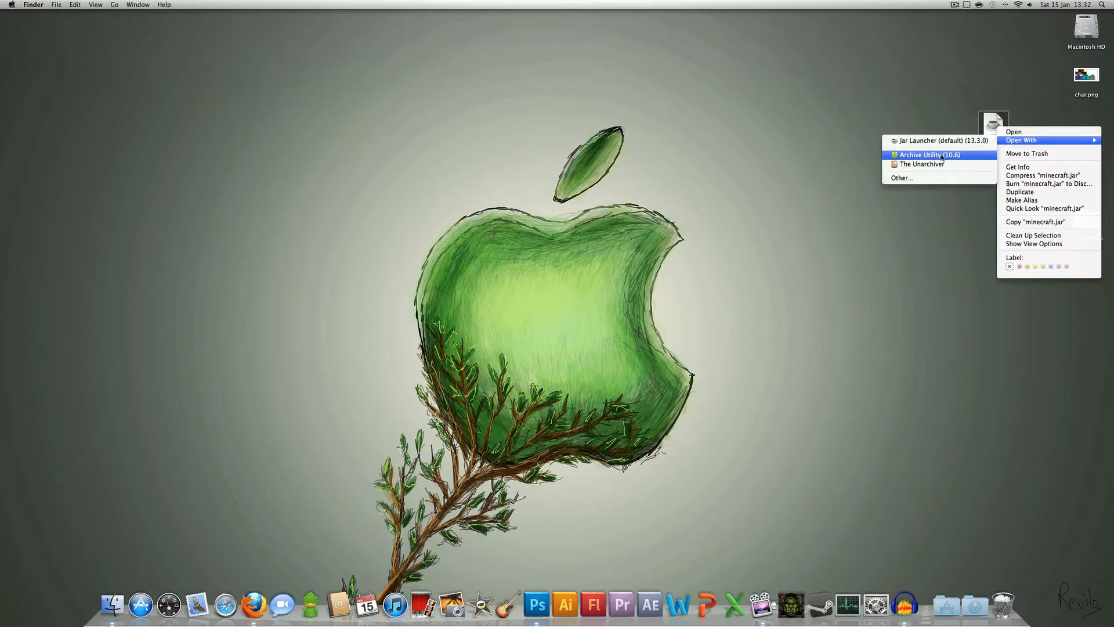
left_click(923, 155)
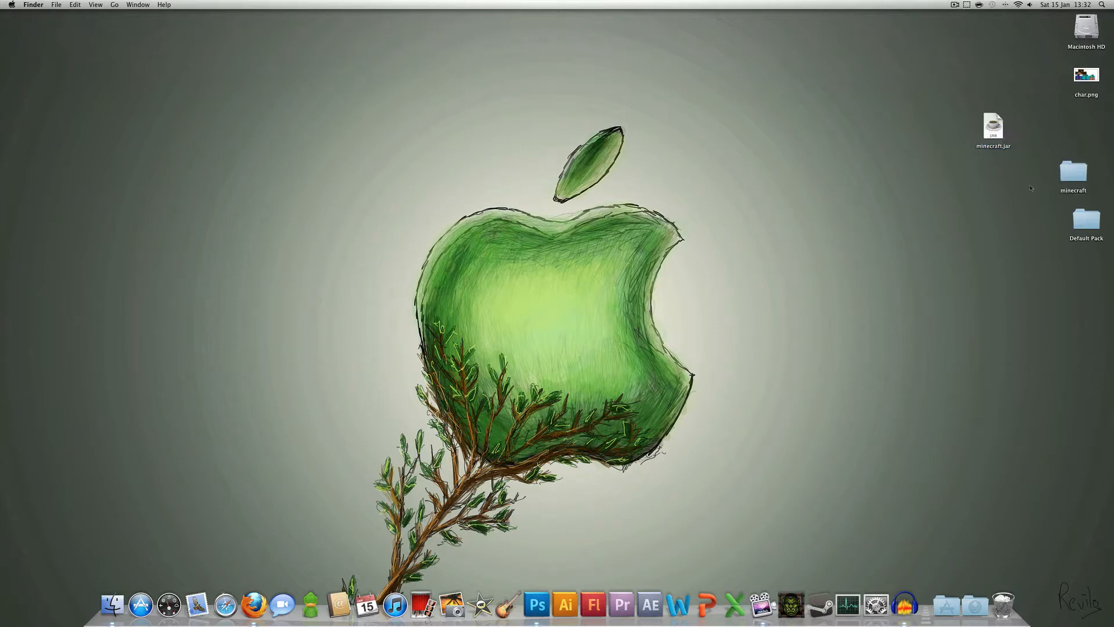
- Open the extracted minecraft folder and scroll down to terrain.png
double_click(1074, 176)
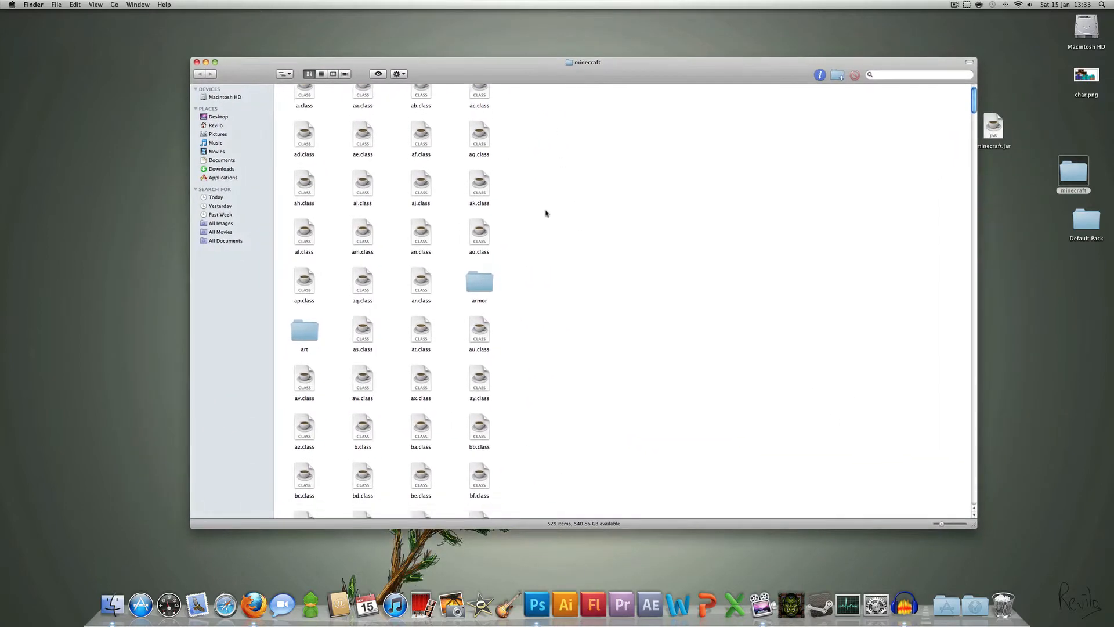
scroll("down", 3)
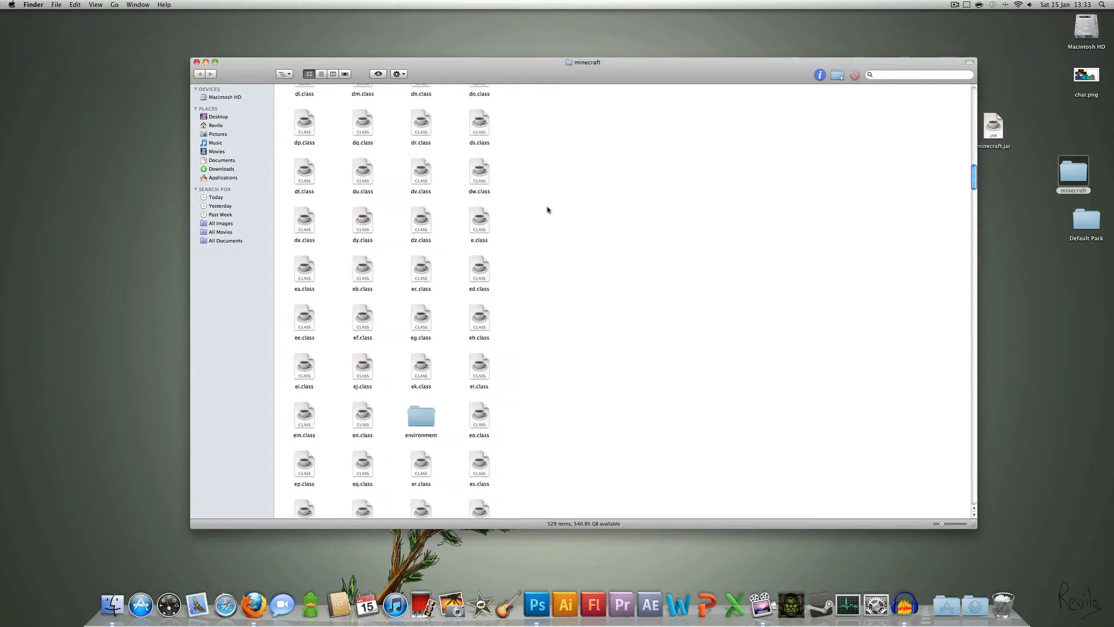
scroll("down", 3)
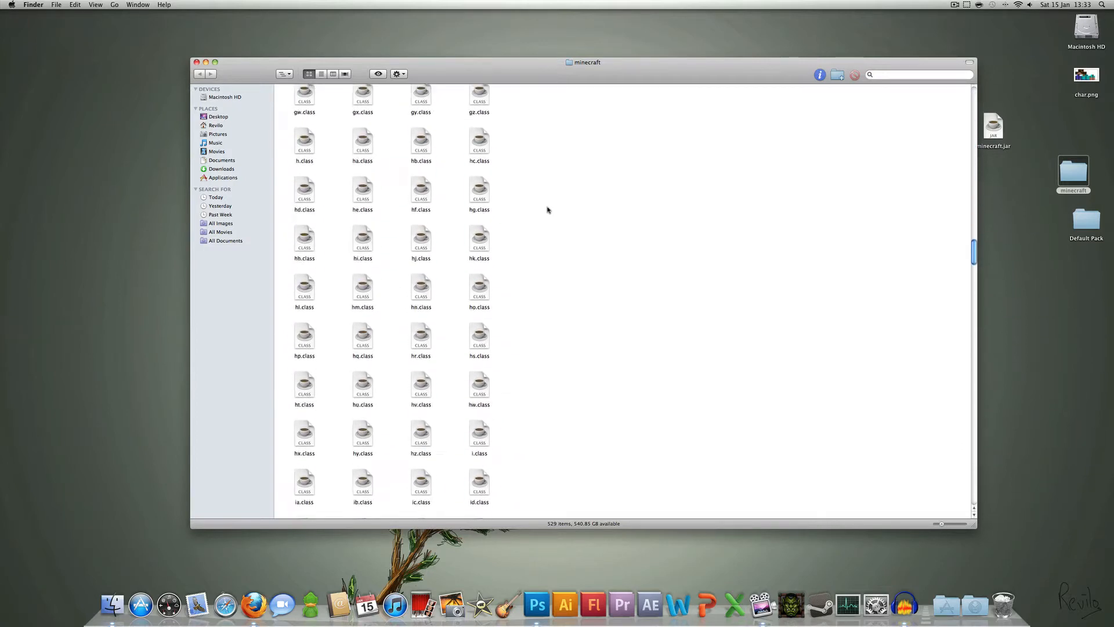
scroll("down", 3)
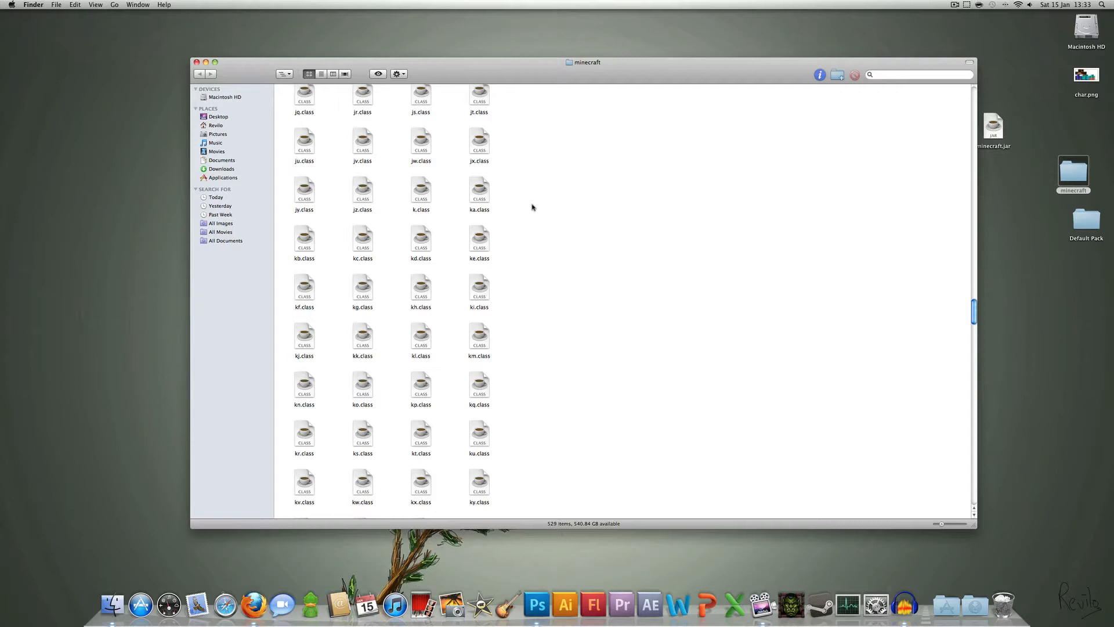
scroll("down", 3)
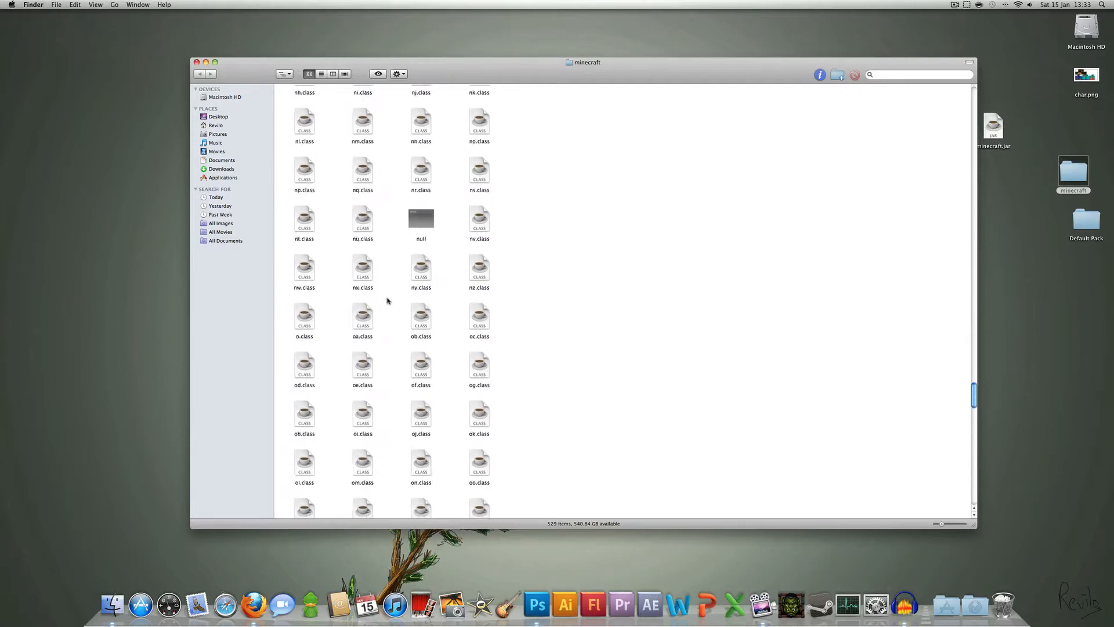
scroll("down", 3)
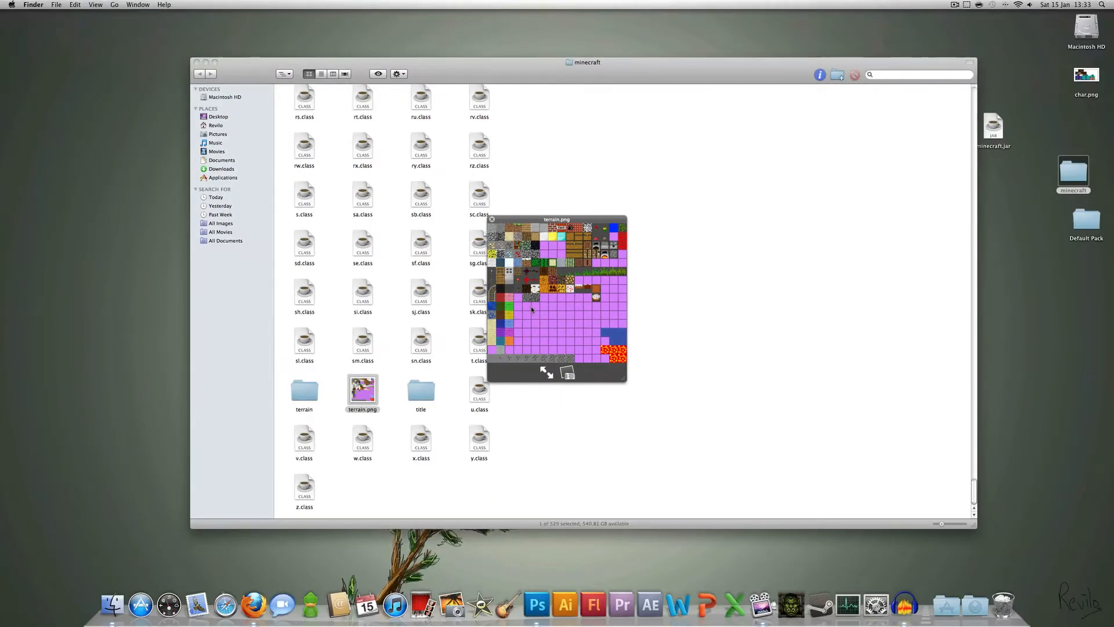
- Open terrain.png in Photoshop, scribble red Pencil strokes over zoomed-in tiles, and close it
left_click(491, 219)
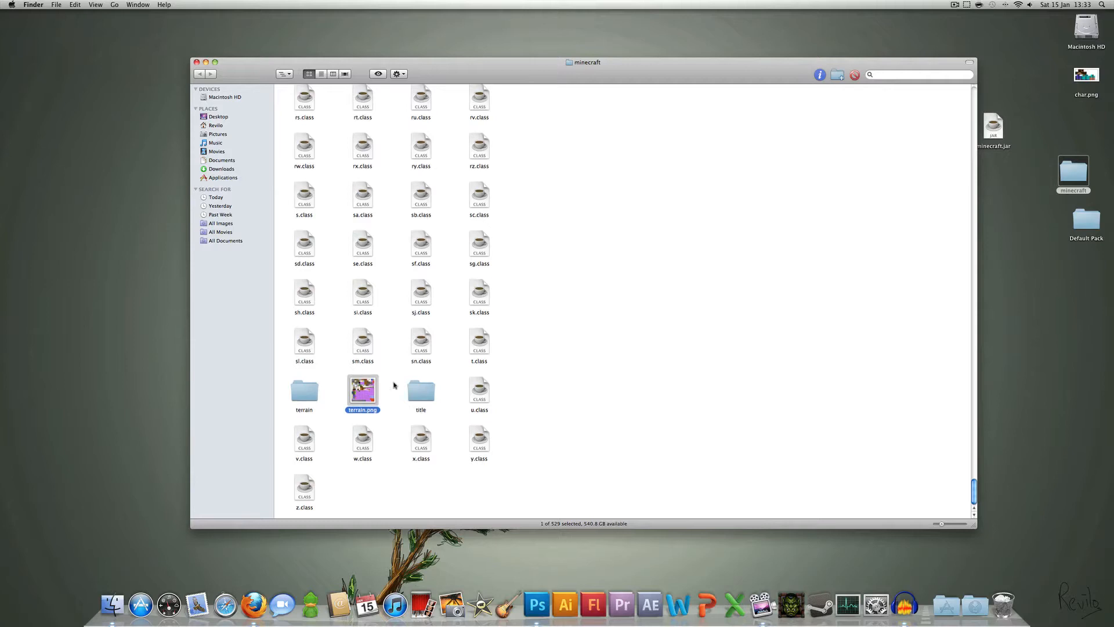
right_click(362, 390)
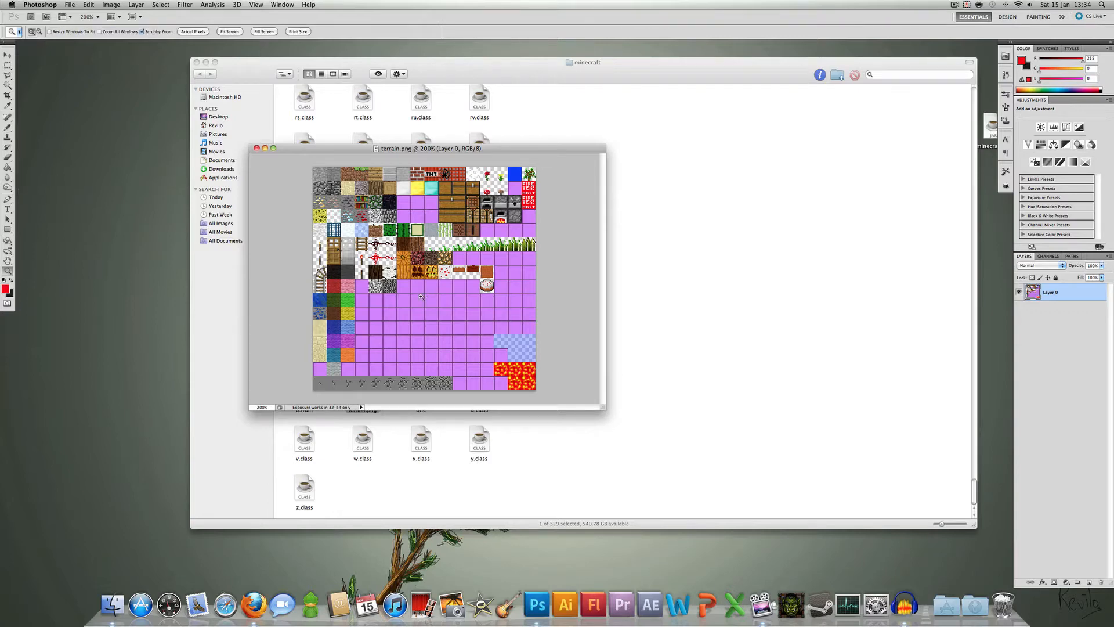
left_click(419, 297)
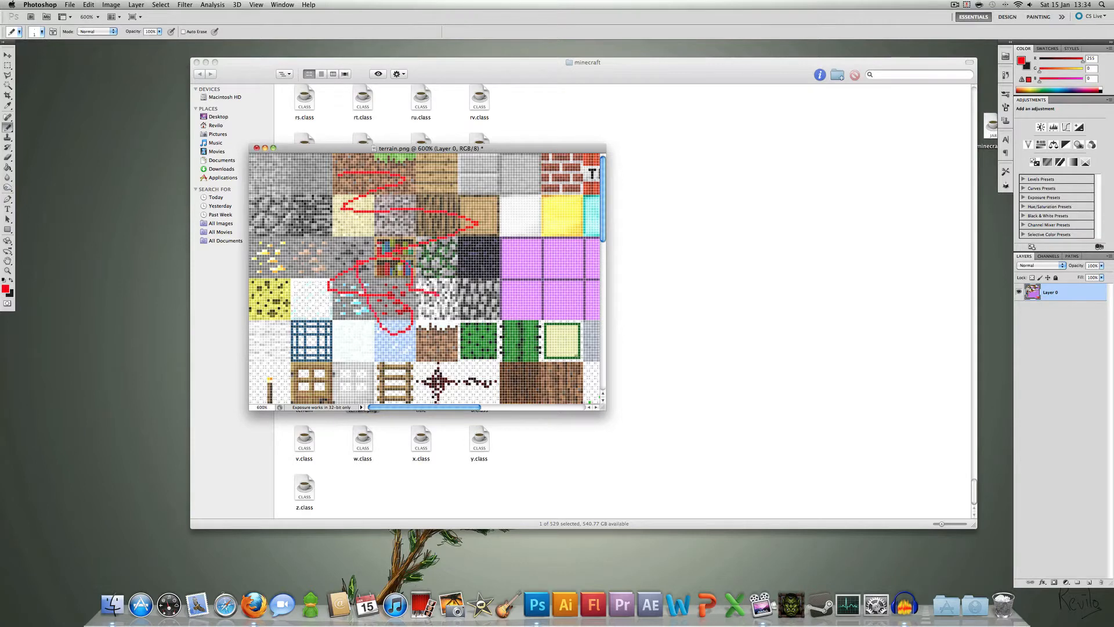
left_click(258, 148)
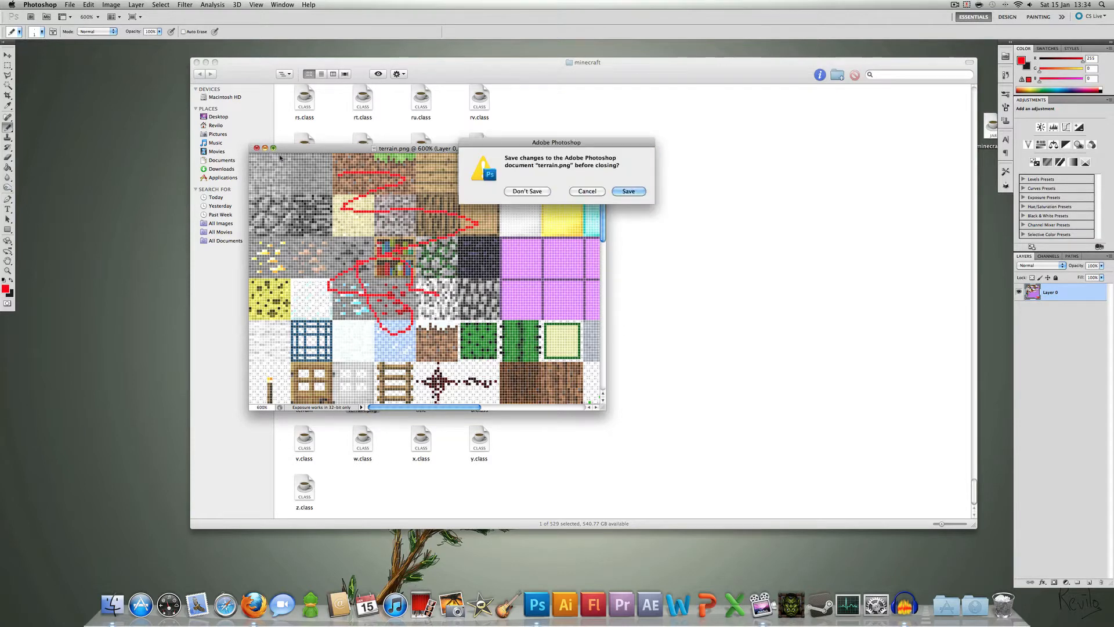
left_click(527, 191)
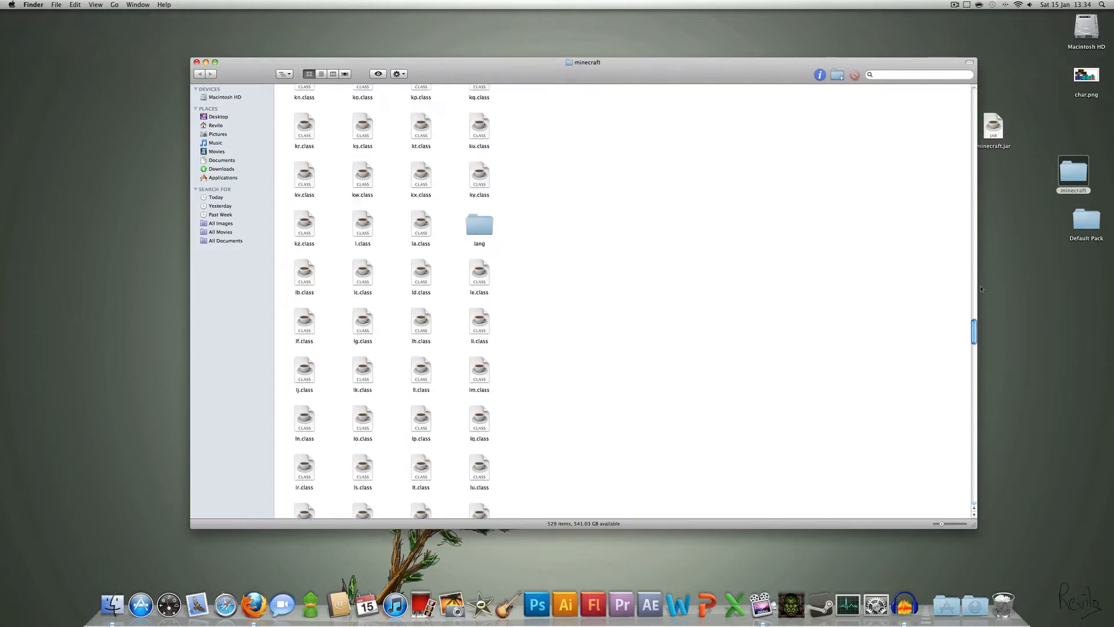
scroll("up", 3)
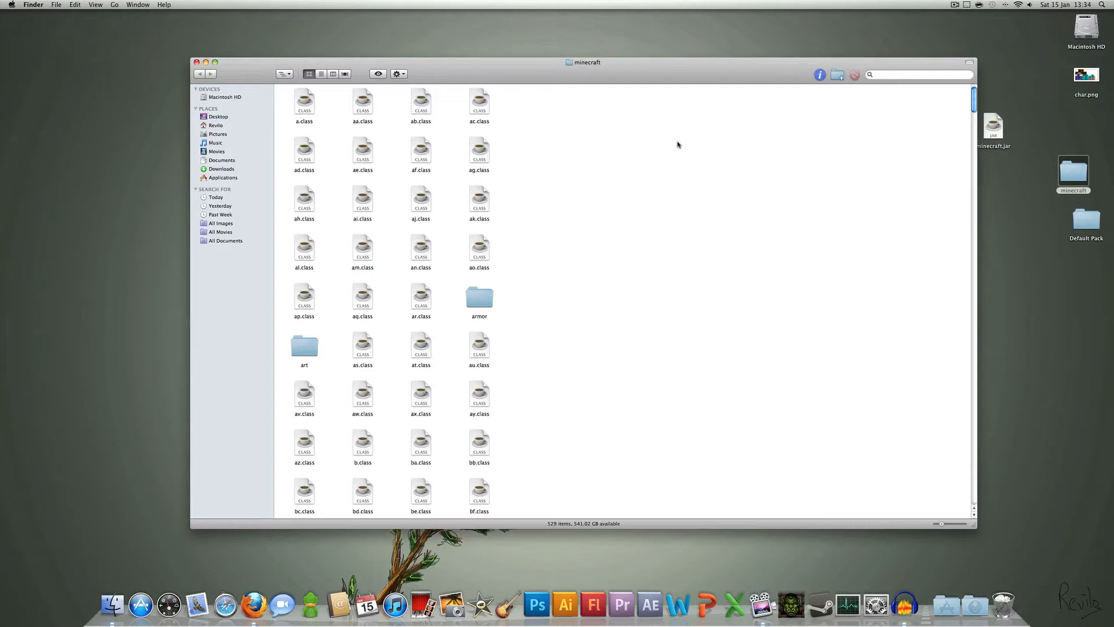
mouse_move(197, 69)
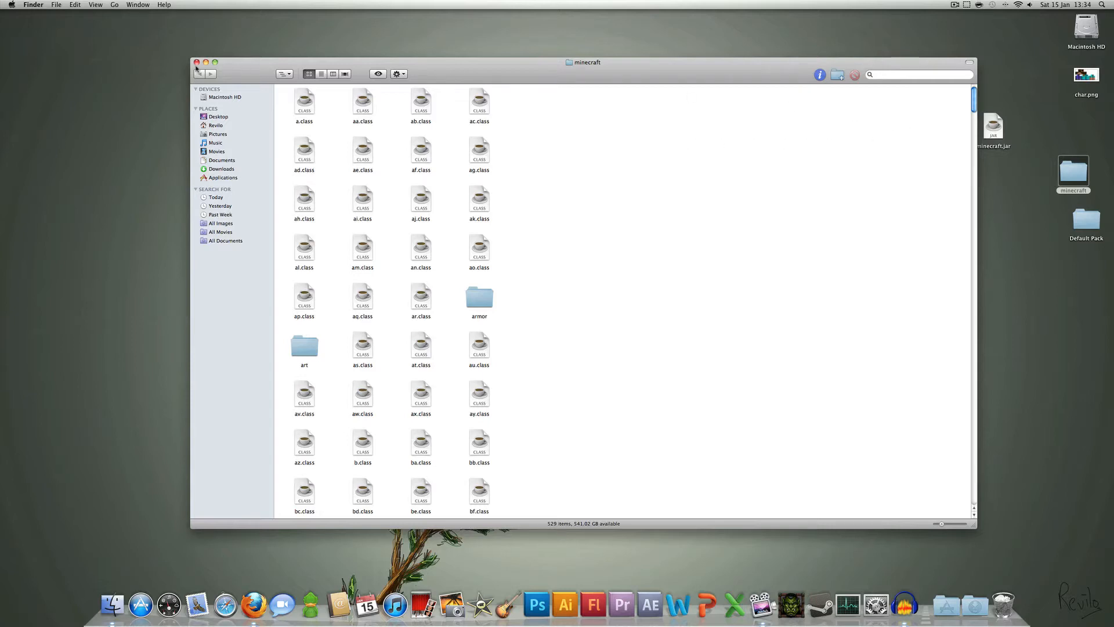
mouse_move(256, 118)
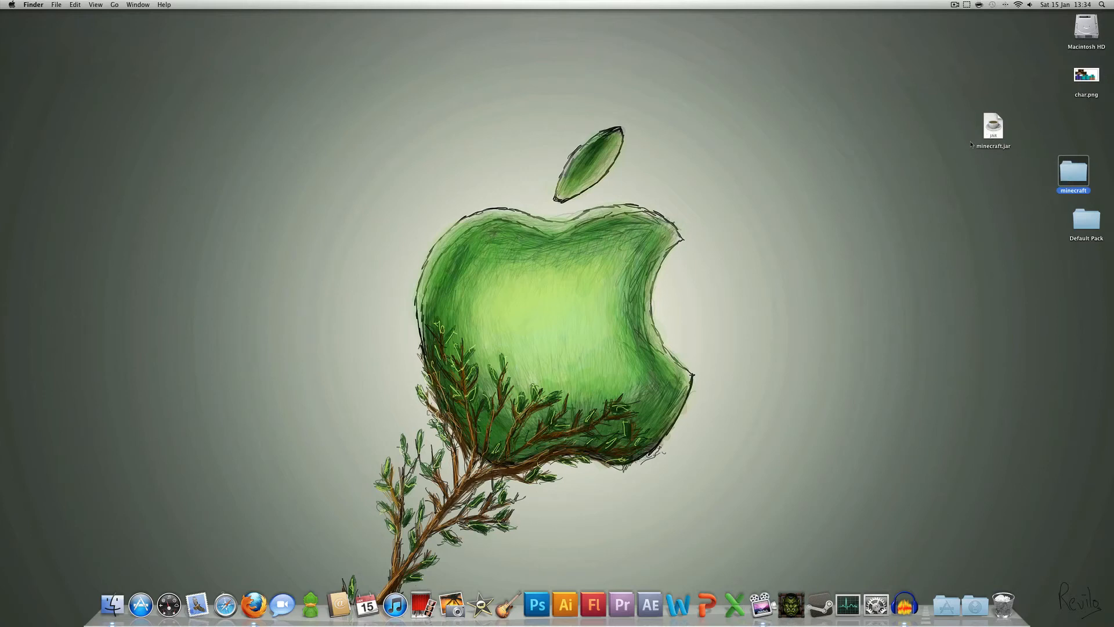
mouse_move(993, 127)
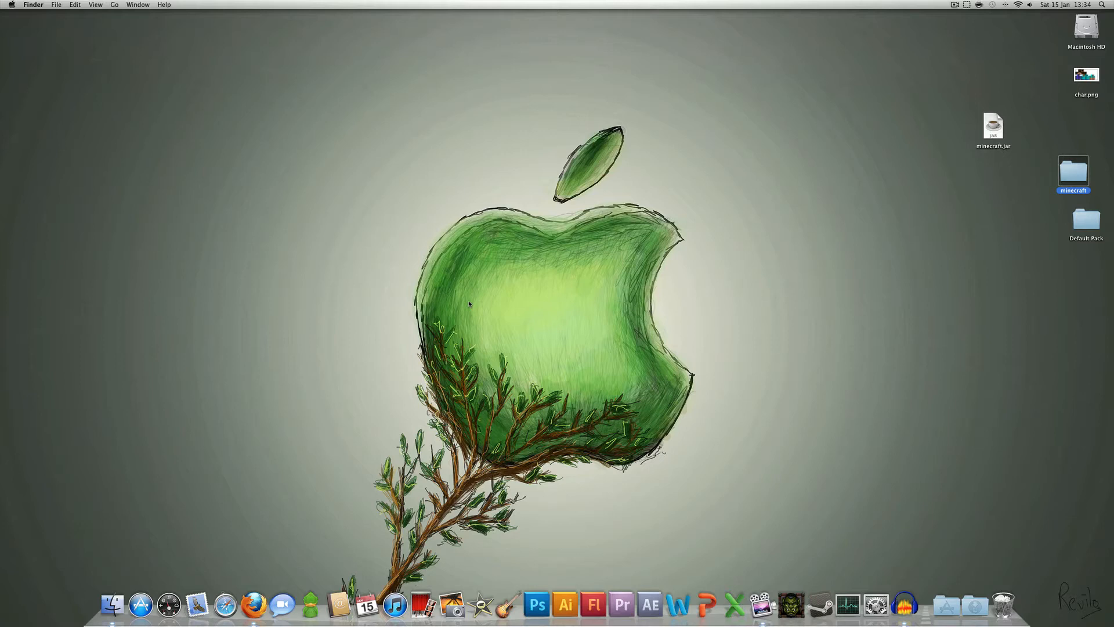
mouse_move(1013, 137)
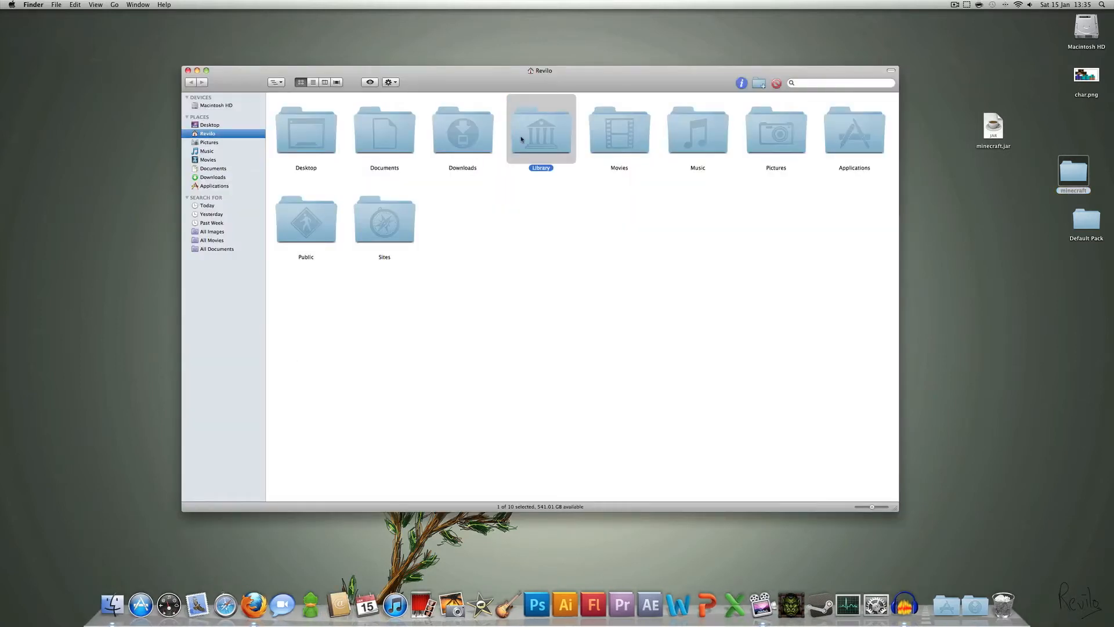
double_click(540, 128)
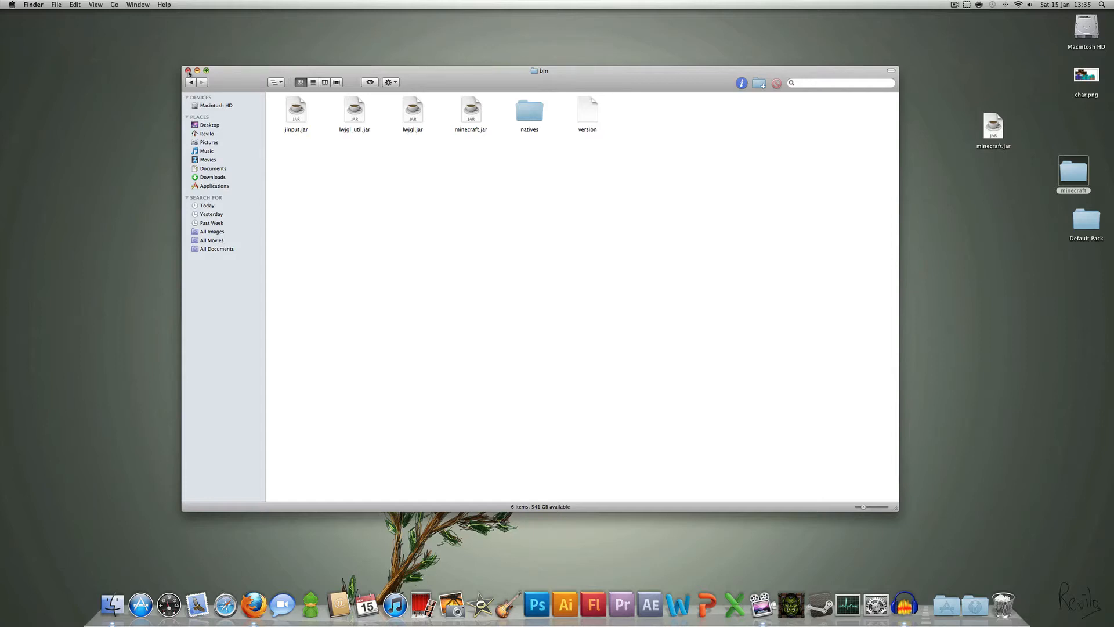
left_click(188, 71)
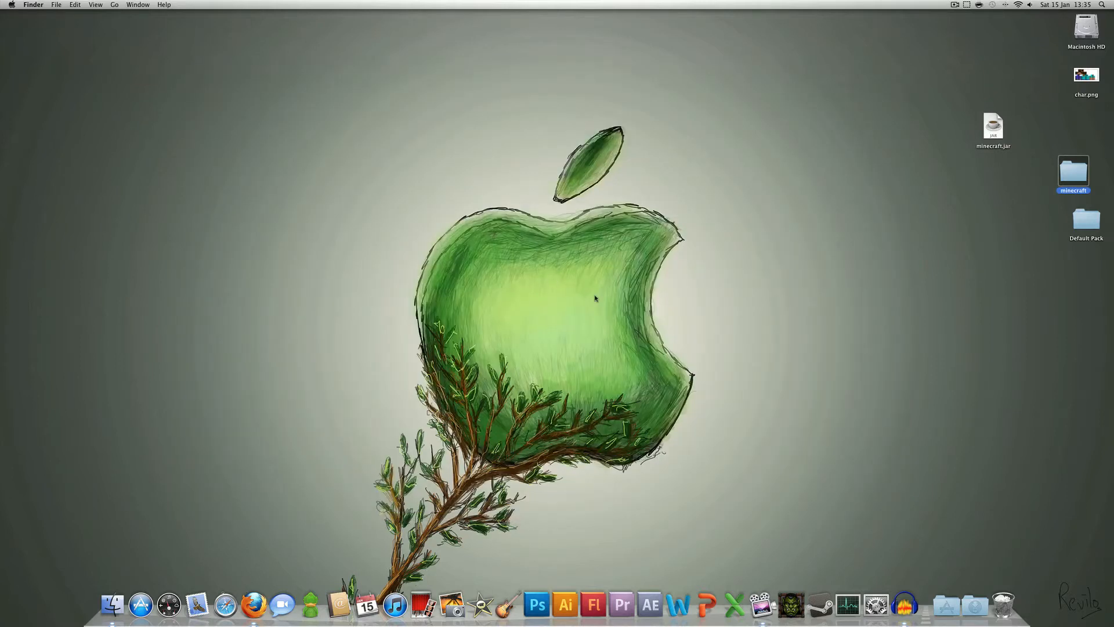
left_click(870, 294)
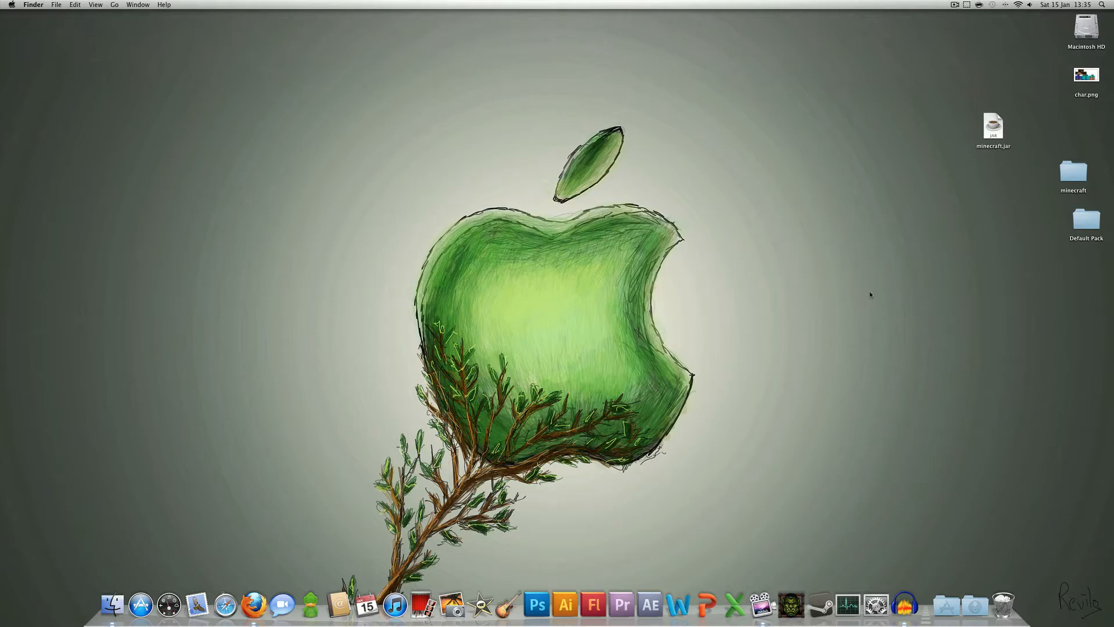
mouse_move(867, 289)
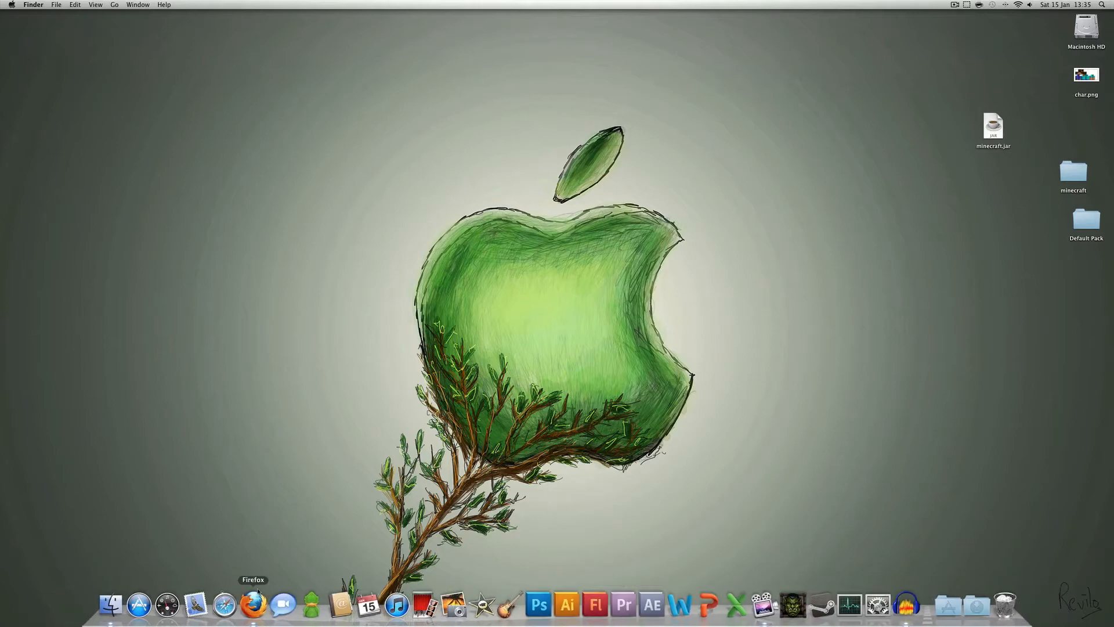
- Return to Firefox and scroll through the Mac Minecraft Jar Tool forum thread
left_click(252, 608)
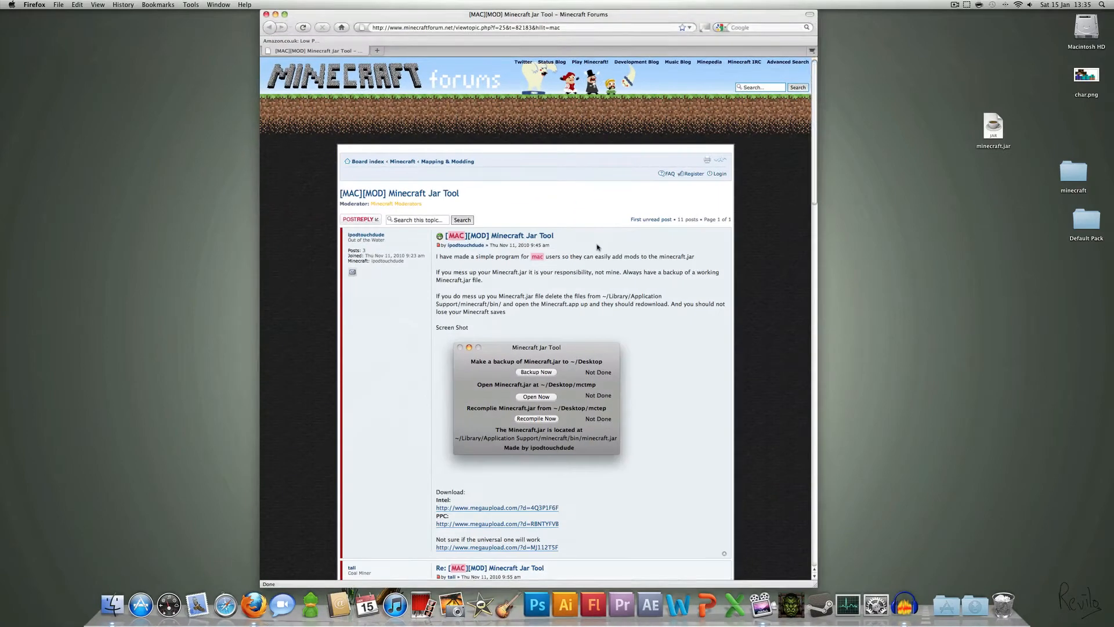
scroll("down", 3)
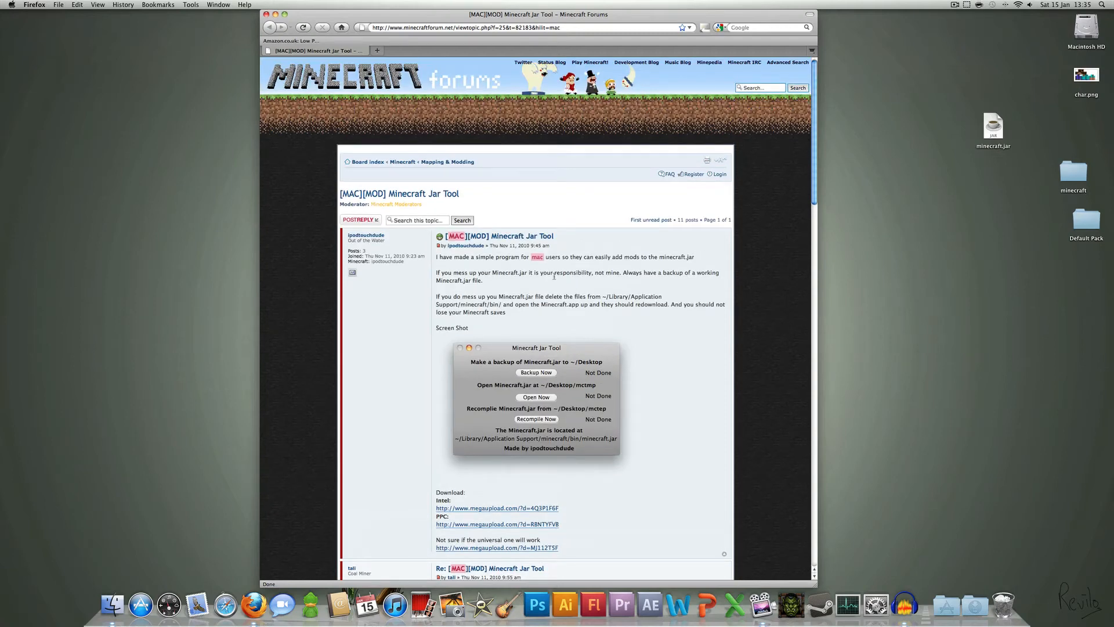
scroll("down", 3)
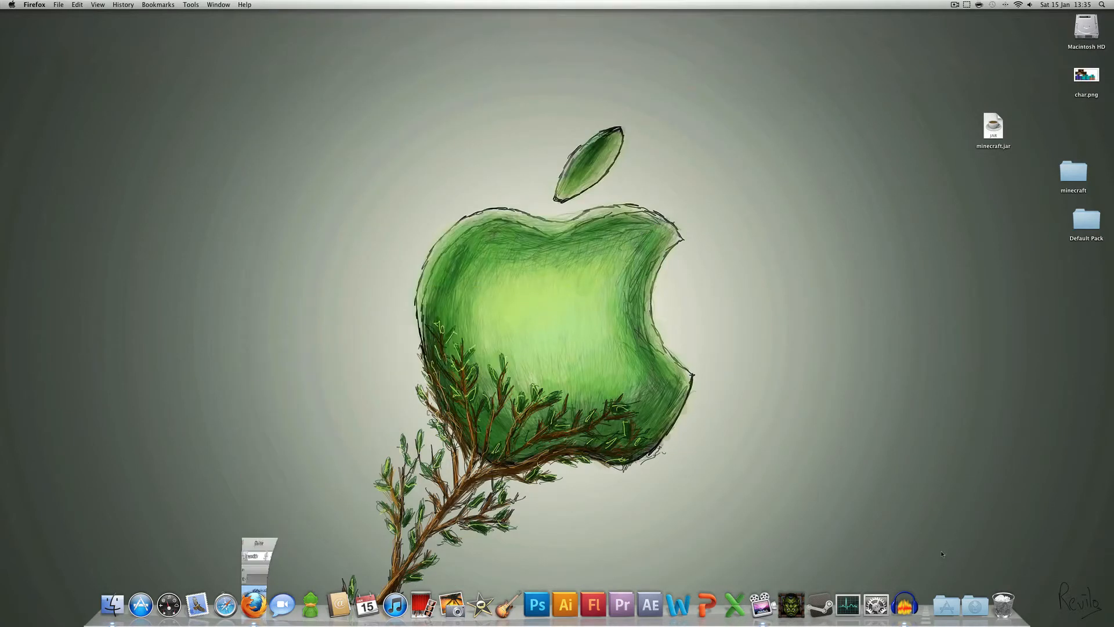
- Launch Minecraft Jar Tool from Applications, run Open Now, and select the new mctmp folder
left_click(976, 609)
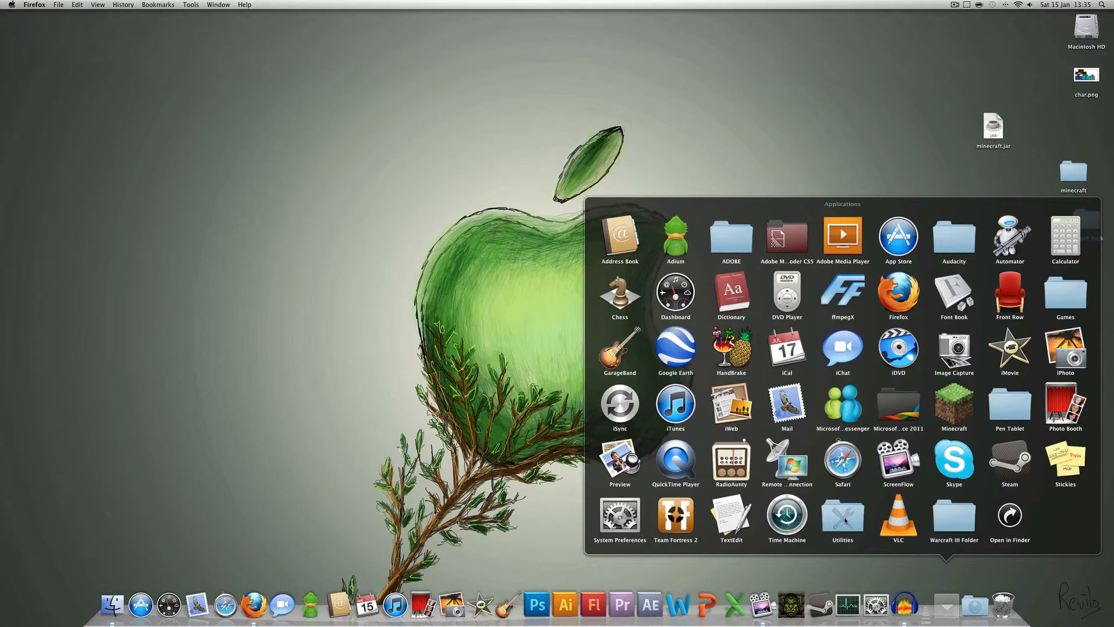
left_click(843, 515)
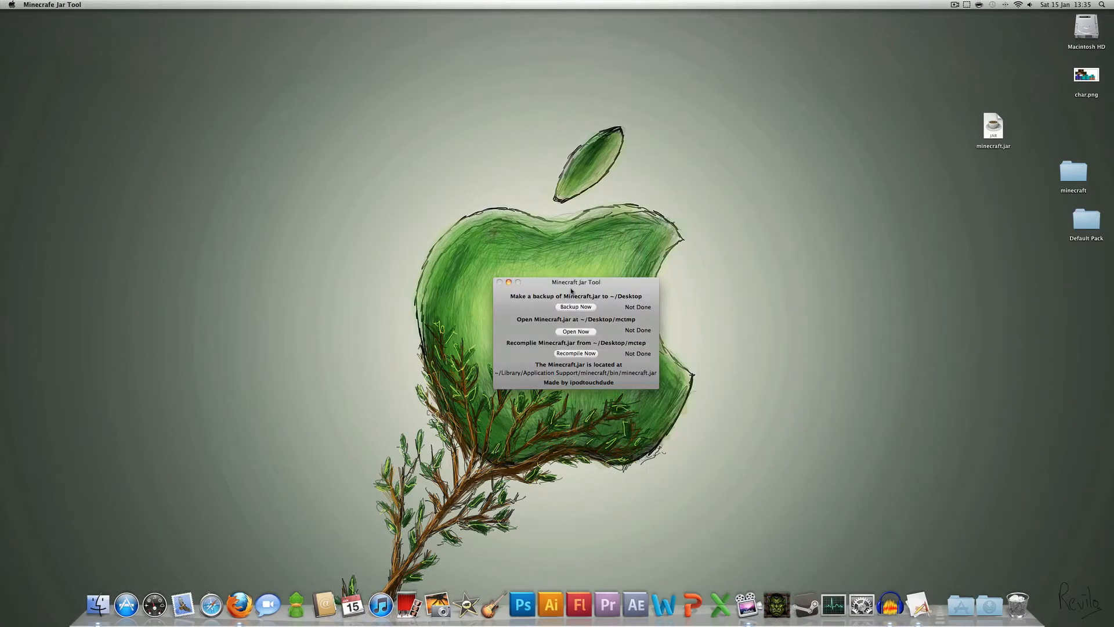
left_click_drag(575, 282, 559, 214)
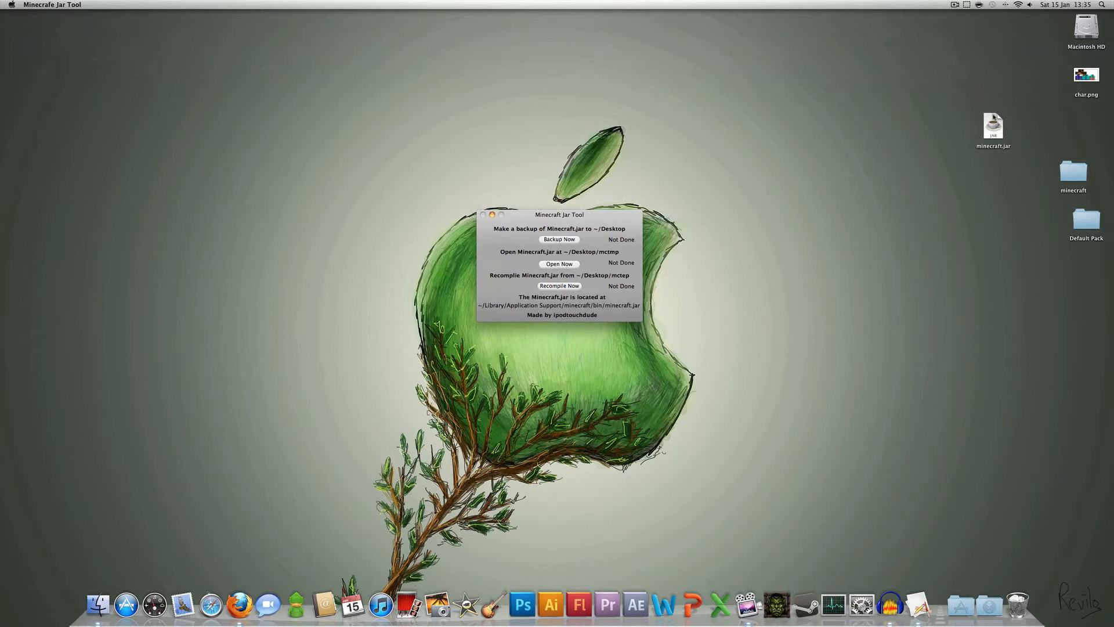
mouse_move(523, 265)
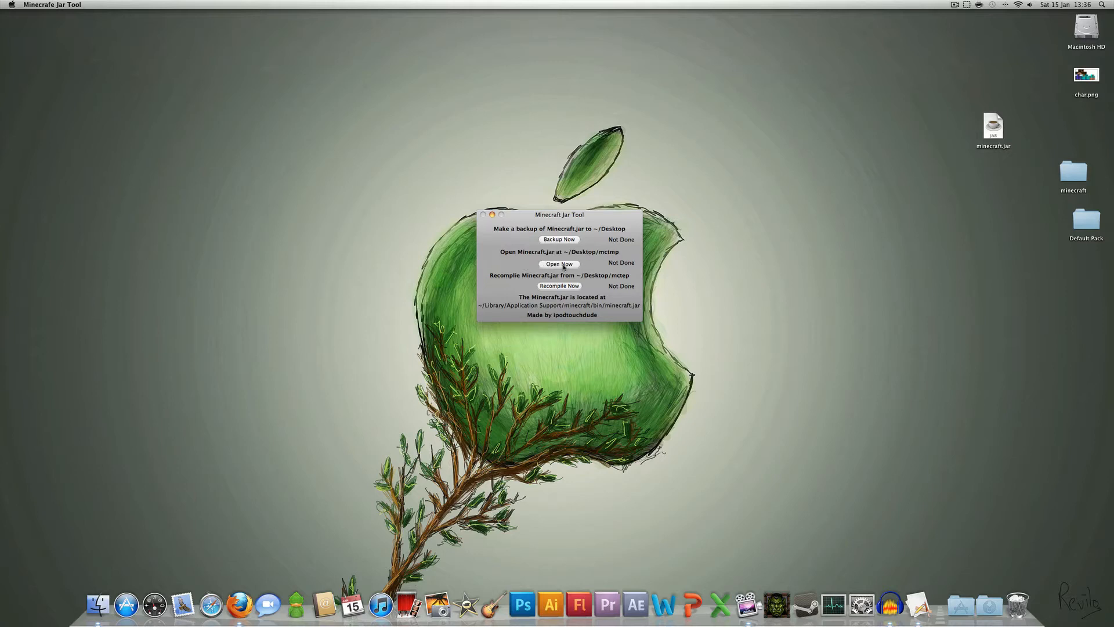
left_click(559, 263)
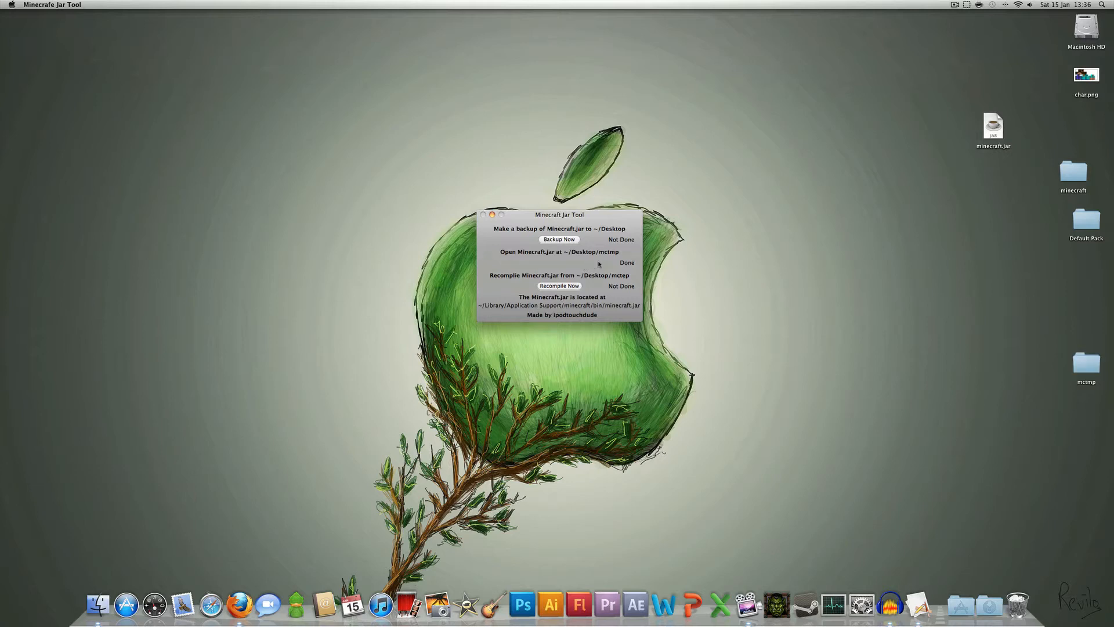
left_click(1086, 364)
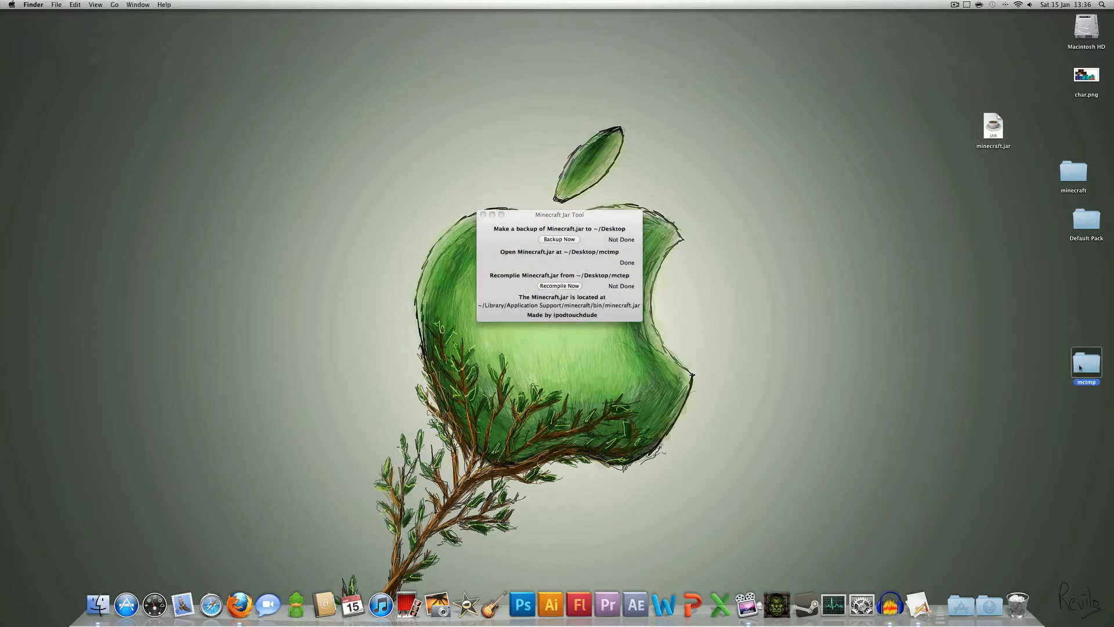
- Open the desktop mctmp folder and scroll through its class files
double_click(1086, 365)
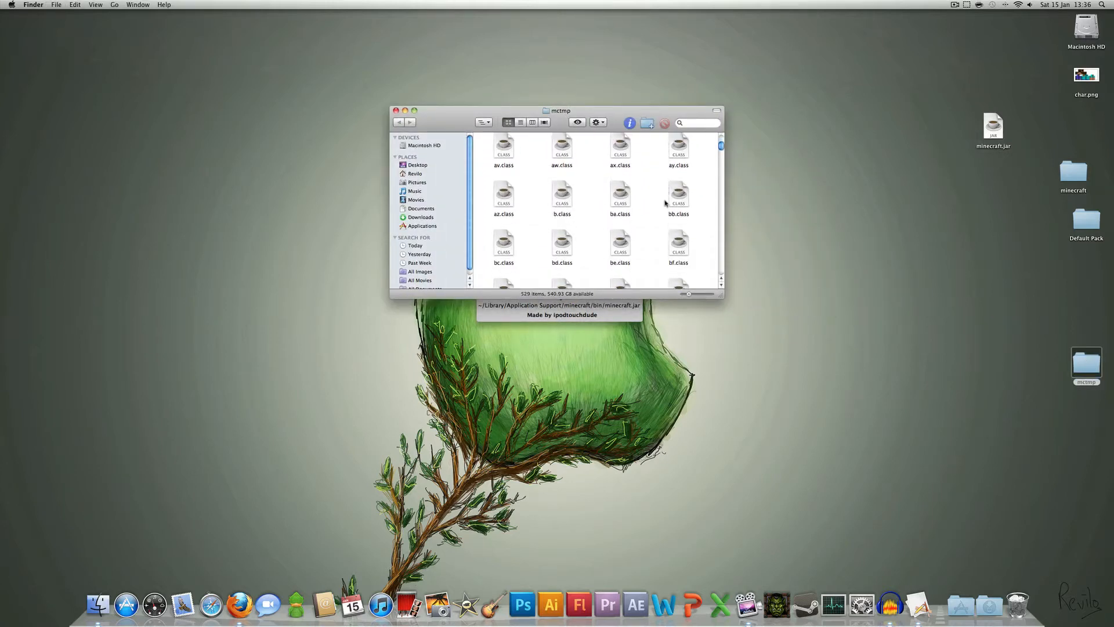
scroll("down", 3)
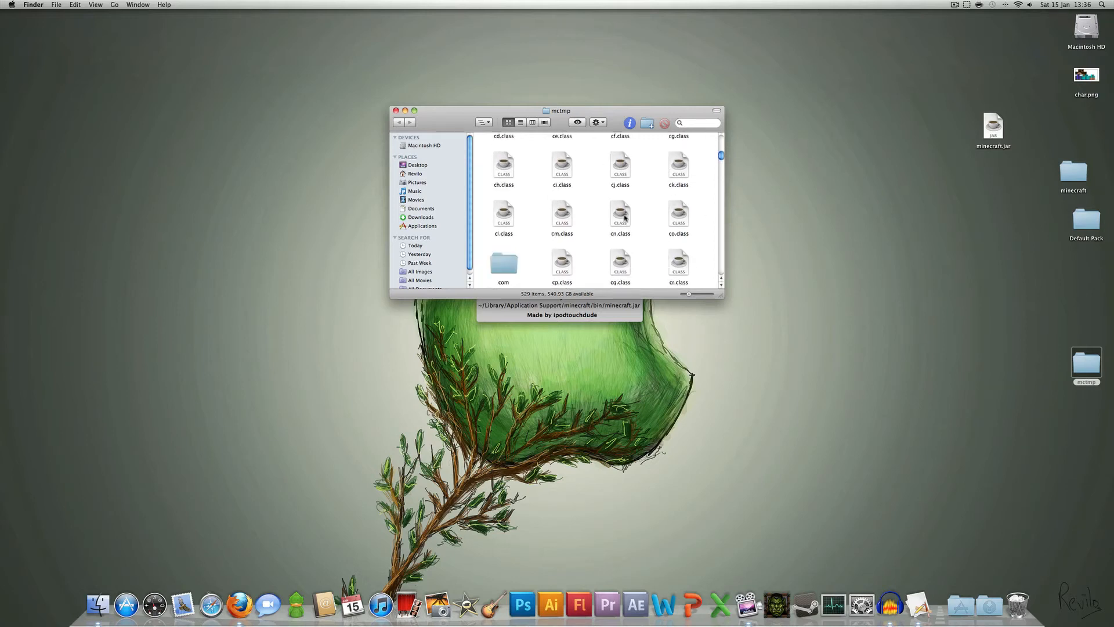
scroll("down", 3)
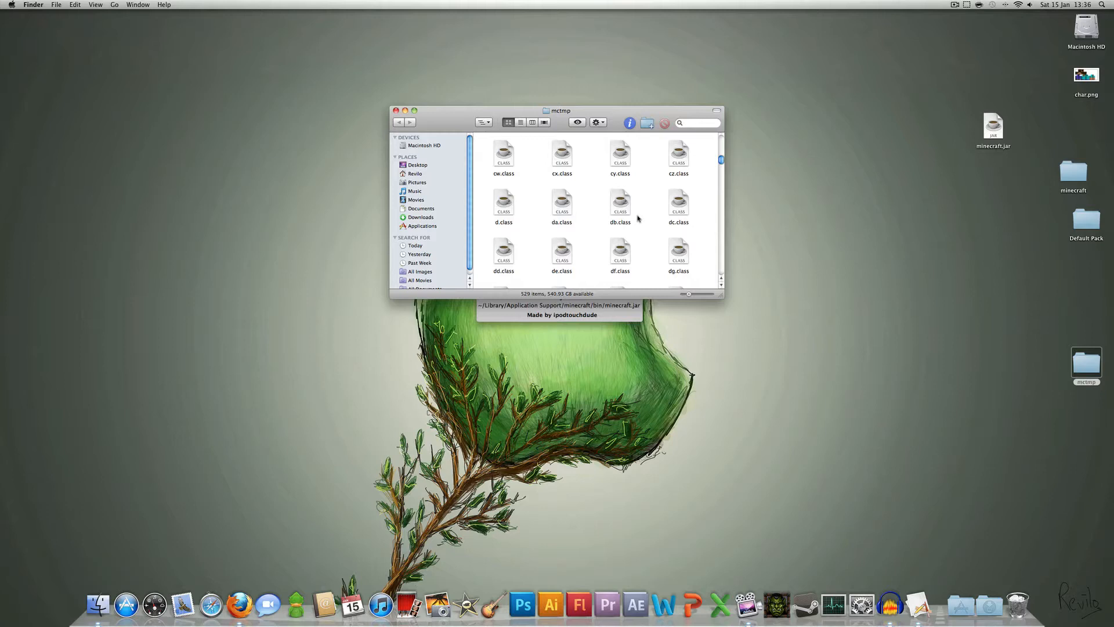
scroll("down", 3)
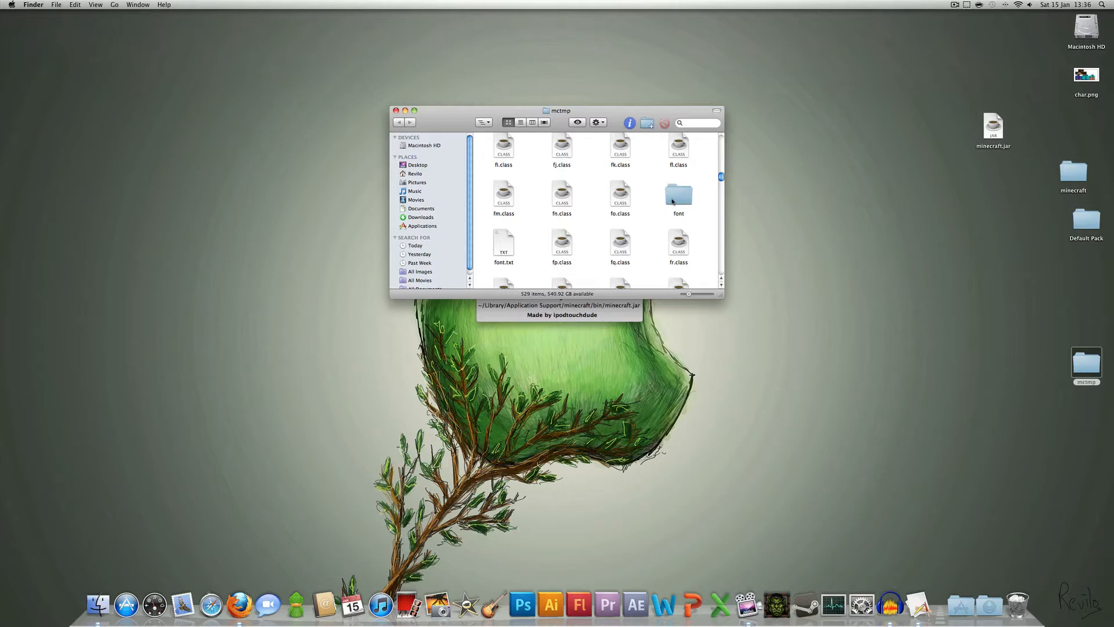
scroll("down", 3)
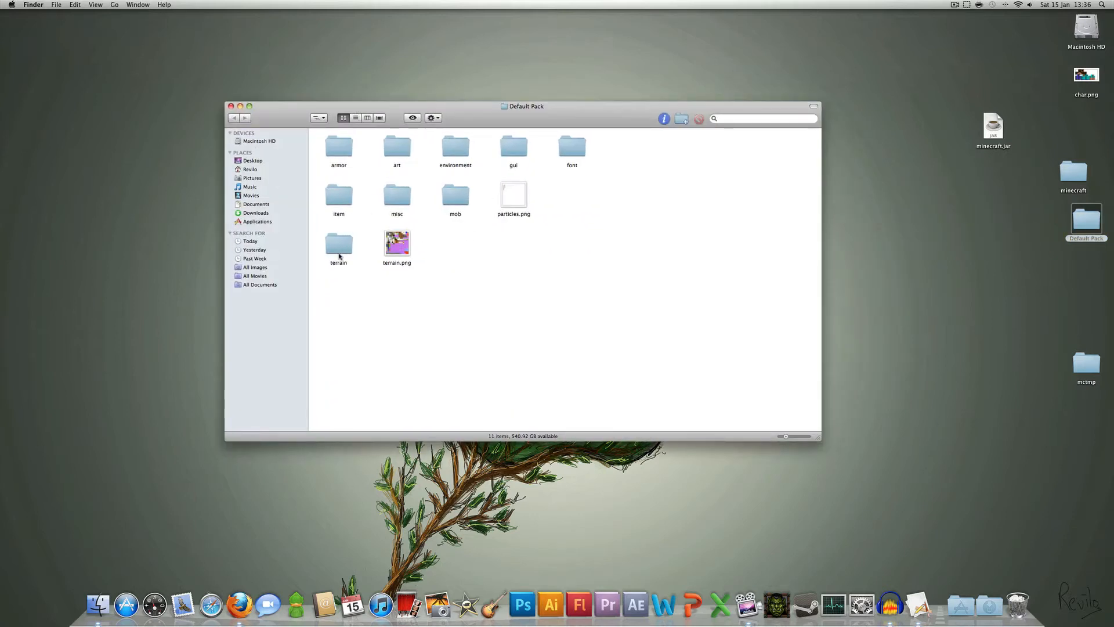
- Browse Default Pack's armor and font folders, previewing the font sheet
double_click(338, 147)
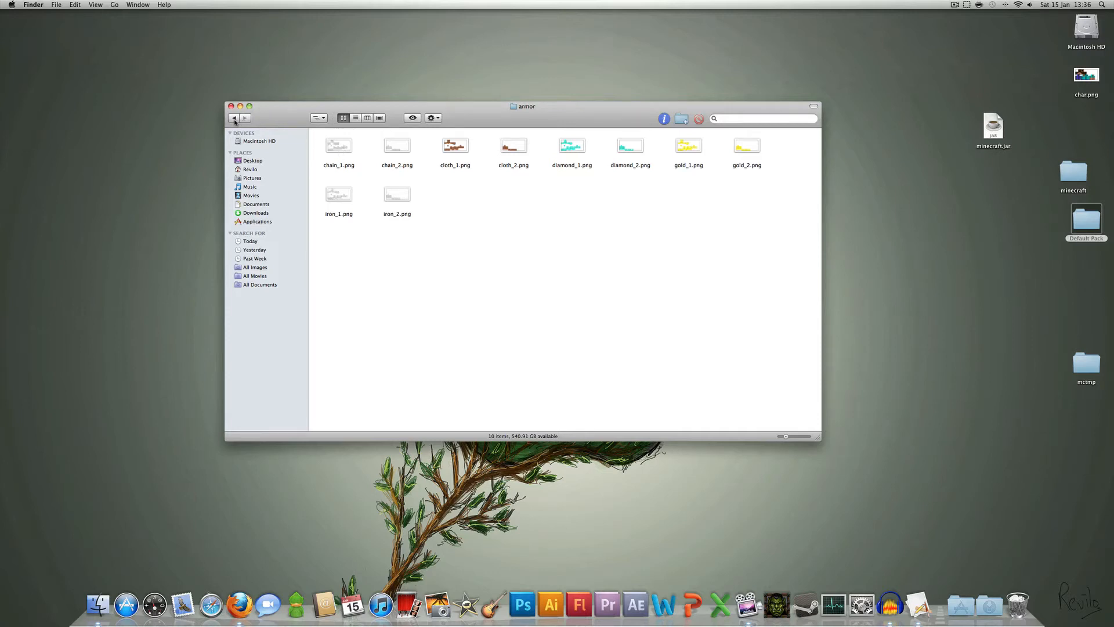
left_click(235, 117)
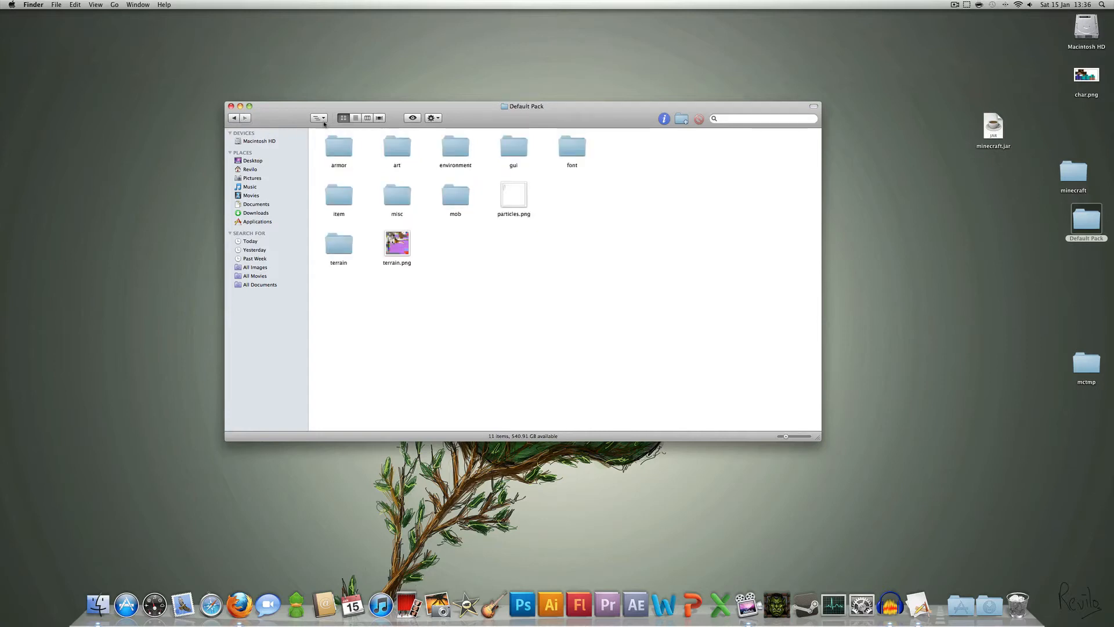
double_click(512, 147)
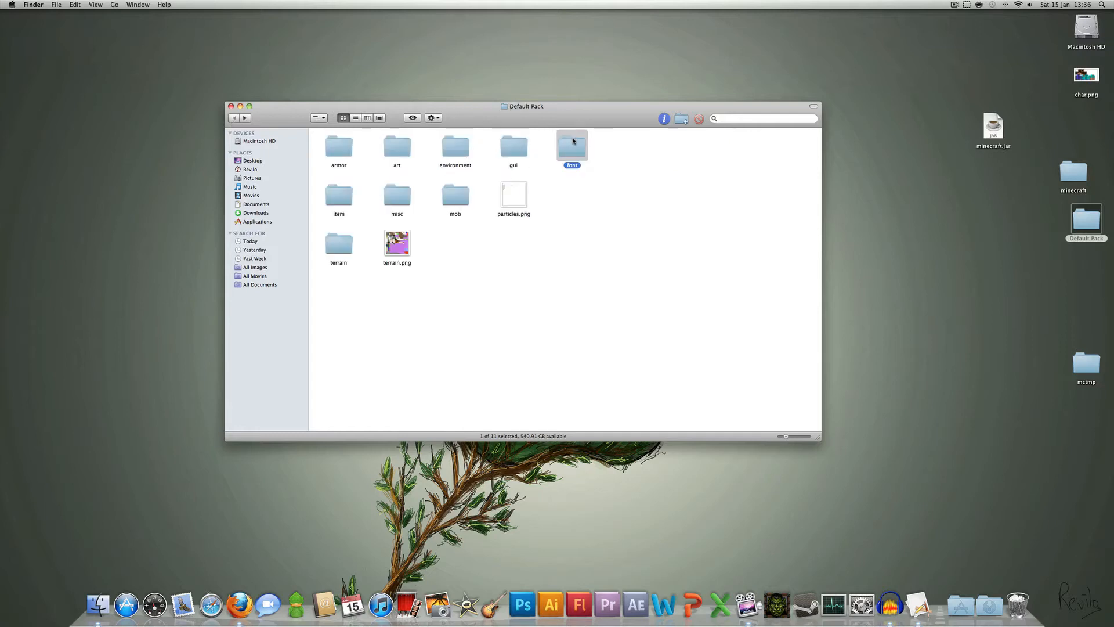
double_click(571, 144)
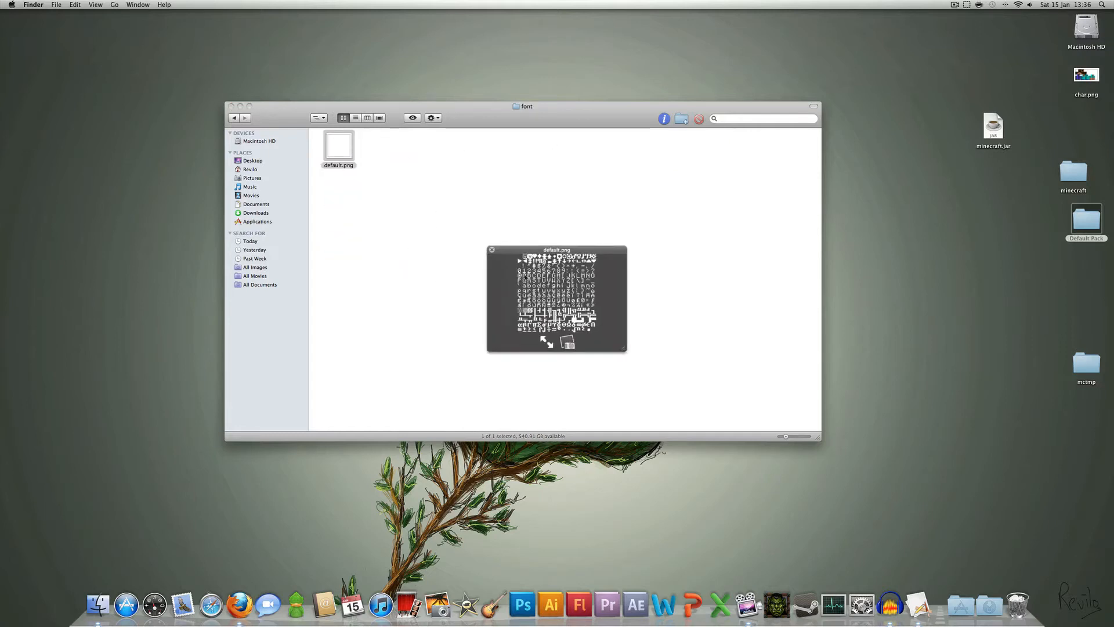
left_click(491, 249)
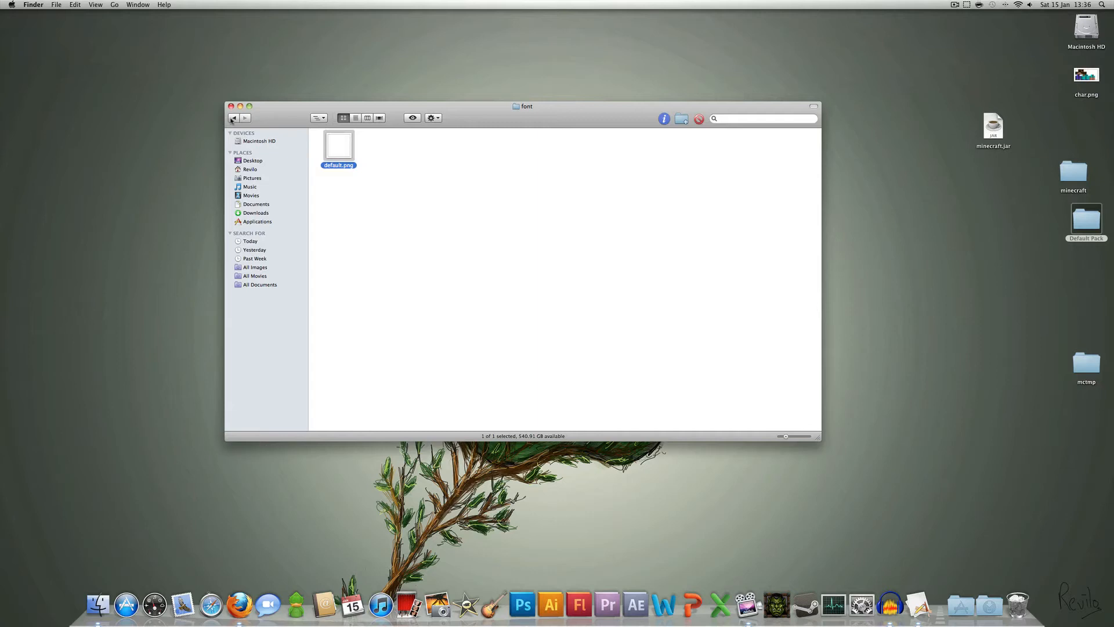
- Go back to Default Pack and inspect the mob textures folder
left_click(244, 118)
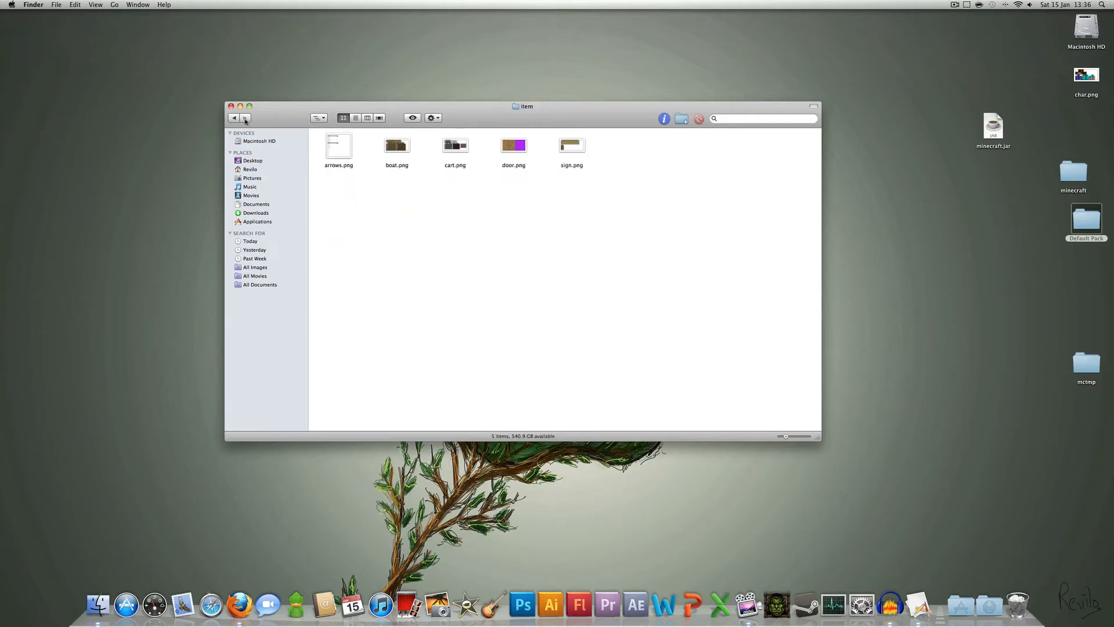
left_click(233, 117)
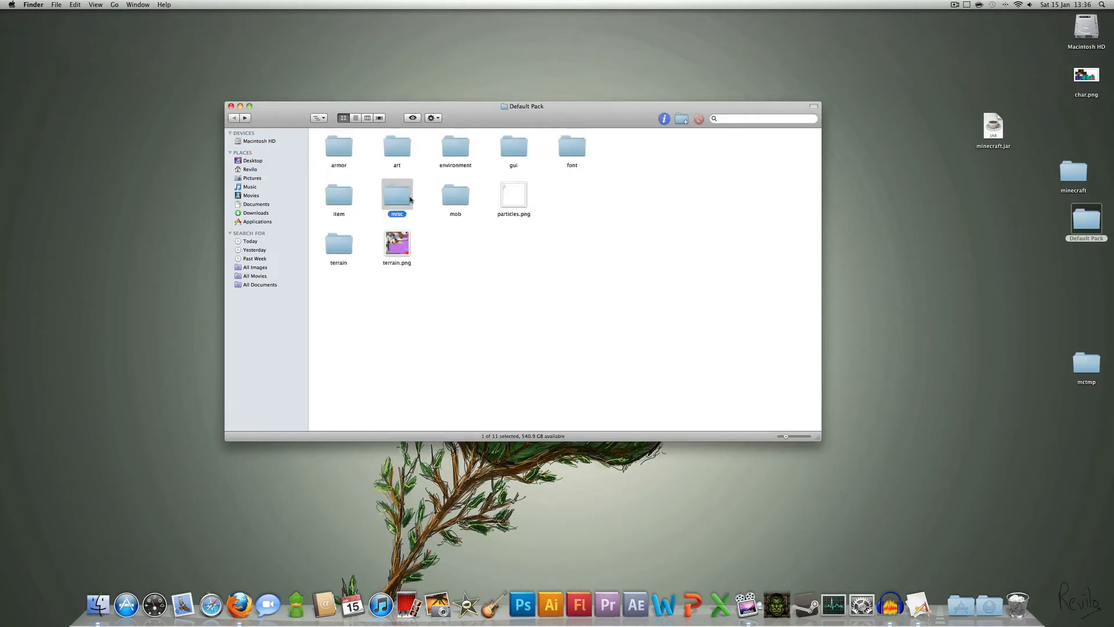
double_click(396, 192)
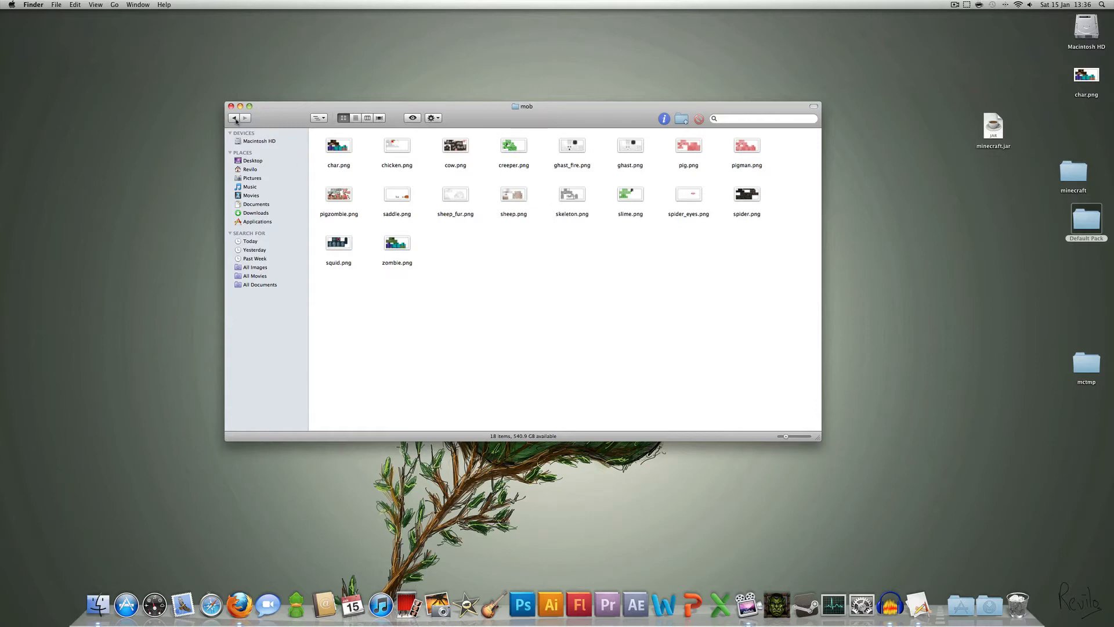
left_click(232, 118)
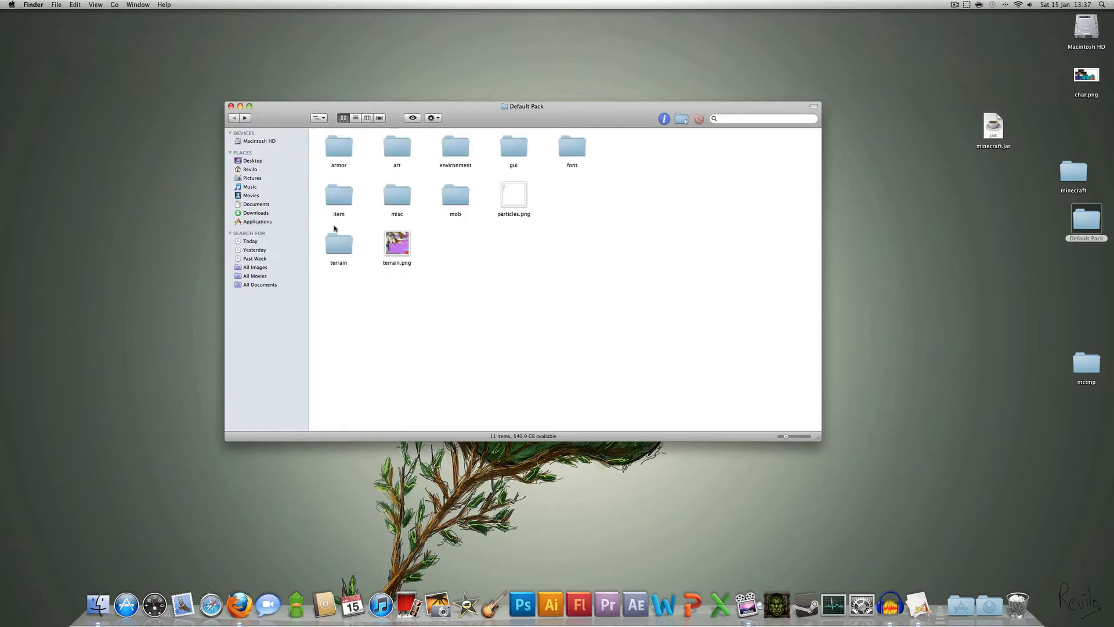
double_click(338, 241)
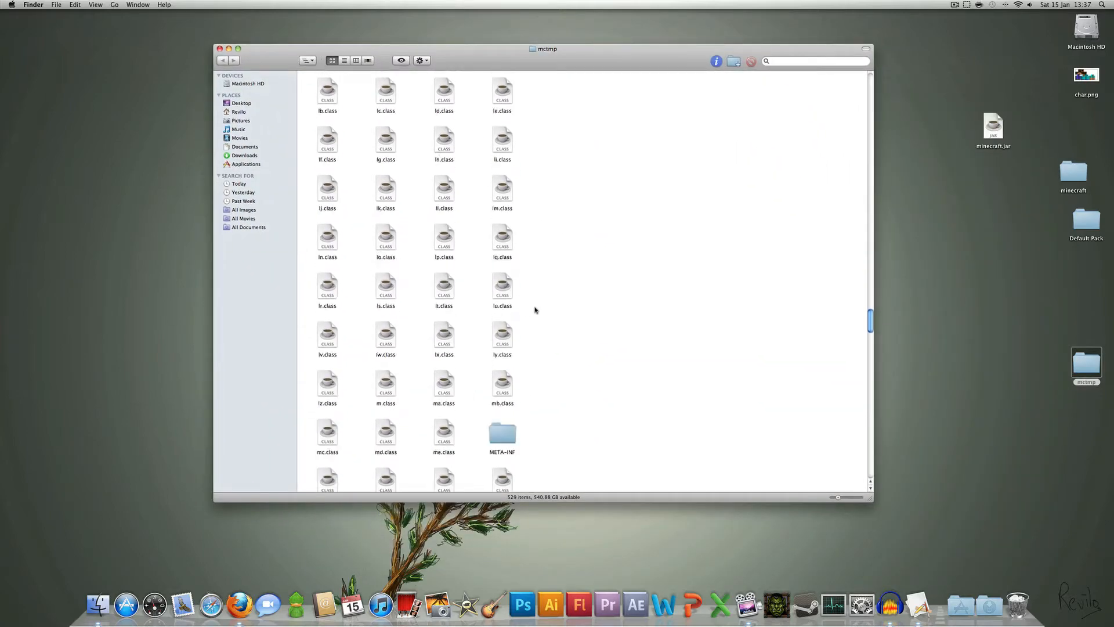
- Scroll to mctmp's terrain.png and open it with Adobe Photoshop CS5
scroll("down", 3)
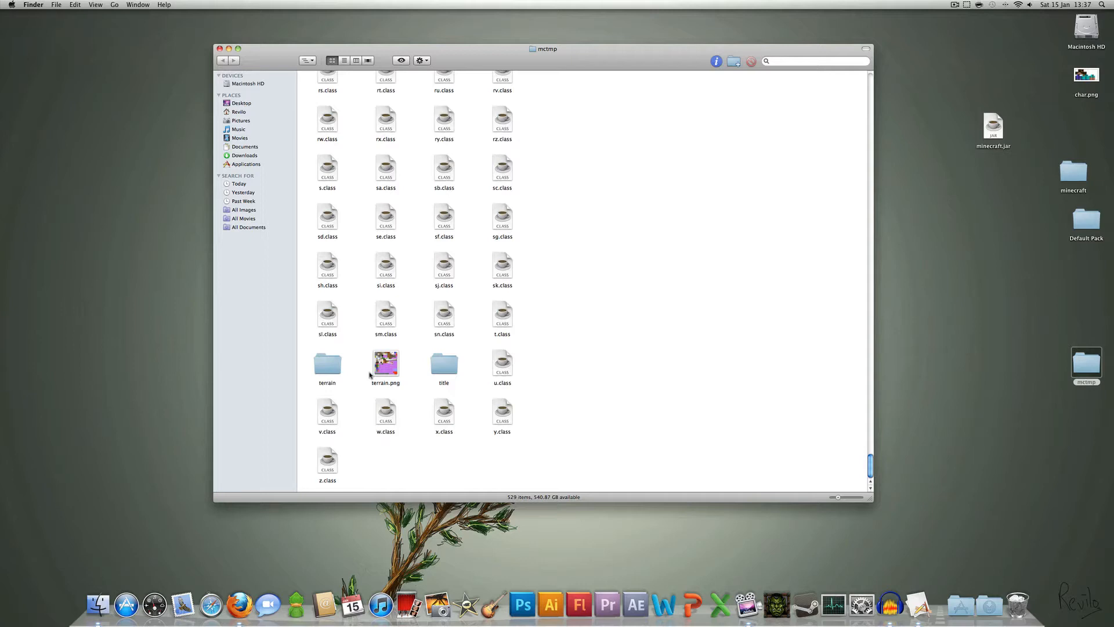
right_click(386, 363)
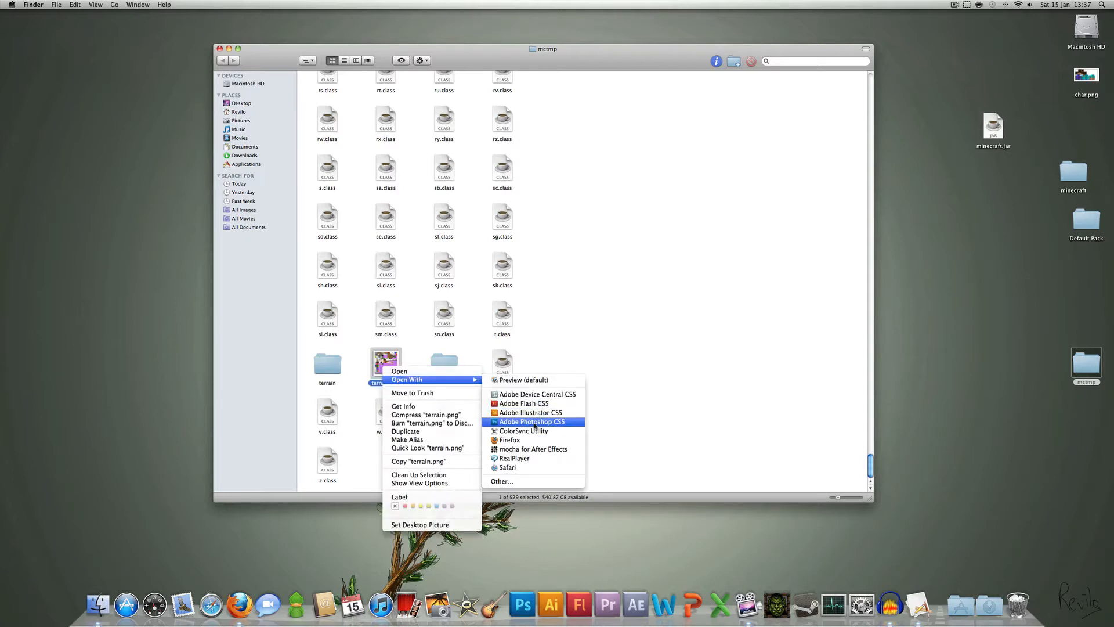
left_click(532, 421)
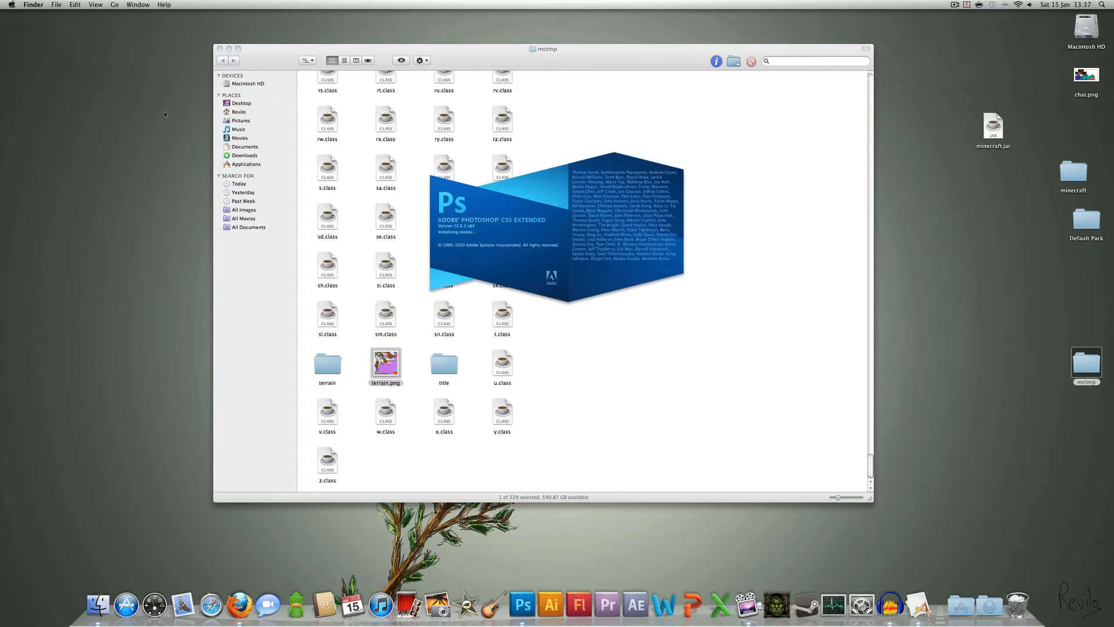
left_click(265, 5)
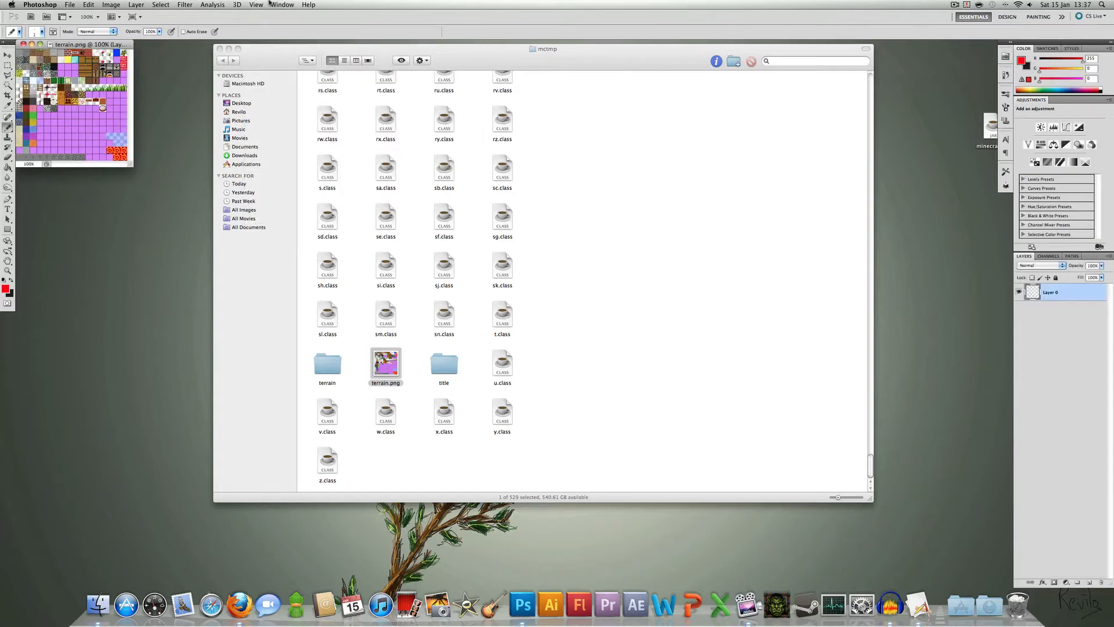
- In full-screen mode, select the wood plank tiles and apply Brightness/Contrast -73, 40
left_click(256, 5)
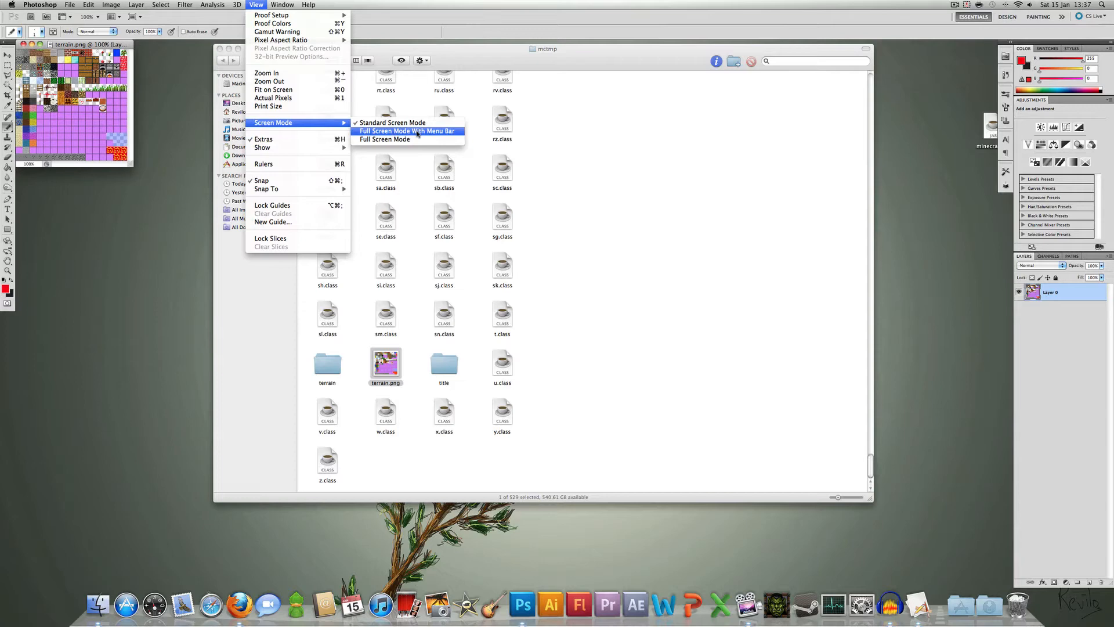
left_click(406, 130)
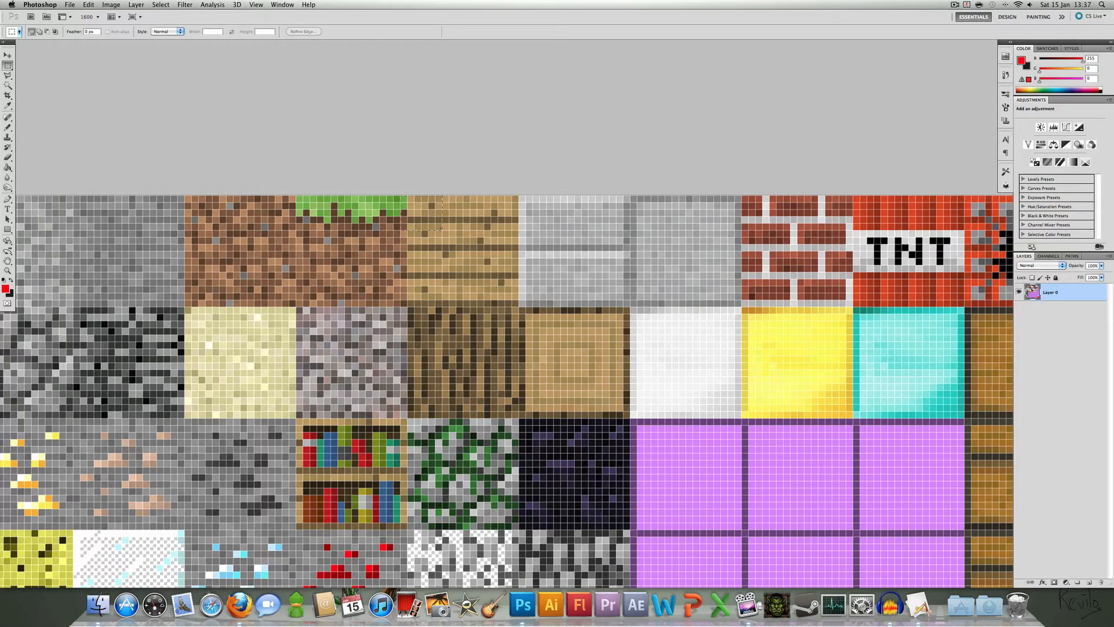
left_click_drag(407, 197, 507, 313)
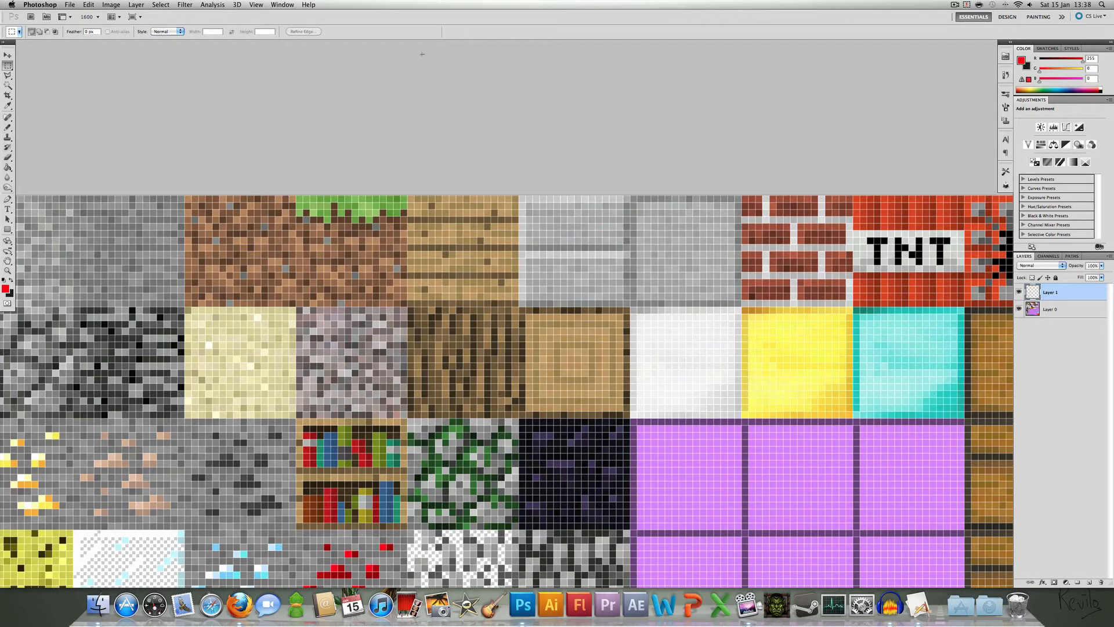
left_click(115, 4)
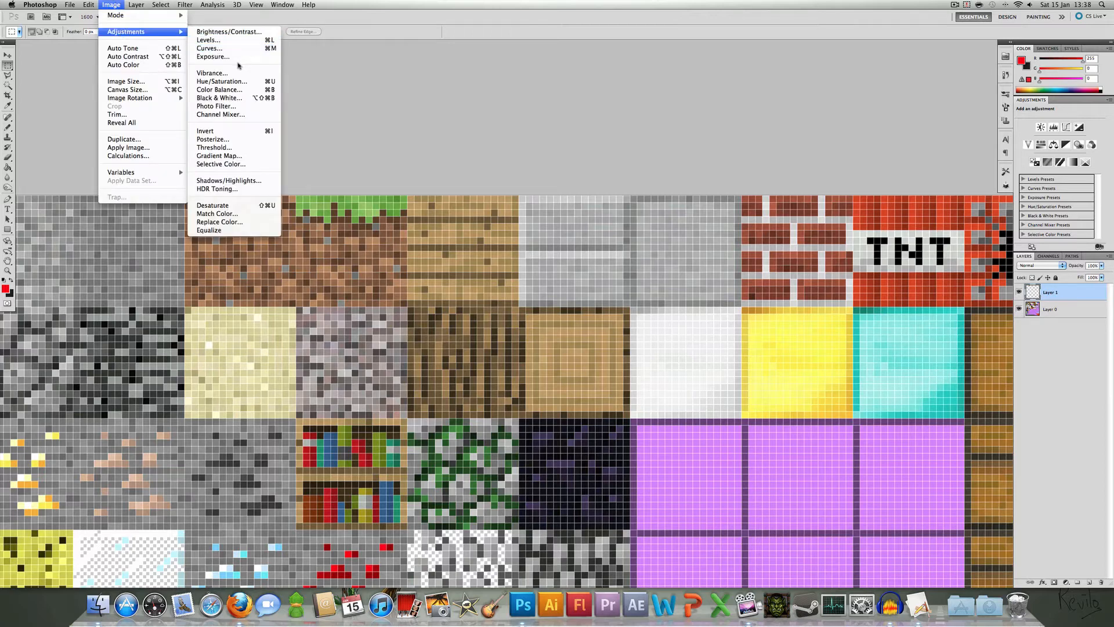
left_click(223, 32)
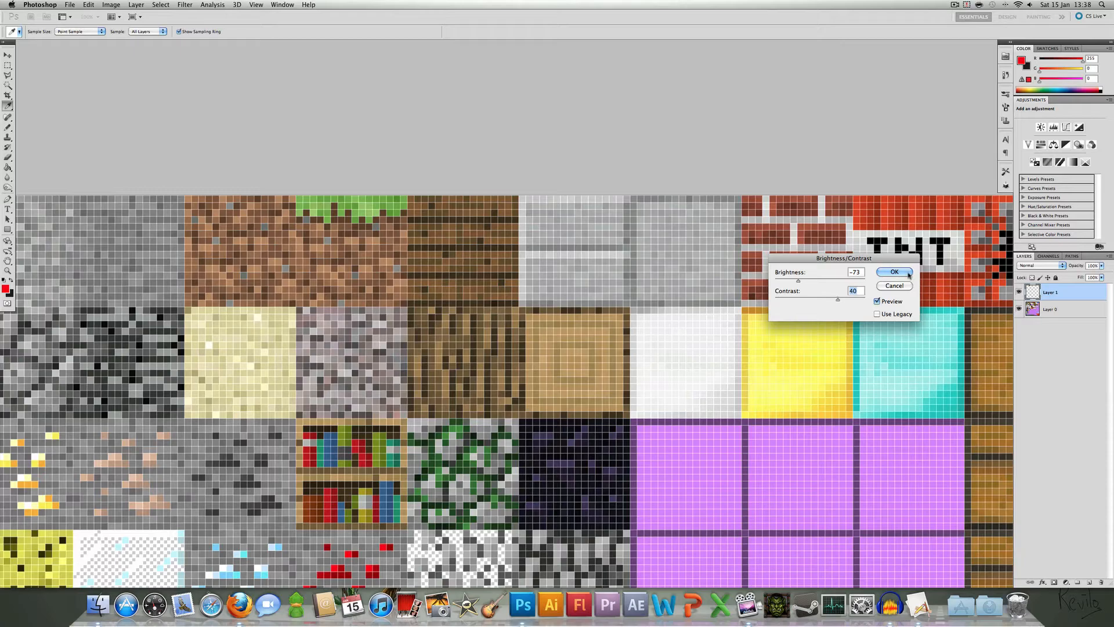
left_click(894, 271)
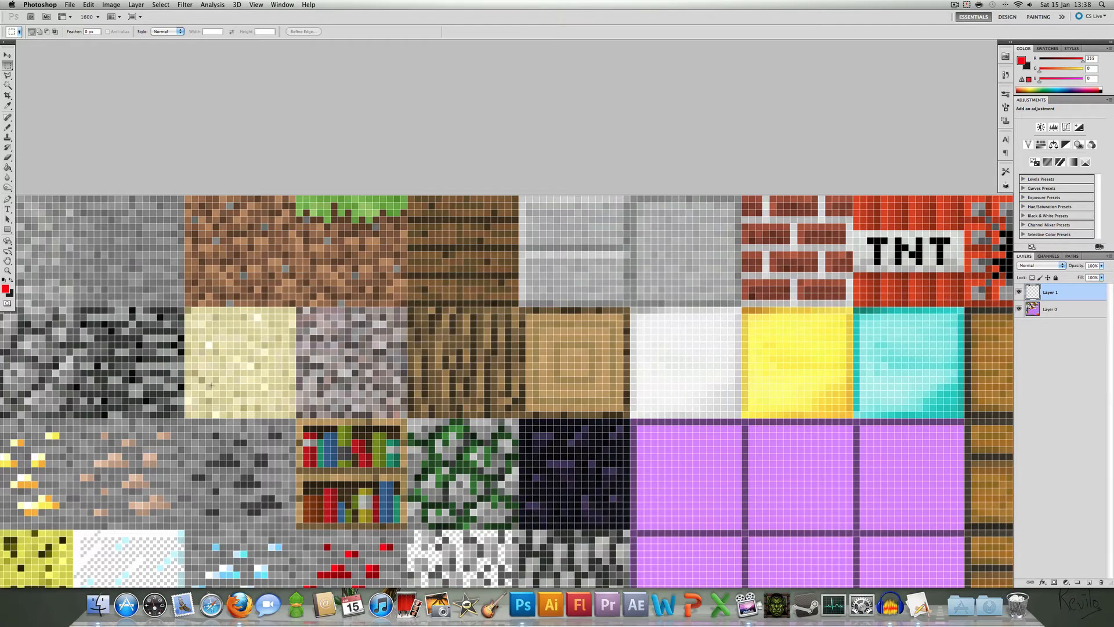
scroll("down", 3)
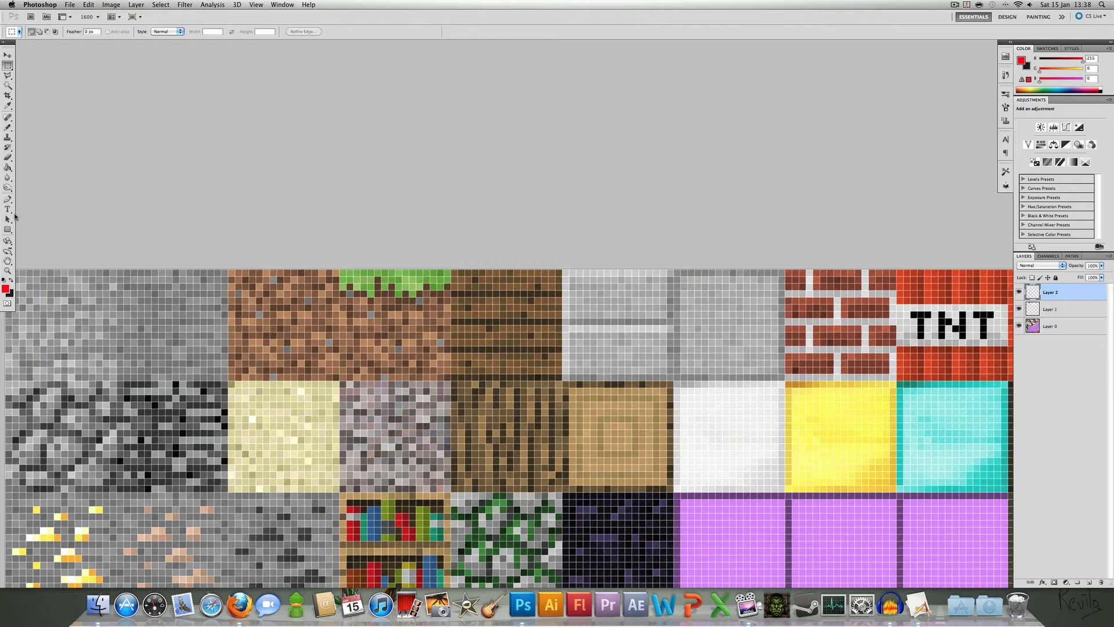
- Set the foreground colour to #4e00ff and pencil over the grass tile's green top
left_click(6, 289)
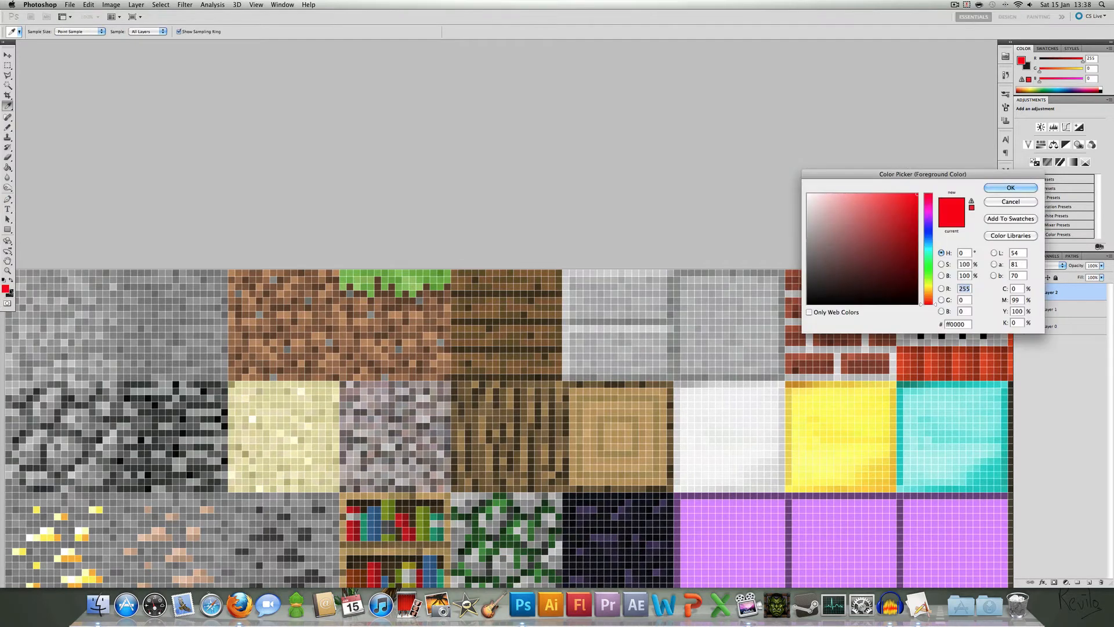
left_click(928, 217)
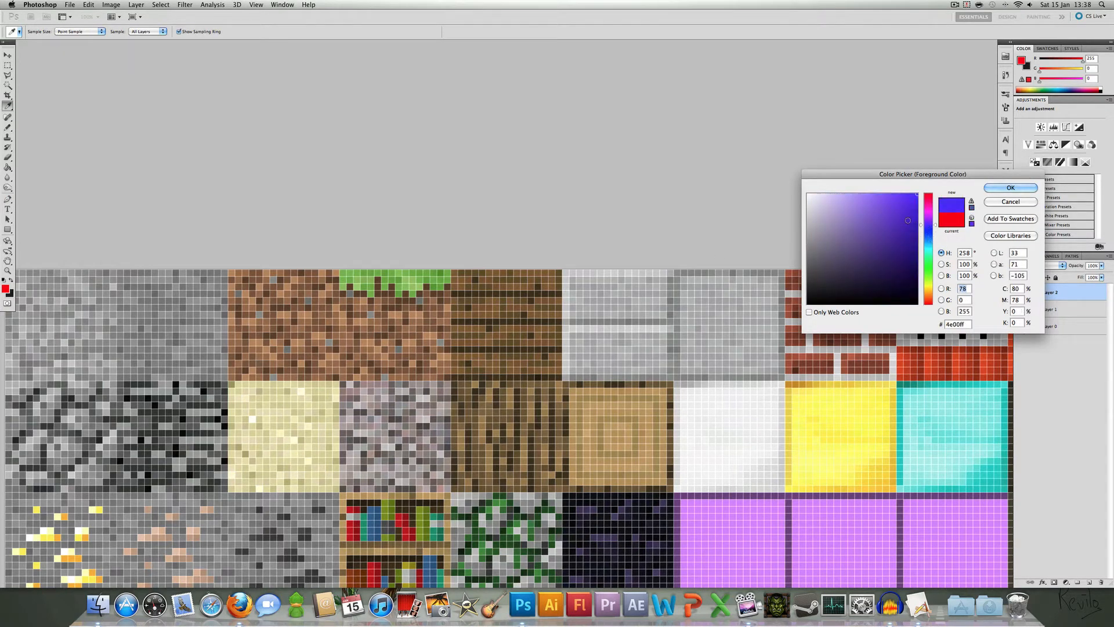
left_click(1010, 187)
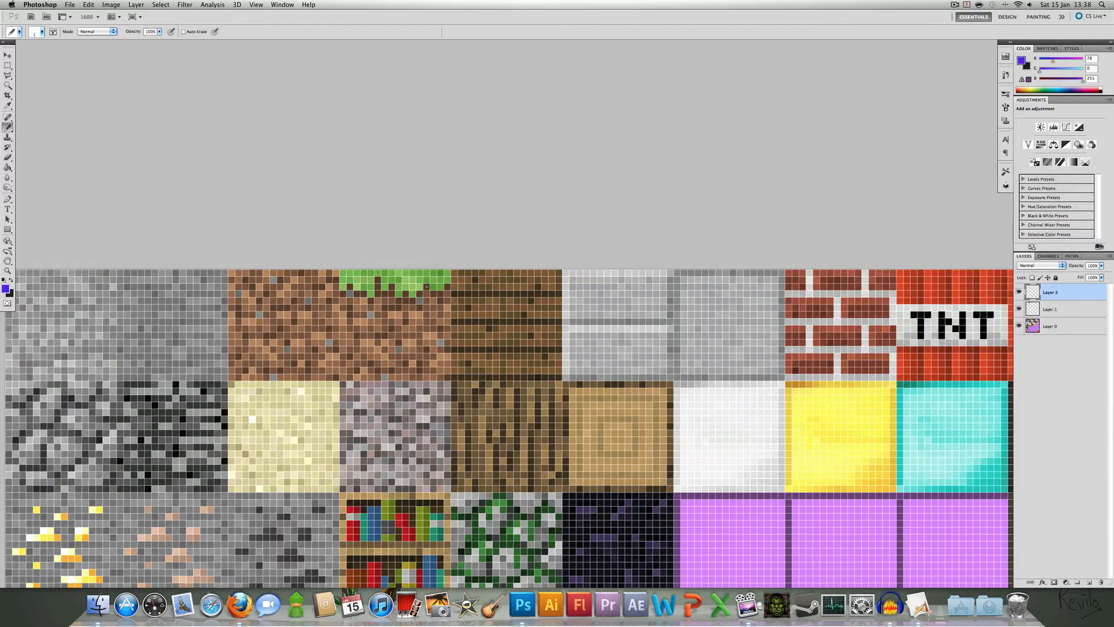
left_click(357, 289)
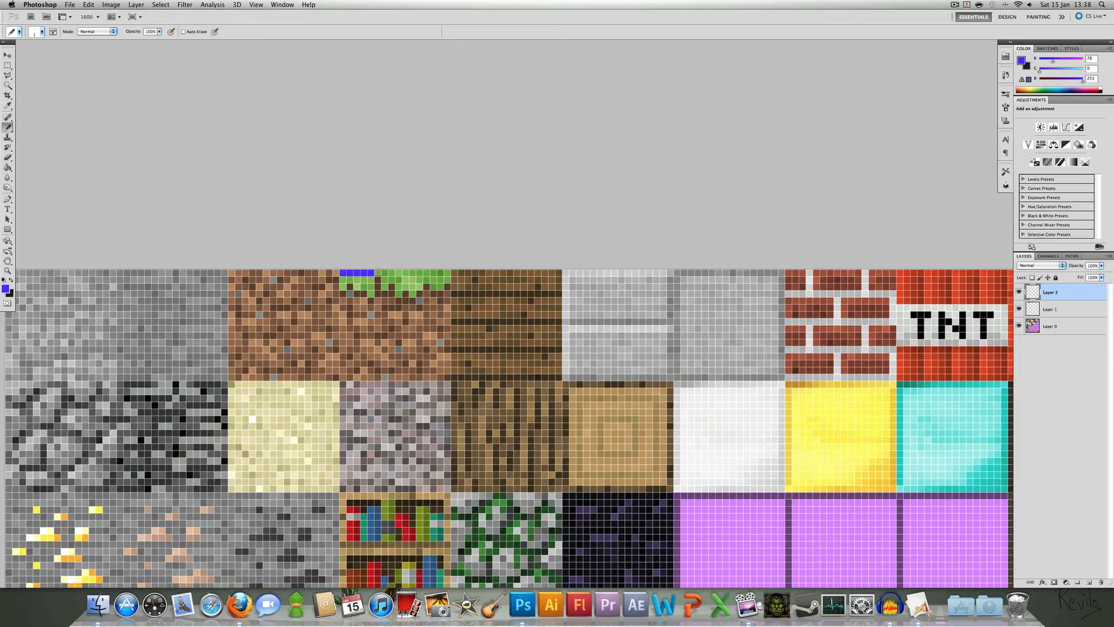
left_click_drag(348, 276, 447, 276)
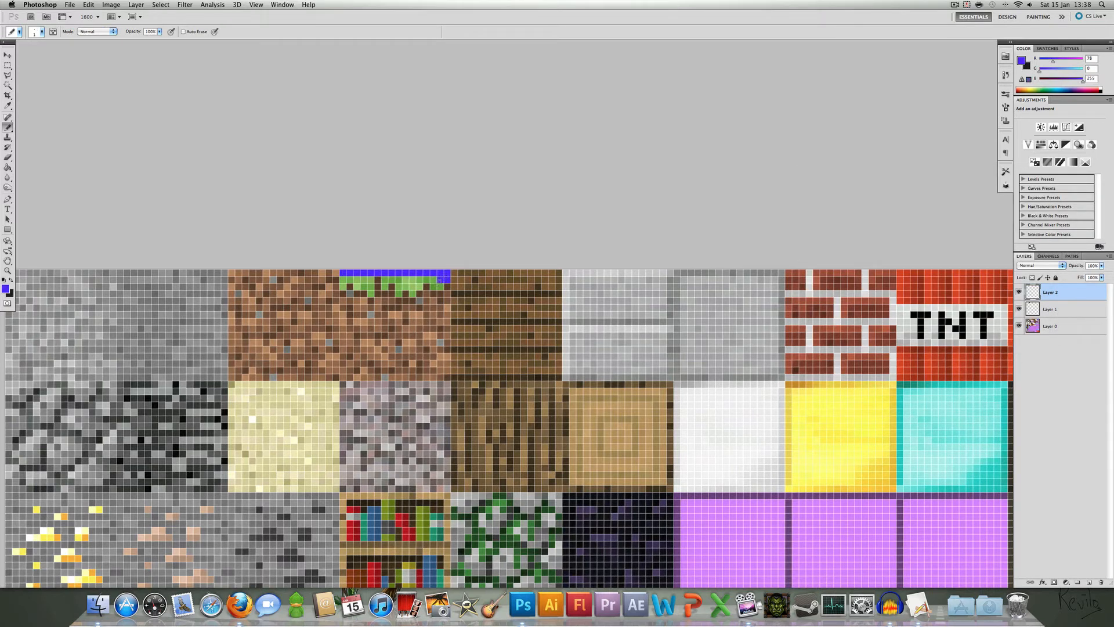
left_click(414, 292)
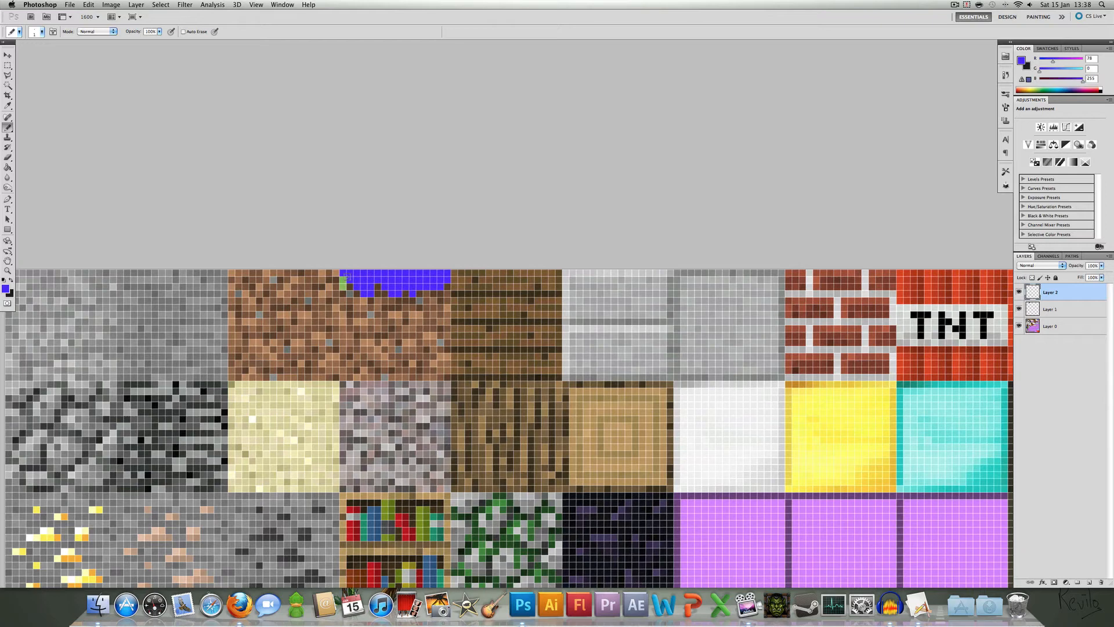
left_click(74, 5)
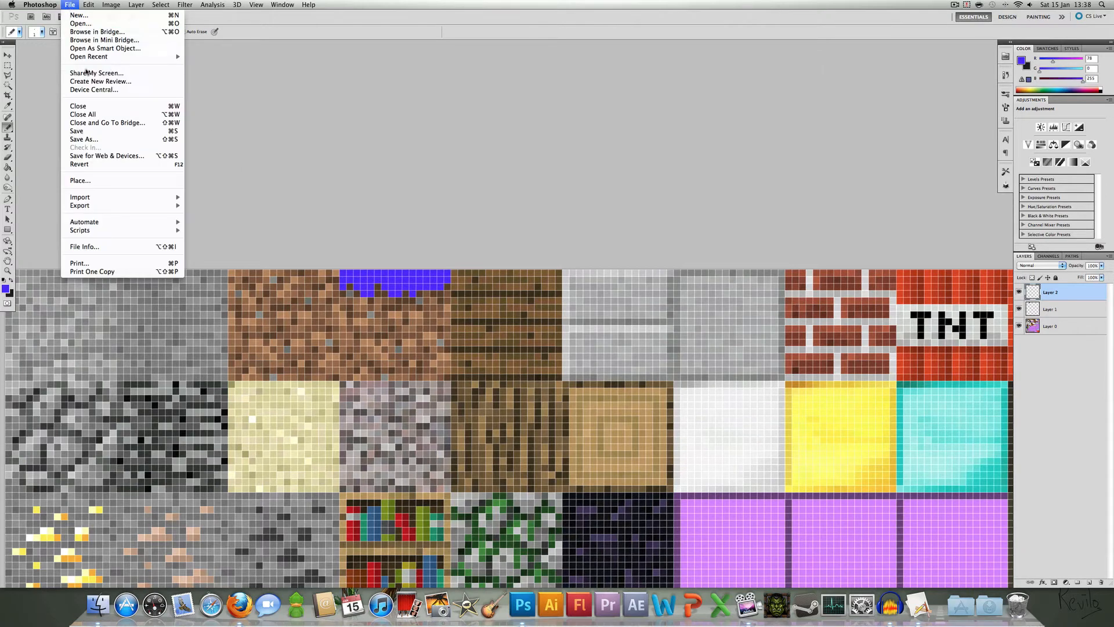
- Export the edited texture sheet as PNG-24, replacing terrain.png in mctmp
left_click(107, 156)
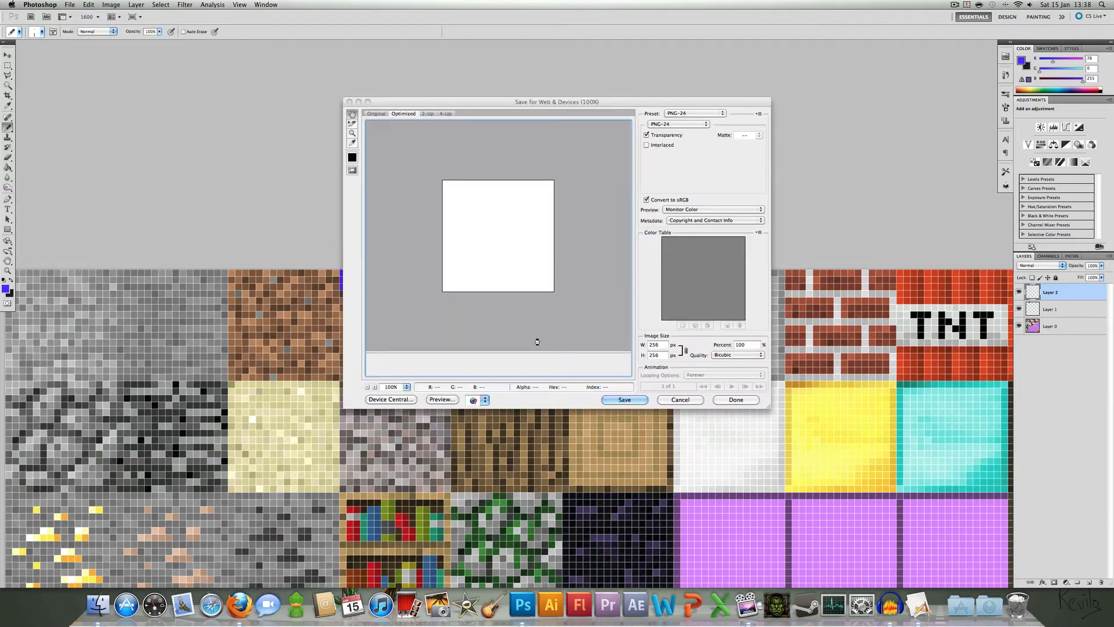
left_click(677, 124)
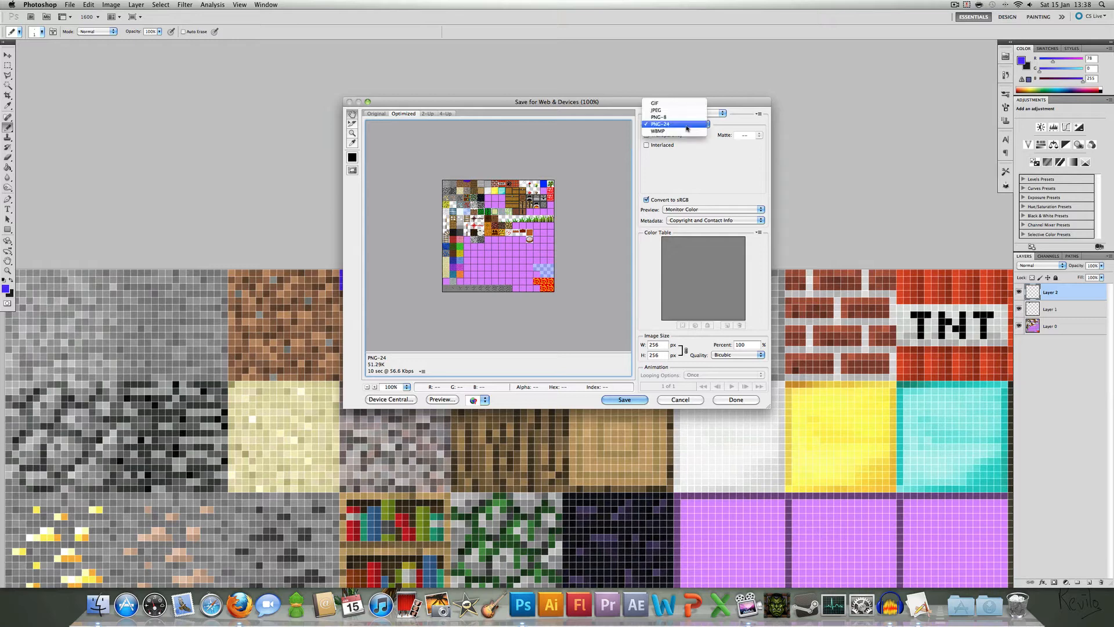
left_click(660, 124)
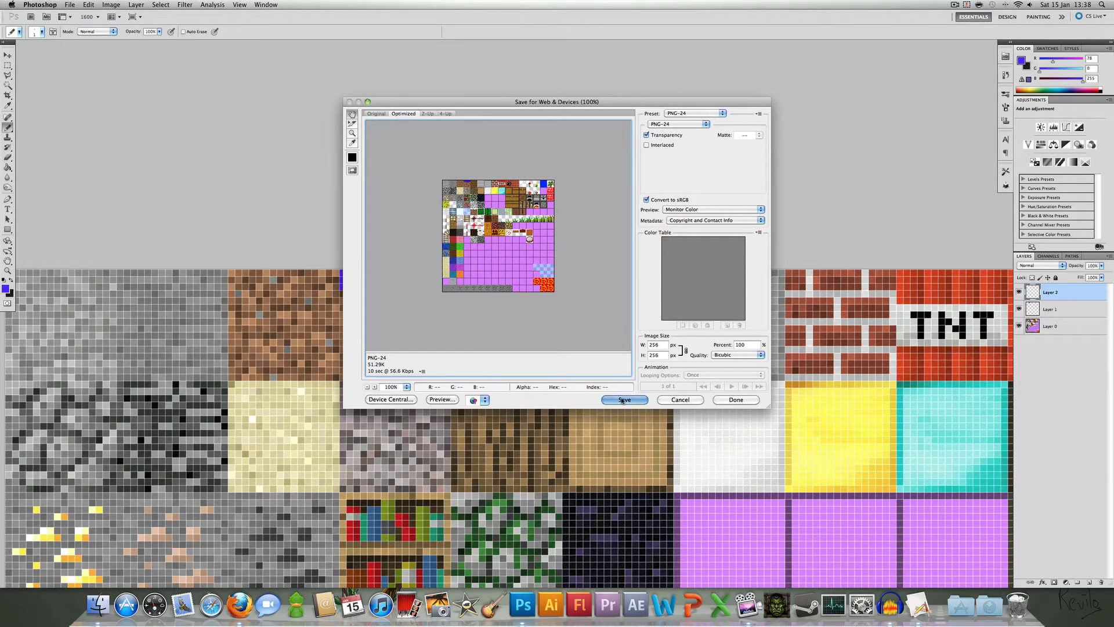
left_click(625, 400)
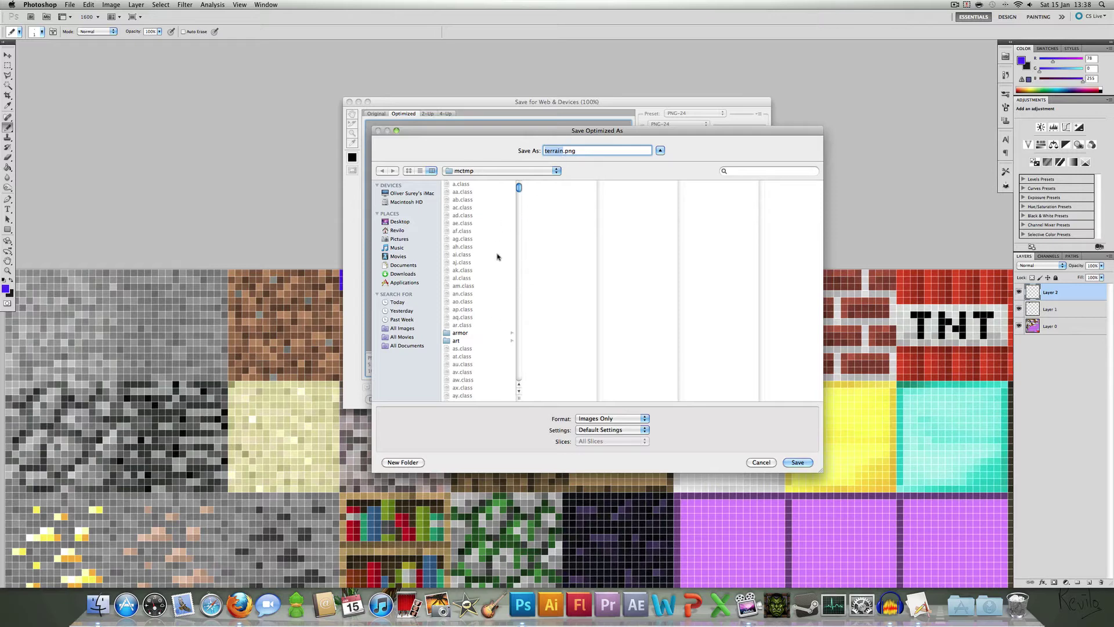
left_click(798, 462)
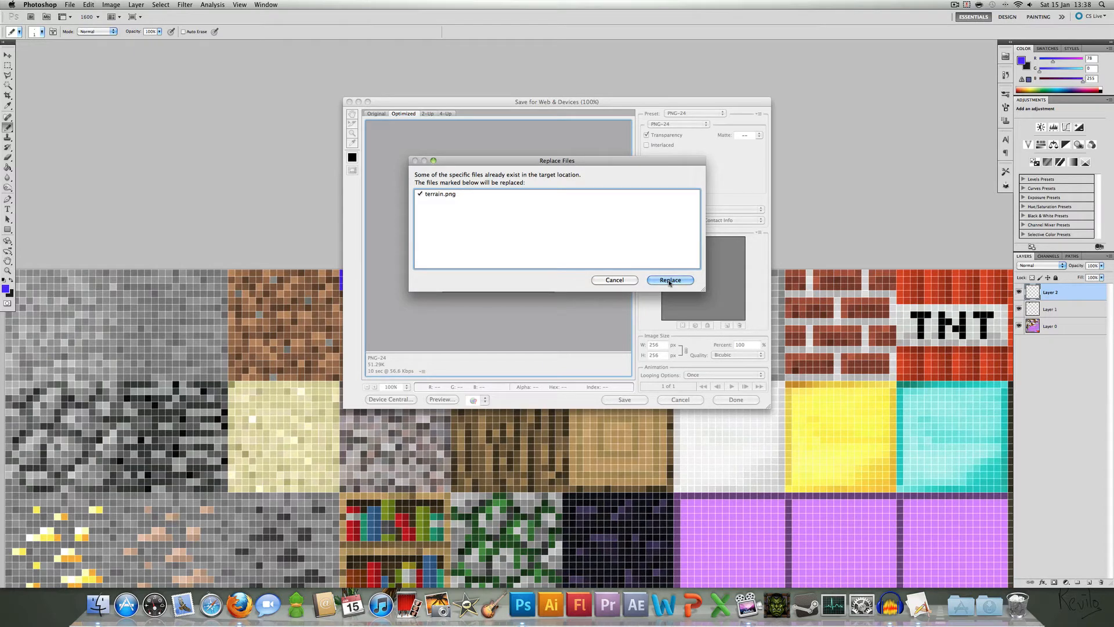
left_click(670, 279)
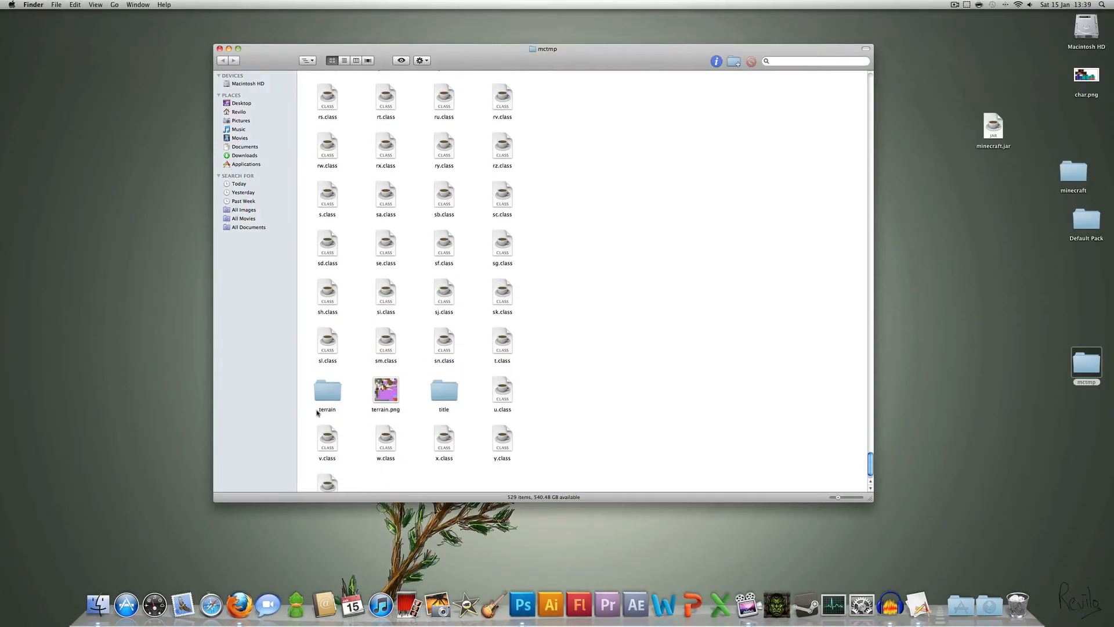
- Open sun.png from the terrain folder in Photoshop CS5
double_click(327, 391)
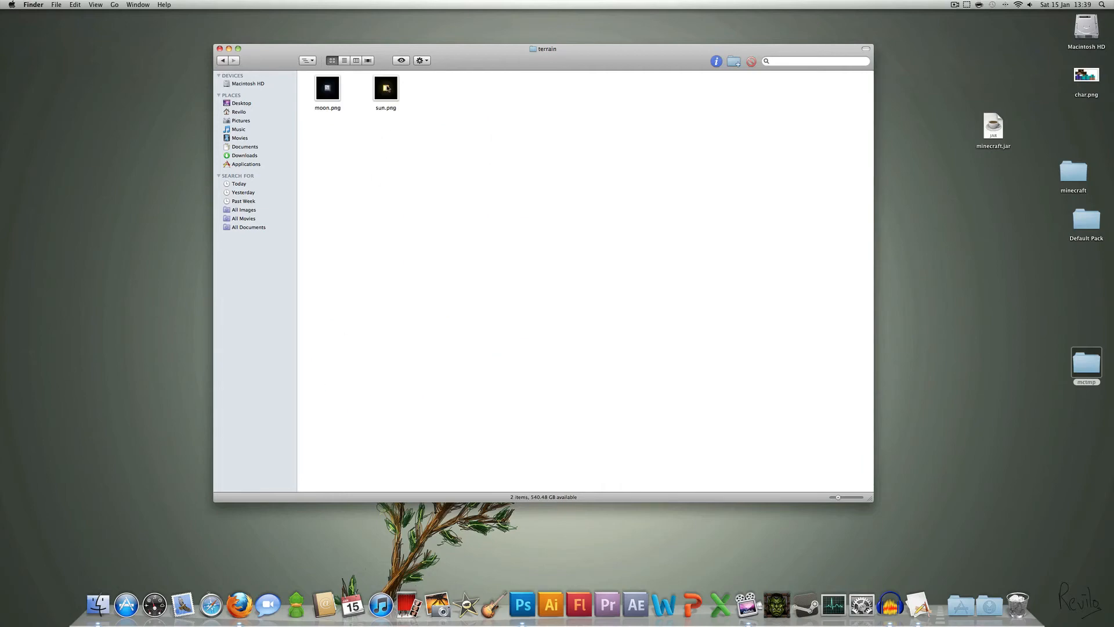
right_click(385, 88)
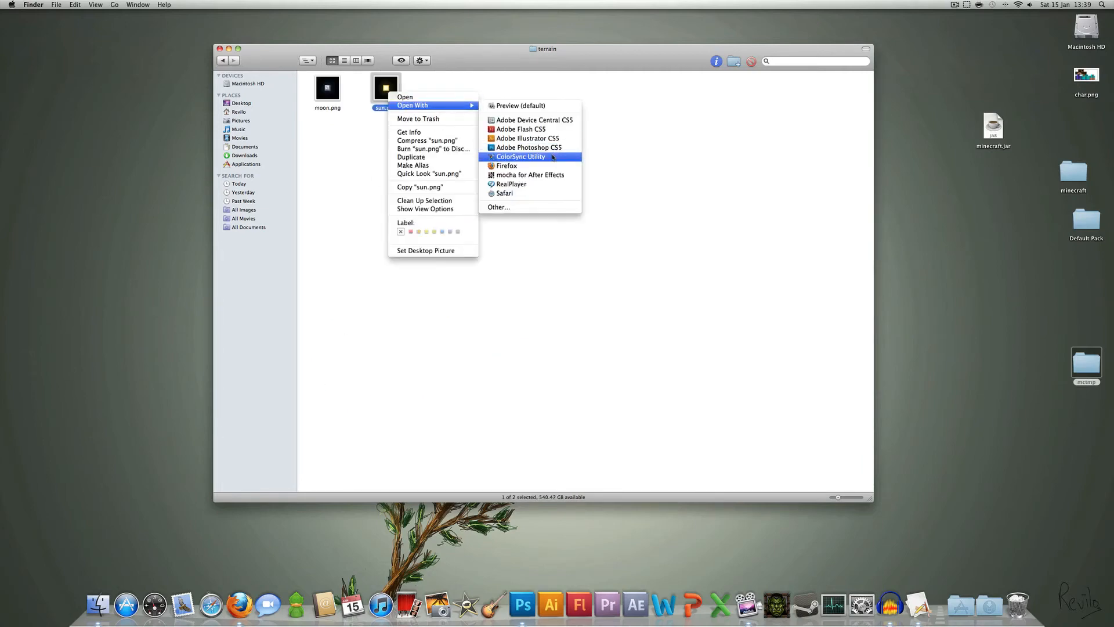
left_click(526, 148)
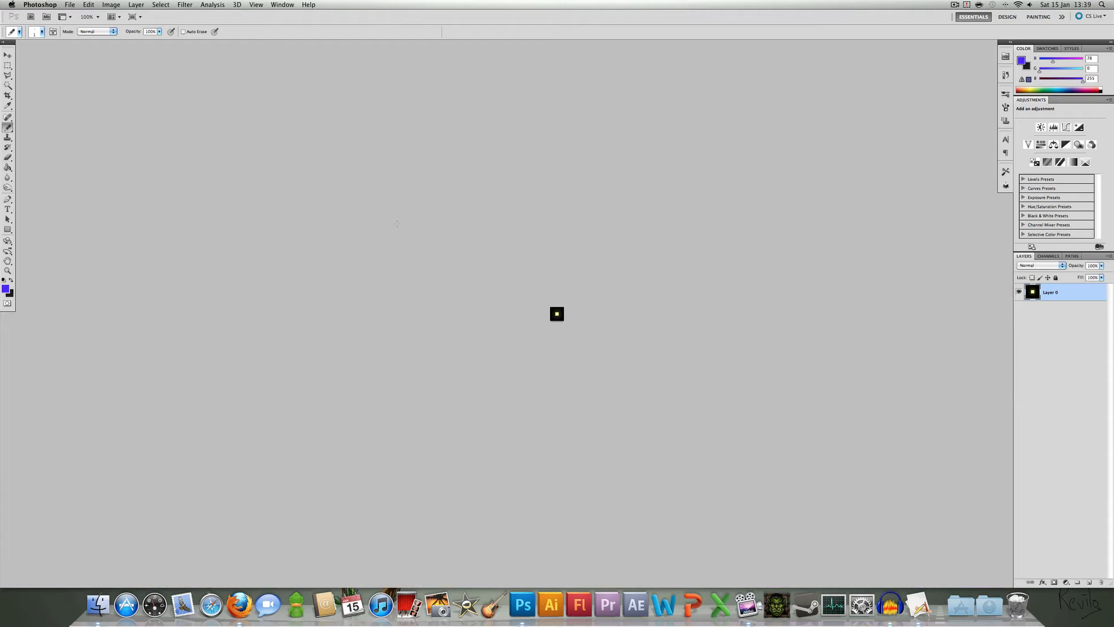
- Zoom in and draw a white squiggle over the sun image
left_click(7, 269)
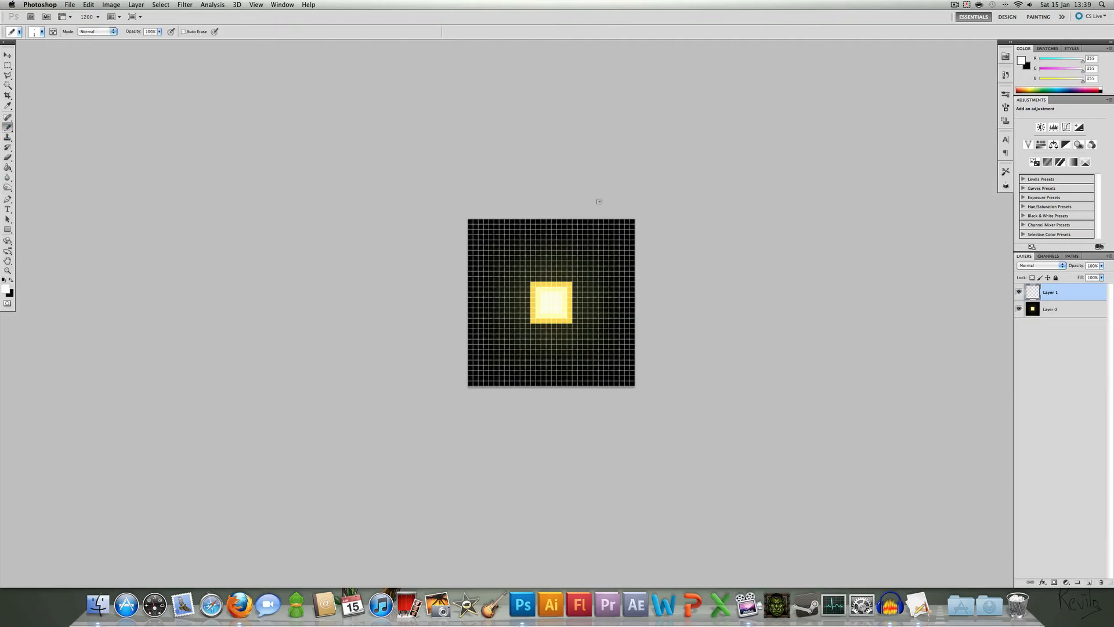
left_click_drag(512, 284, 589, 256)
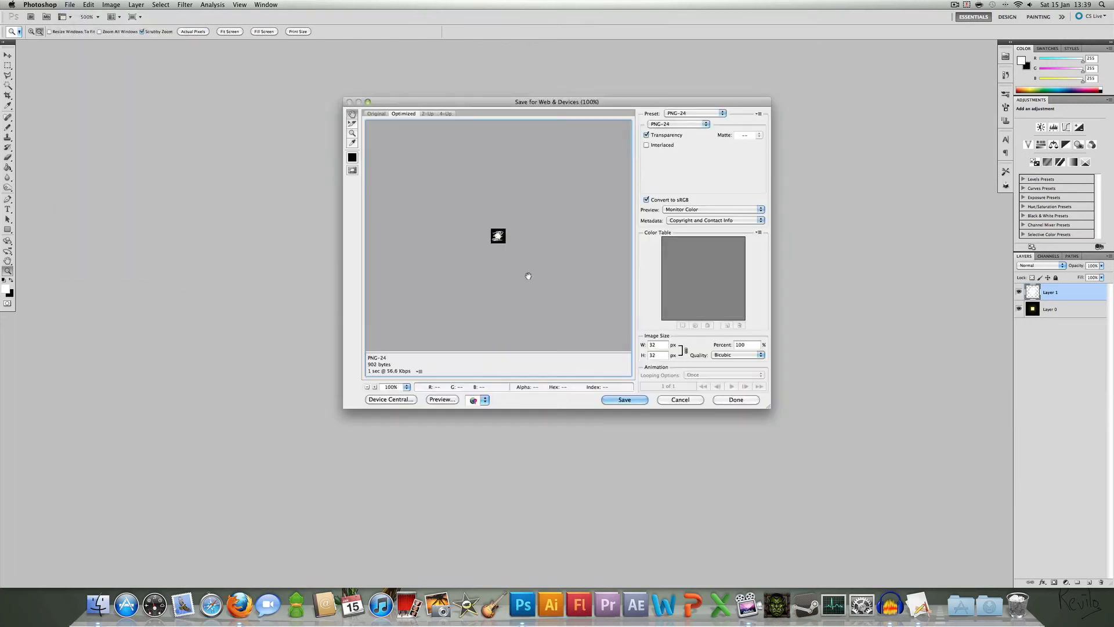
- Save the squiggly sun as PNG-24 over sun.png in mctmp/terrain
left_click(624, 399)
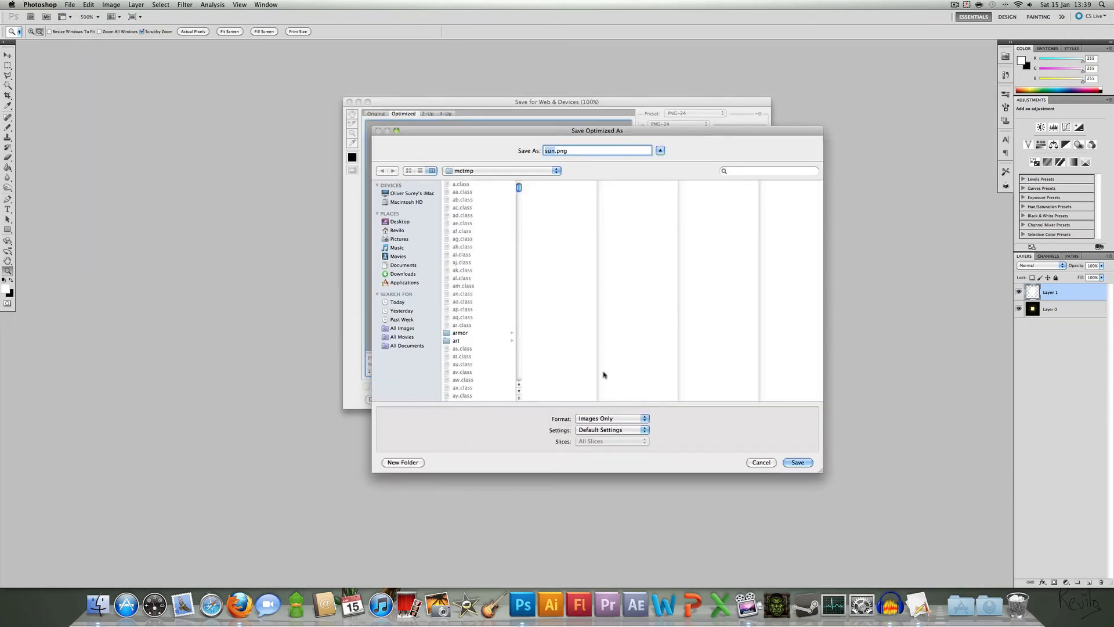
left_click(797, 462)
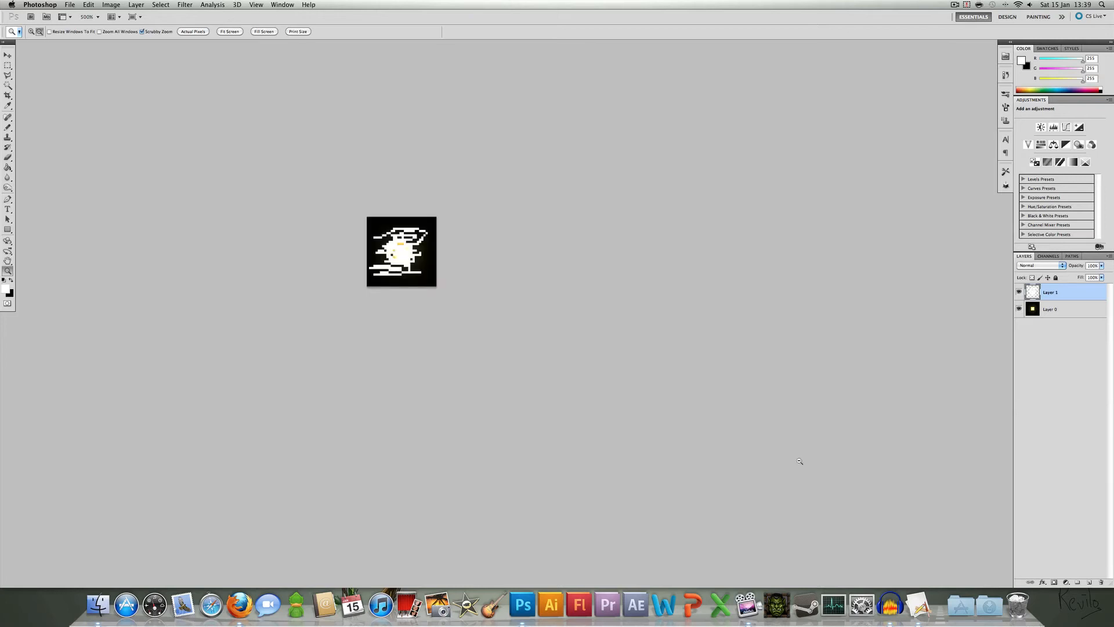
mouse_move(547, 295)
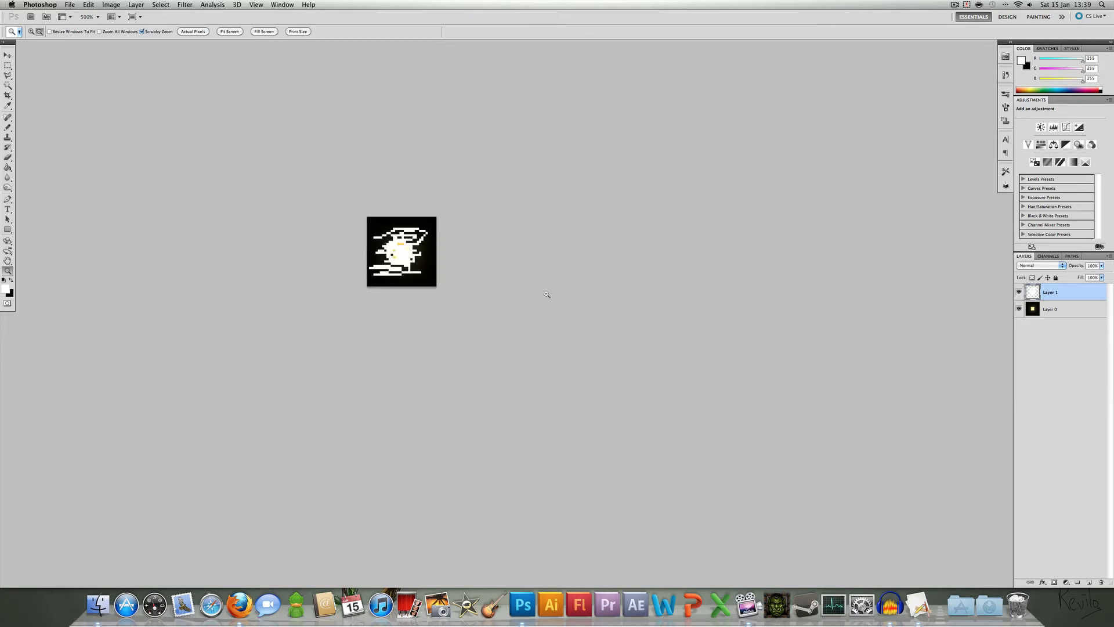
left_click(78, 5)
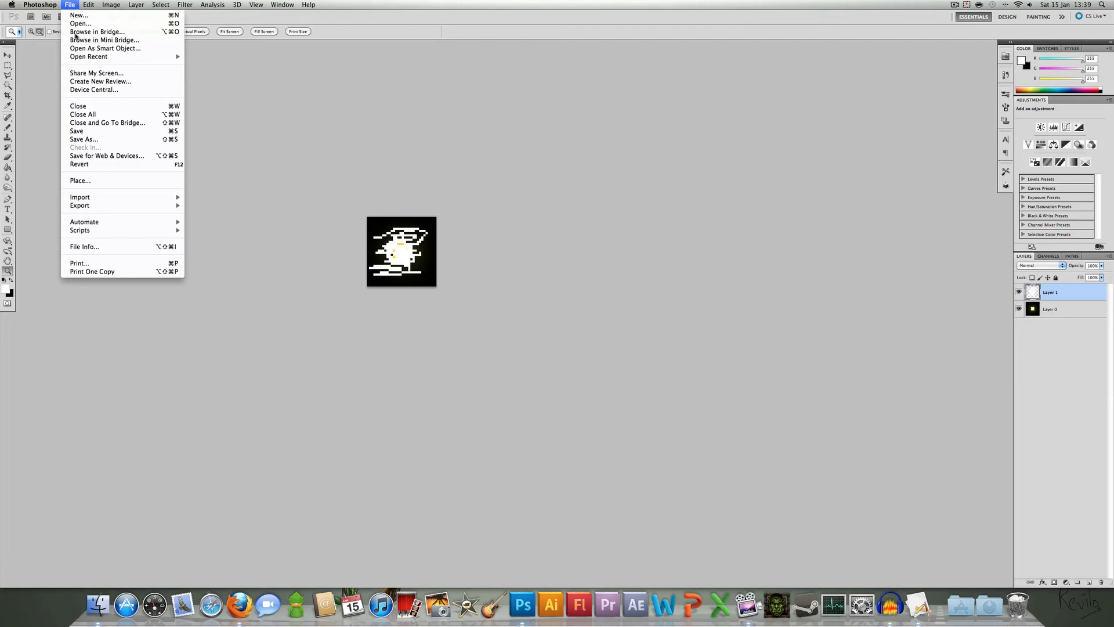
left_click(107, 155)
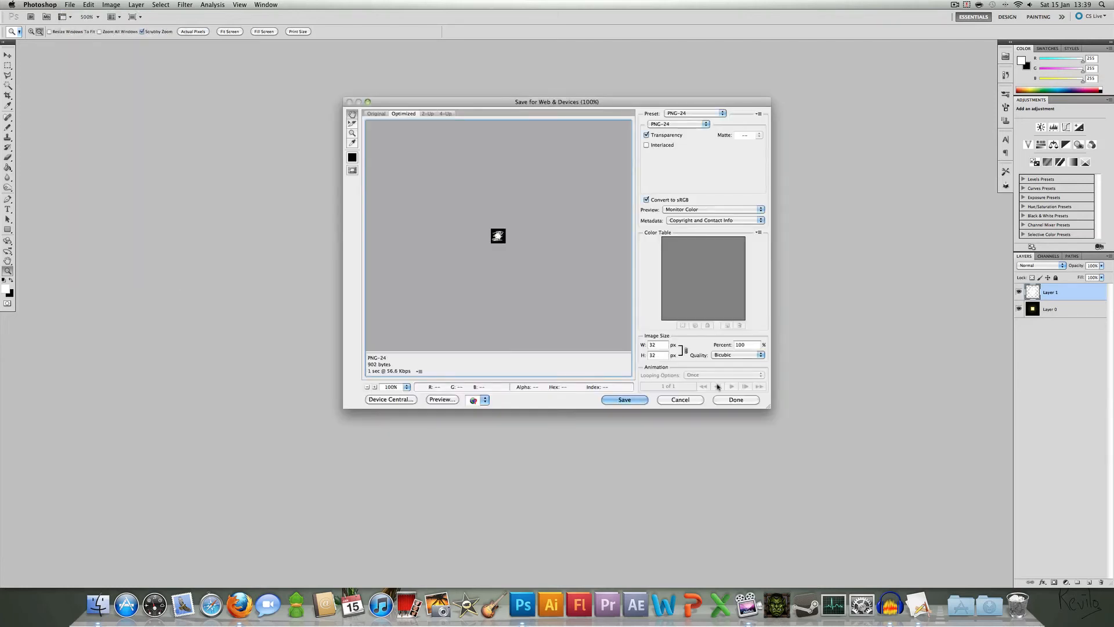
left_click(624, 399)
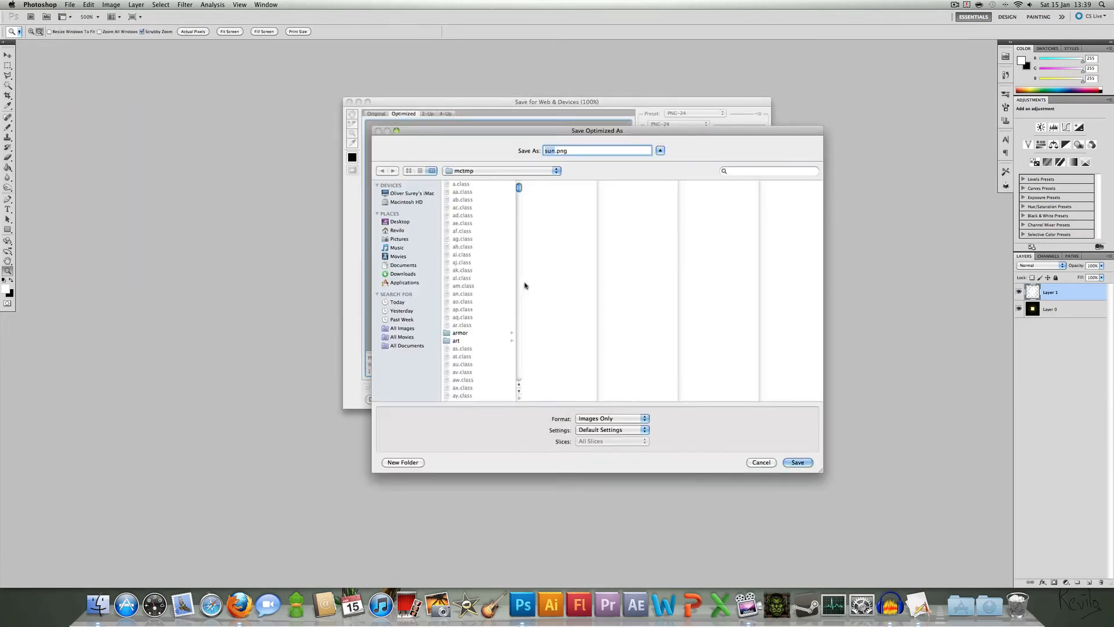
scroll("down", 3)
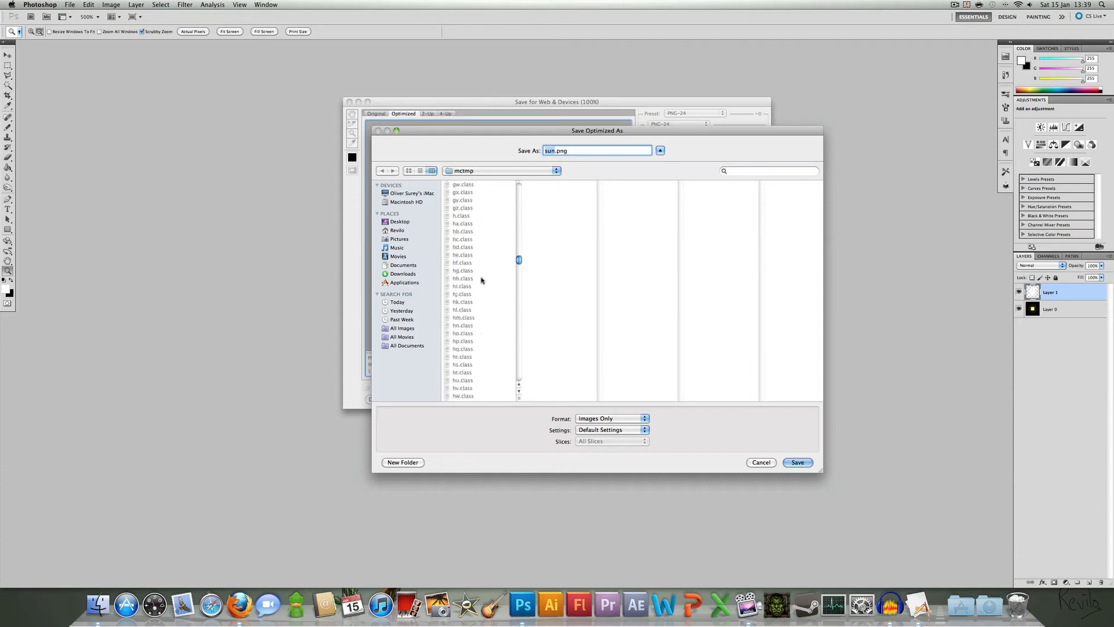
scroll("down", 3)
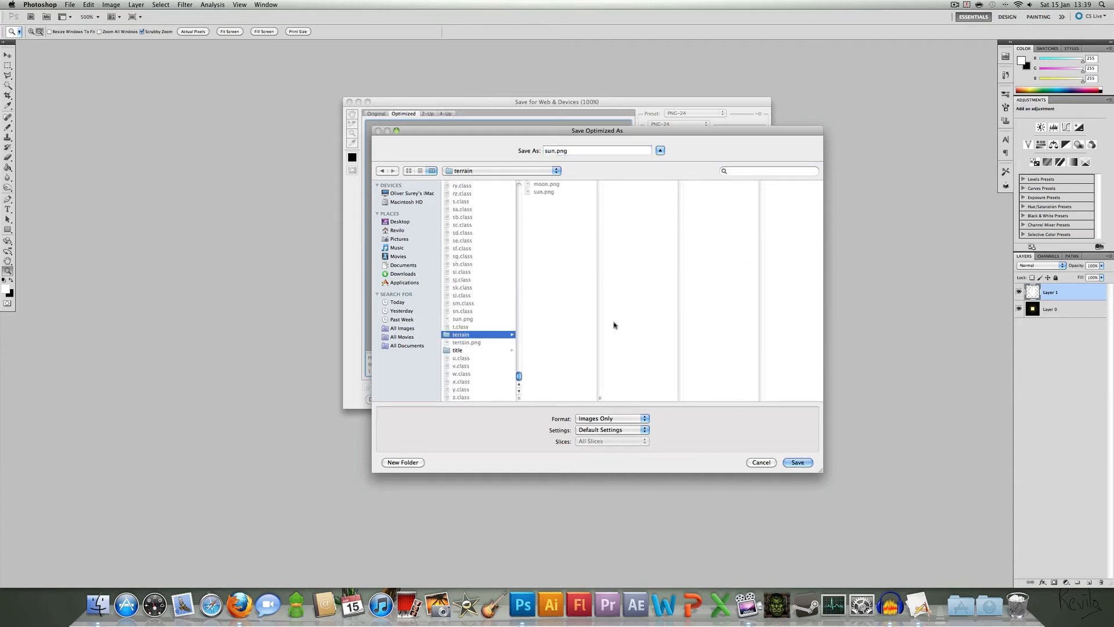
left_click(798, 462)
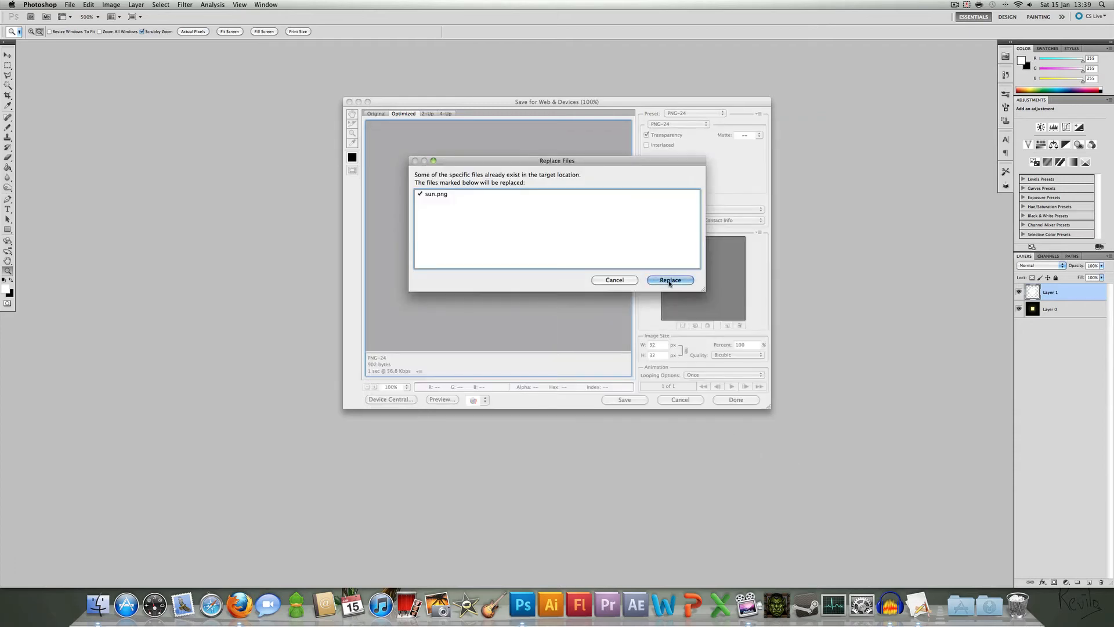
left_click(669, 279)
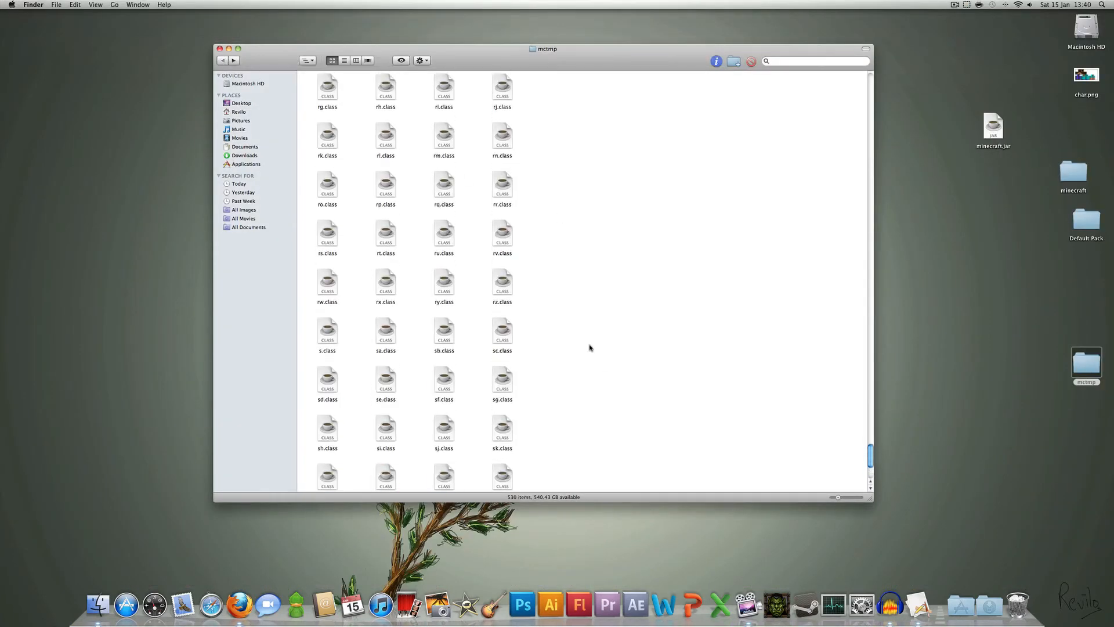
- Search mctmp for 'sun' and trash the stray top-level sun.png
scroll("down", 3)
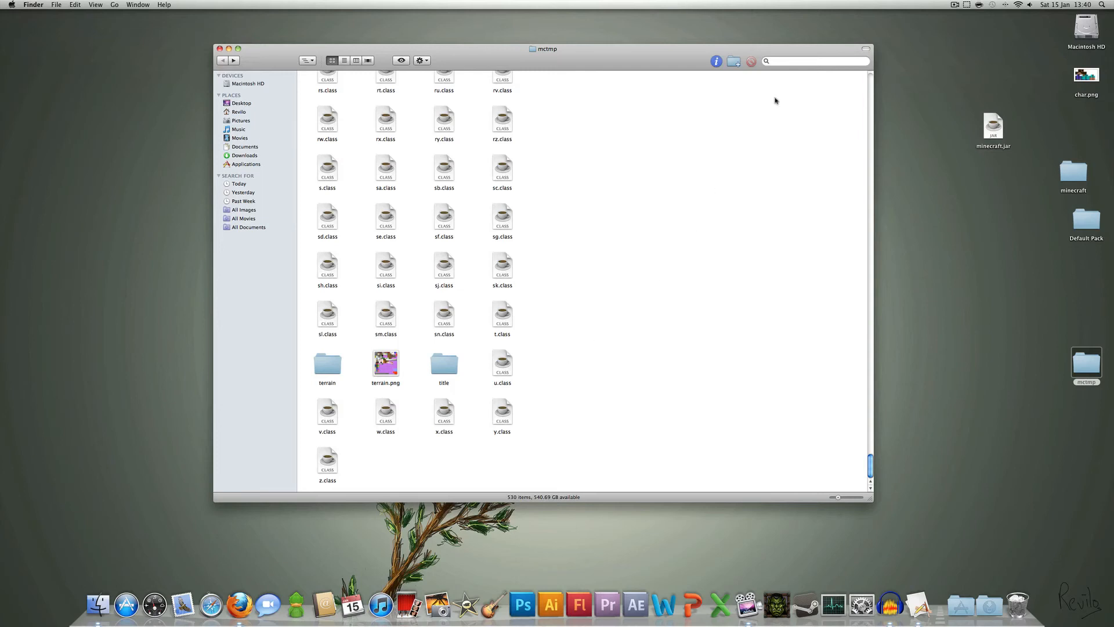
type("sun")
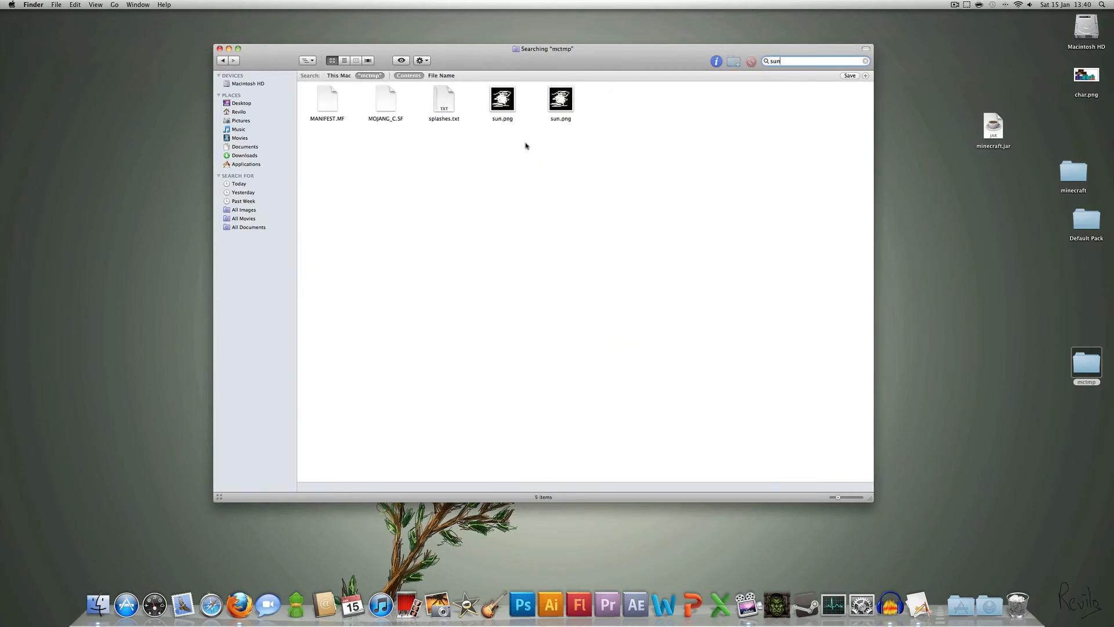
left_click(502, 99)
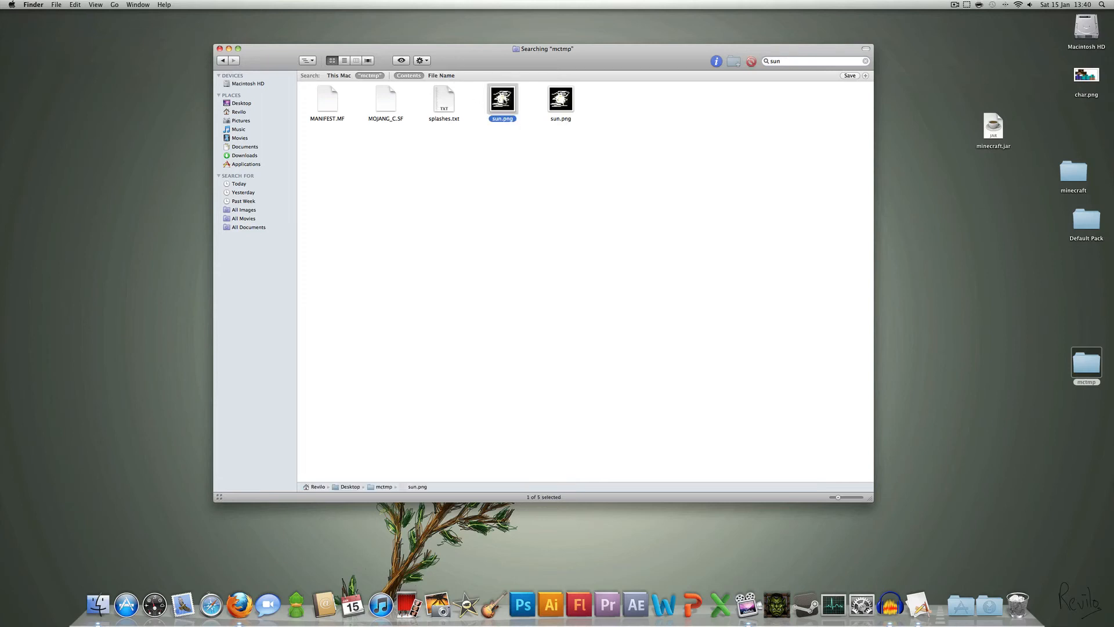
left_click(559, 96)
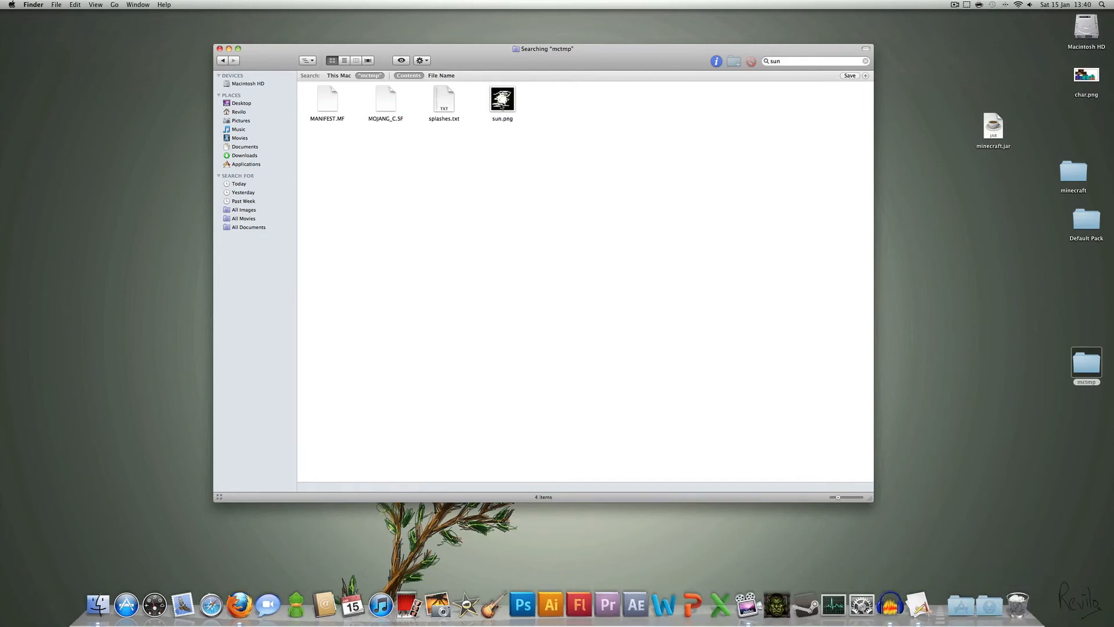
left_click(502, 98)
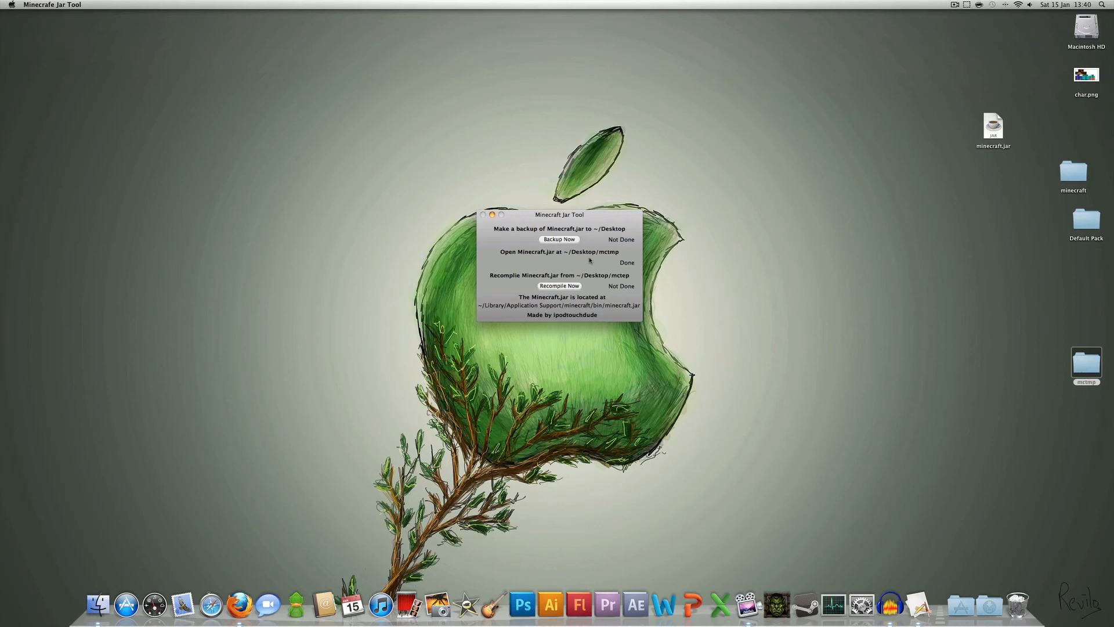
mouse_move(504, 279)
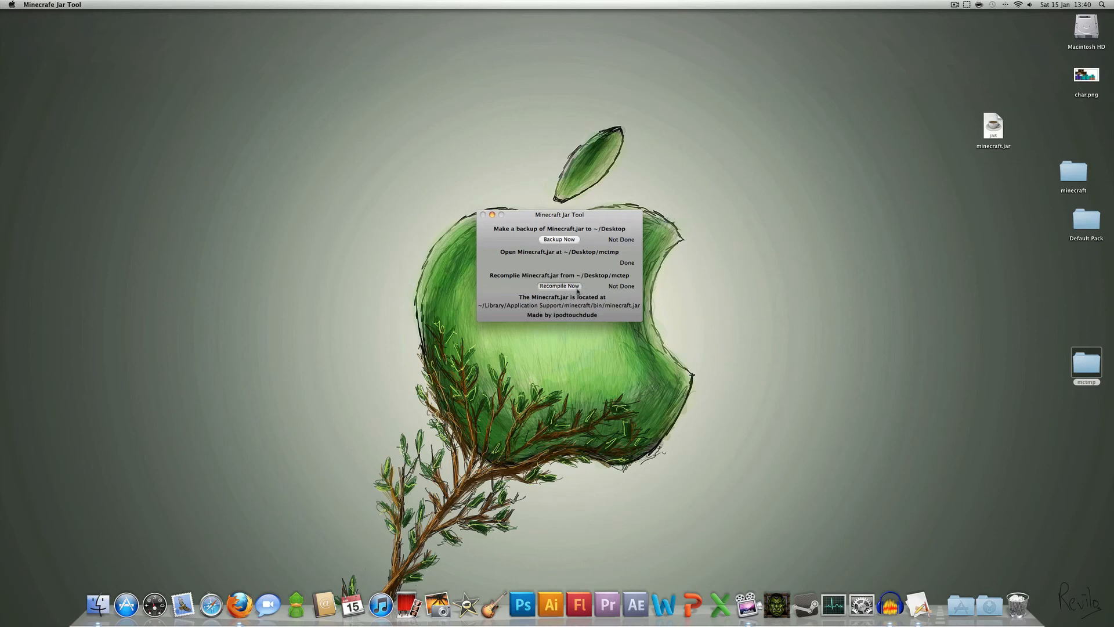
- Run Recompile Now on minecraft.jar and close Minecraft Jar Tool
left_click(560, 286)
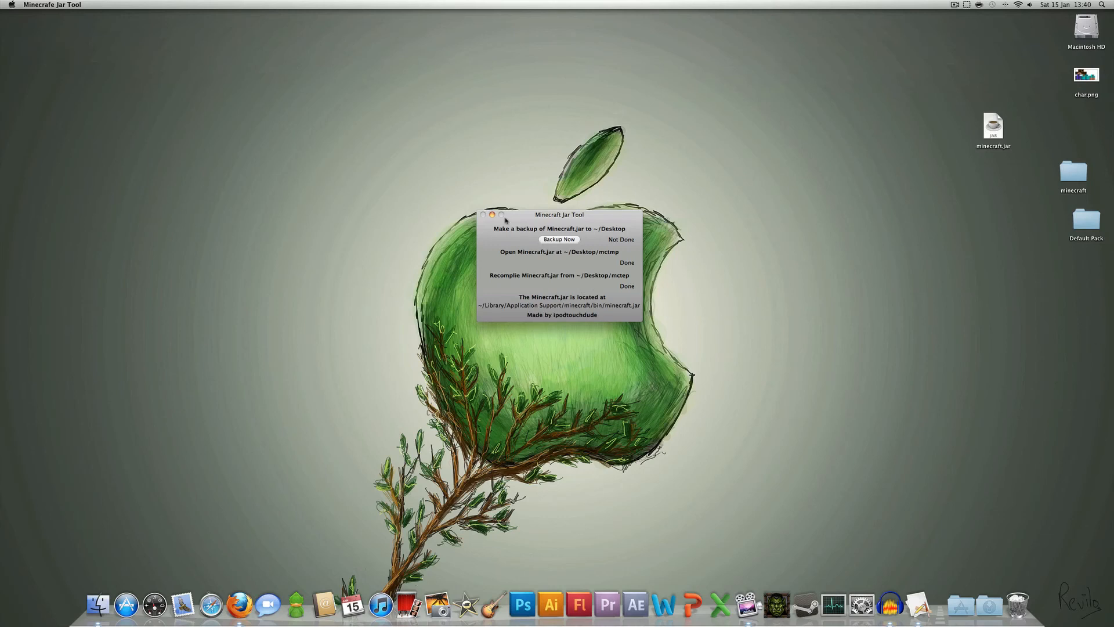
left_click(98, 604)
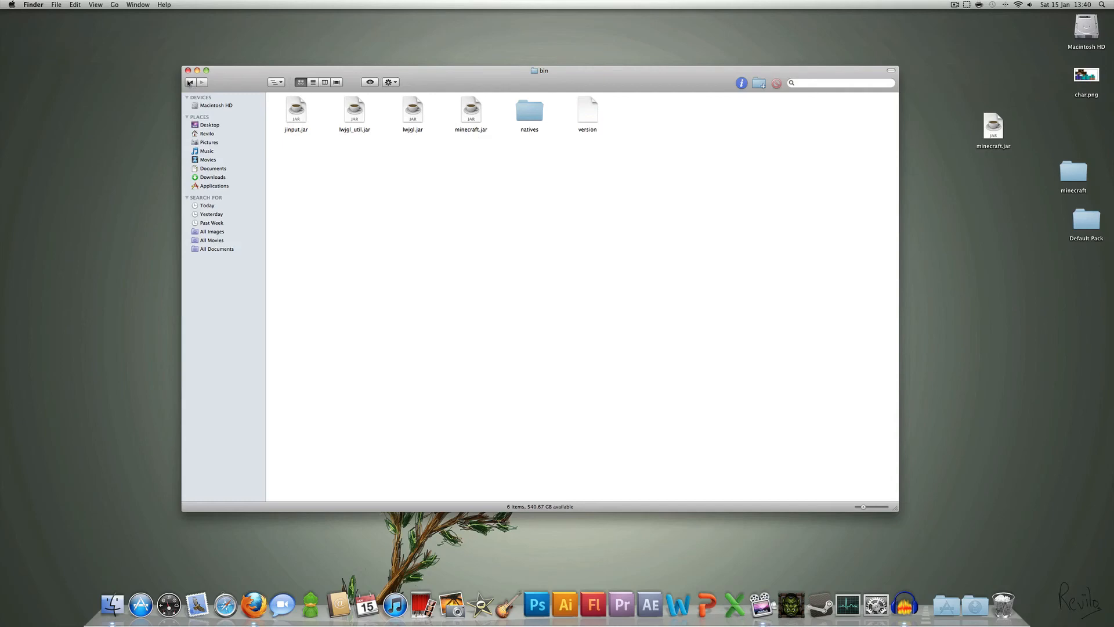
- Close the bin folder, launch Minecraft from the Dock, and log in
left_click(190, 68)
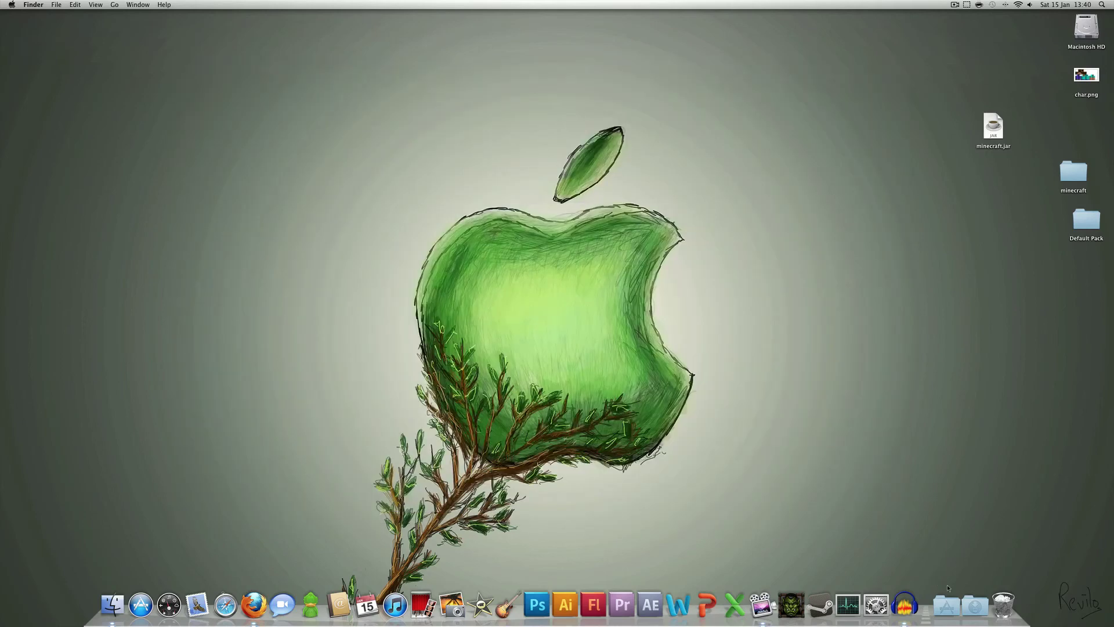
left_click(948, 608)
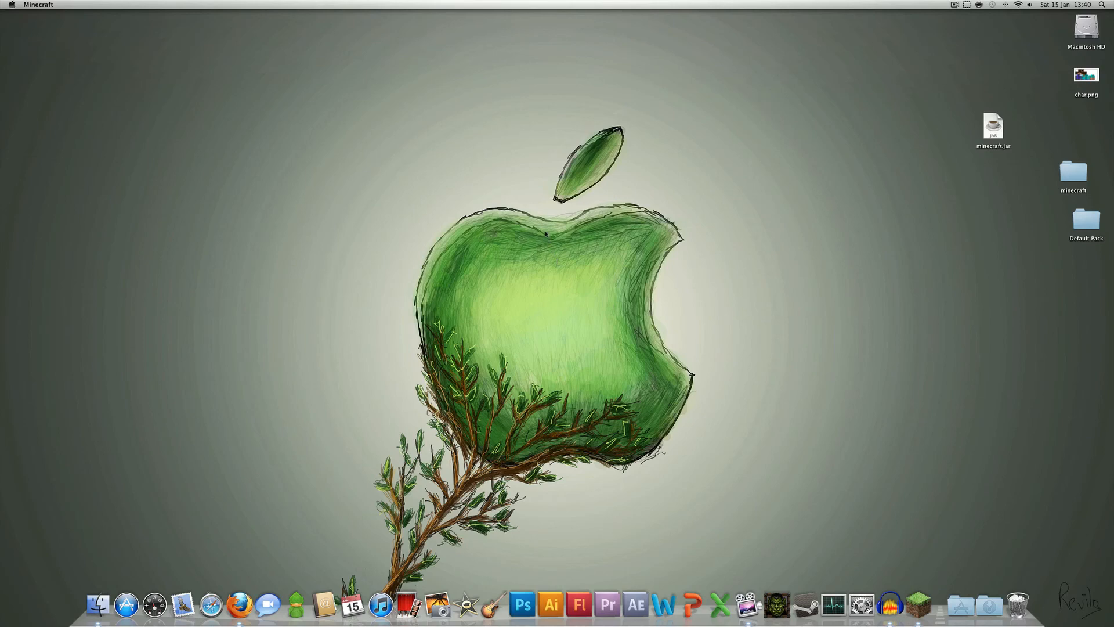
double_click(994, 125)
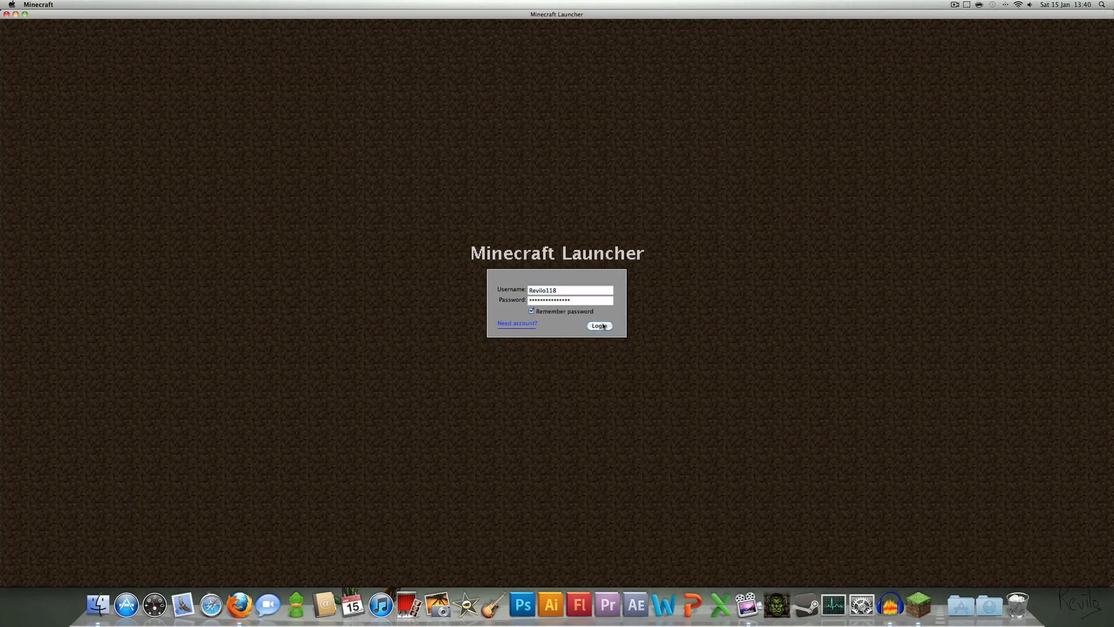
left_click(598, 326)
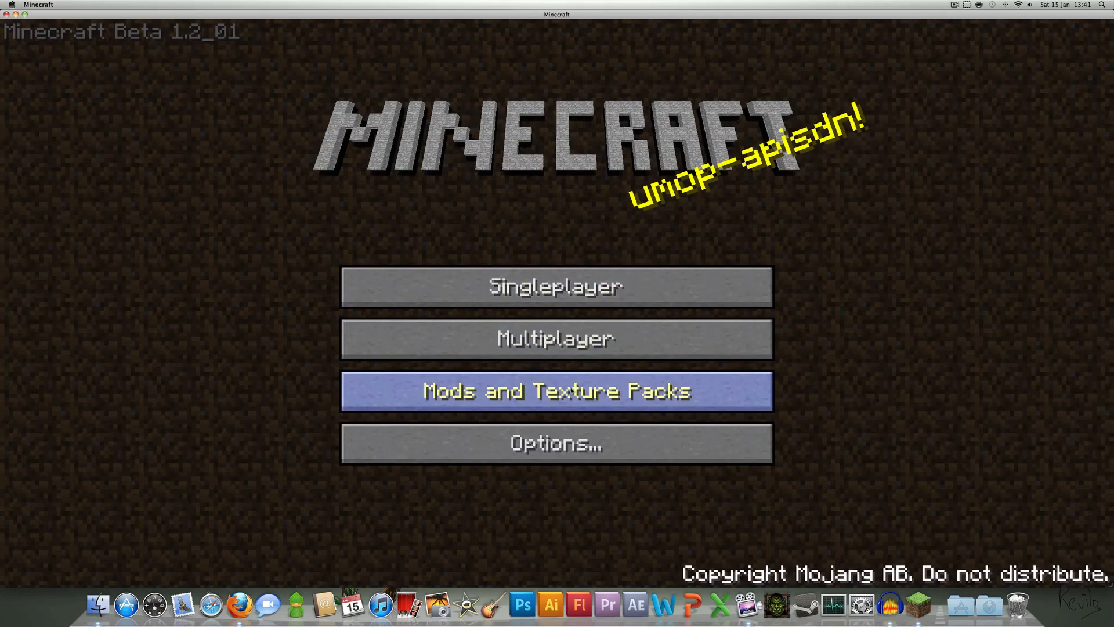
- Check Mods and Texture Packs, then load a singleplayer world with blue grass
left_click(555, 391)
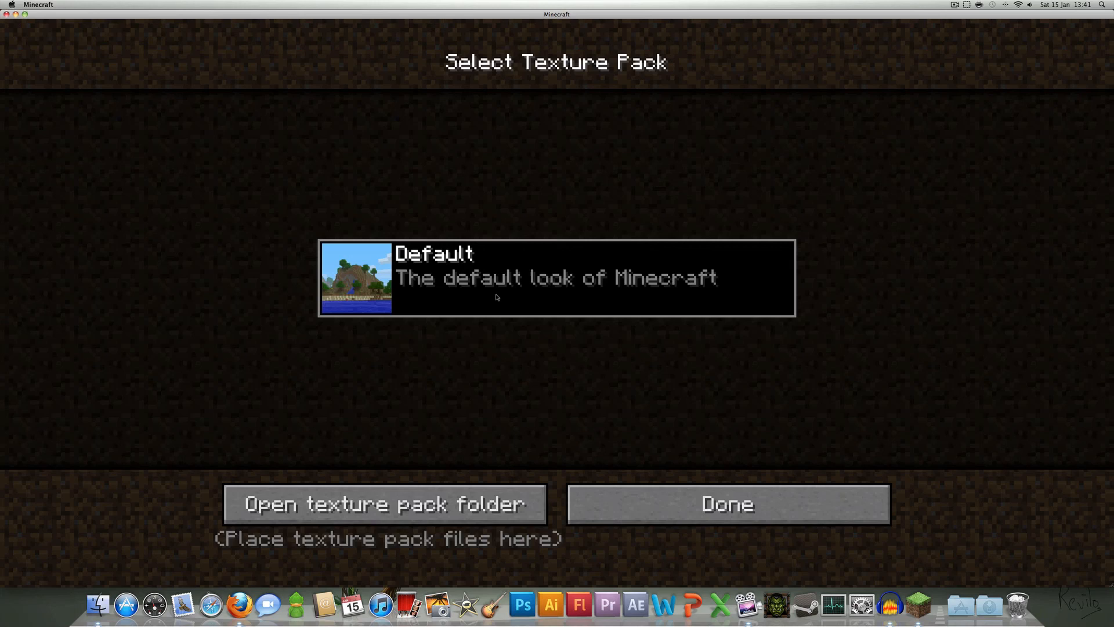
left_click(727, 504)
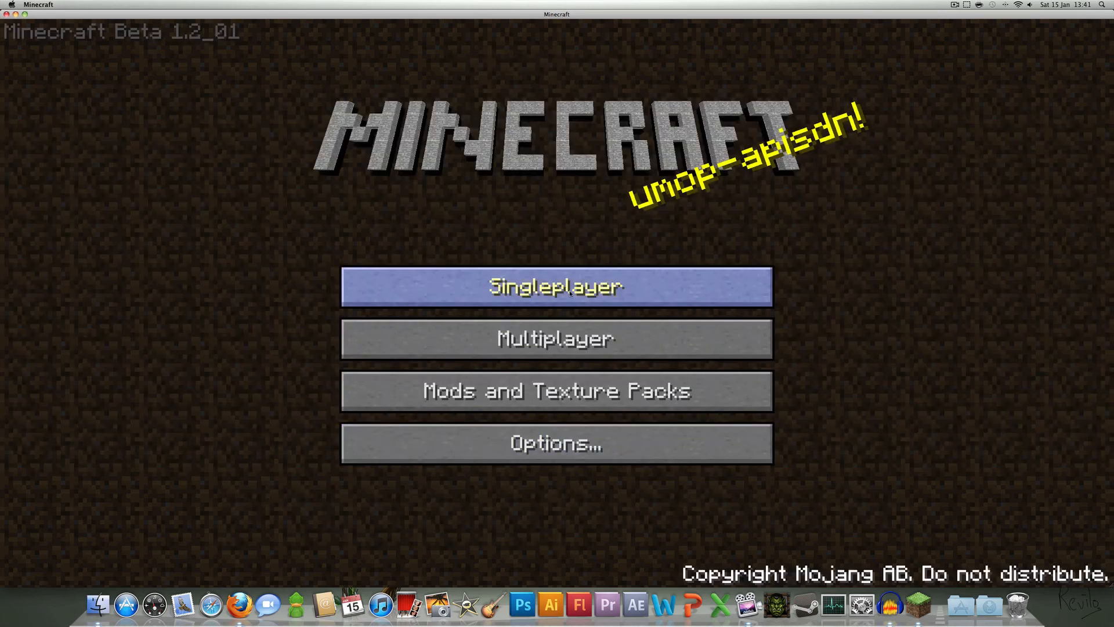
left_click(556, 287)
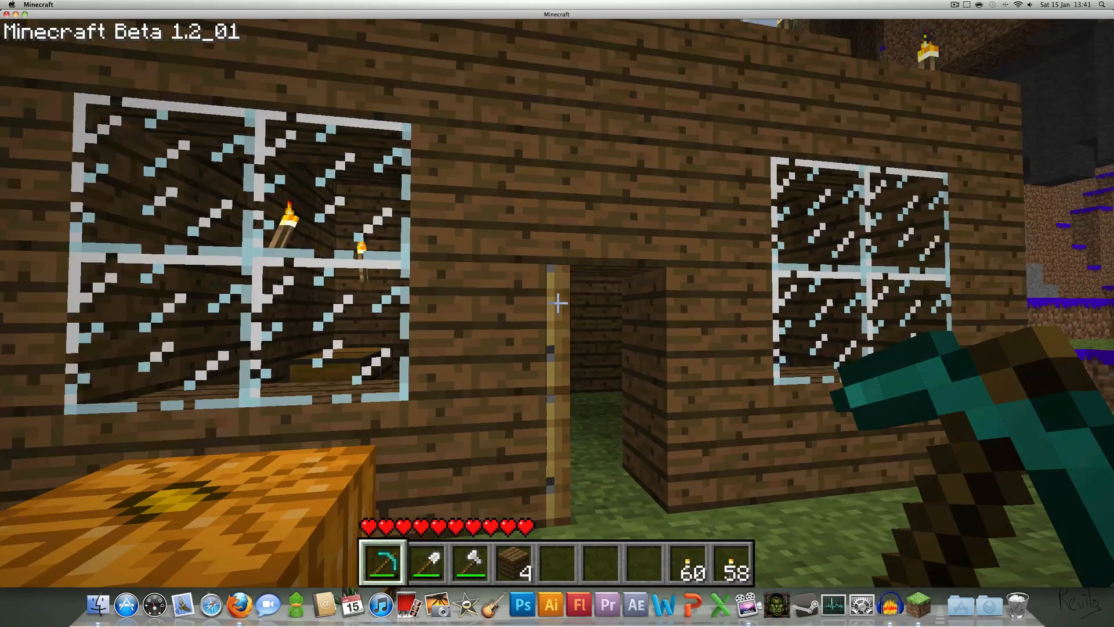
mouse_move(557, 305)
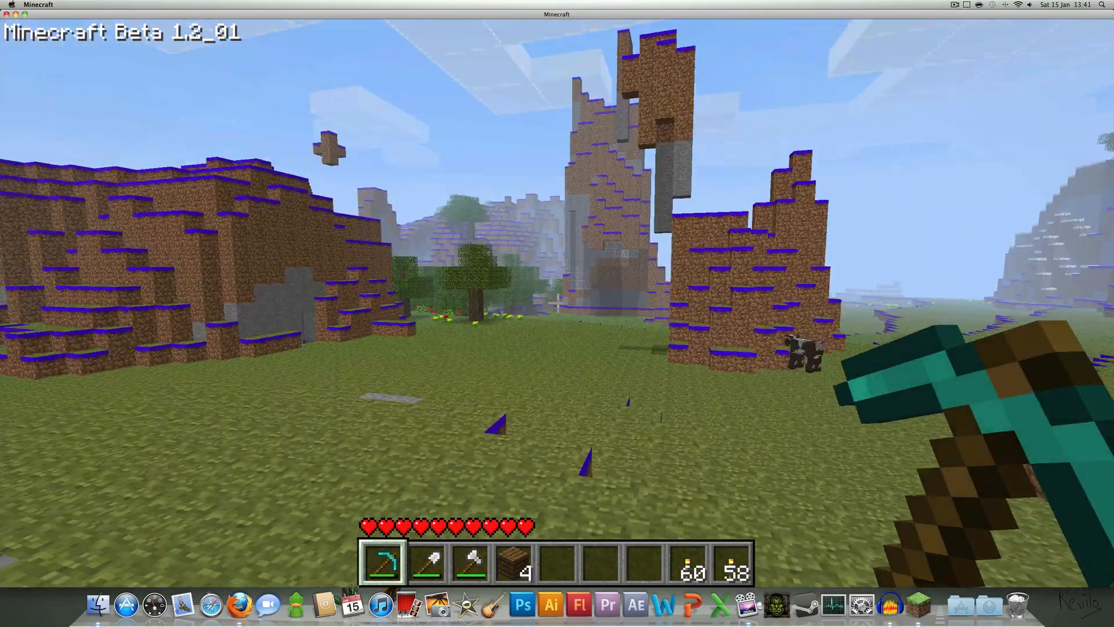
mouse_move(557, 301)
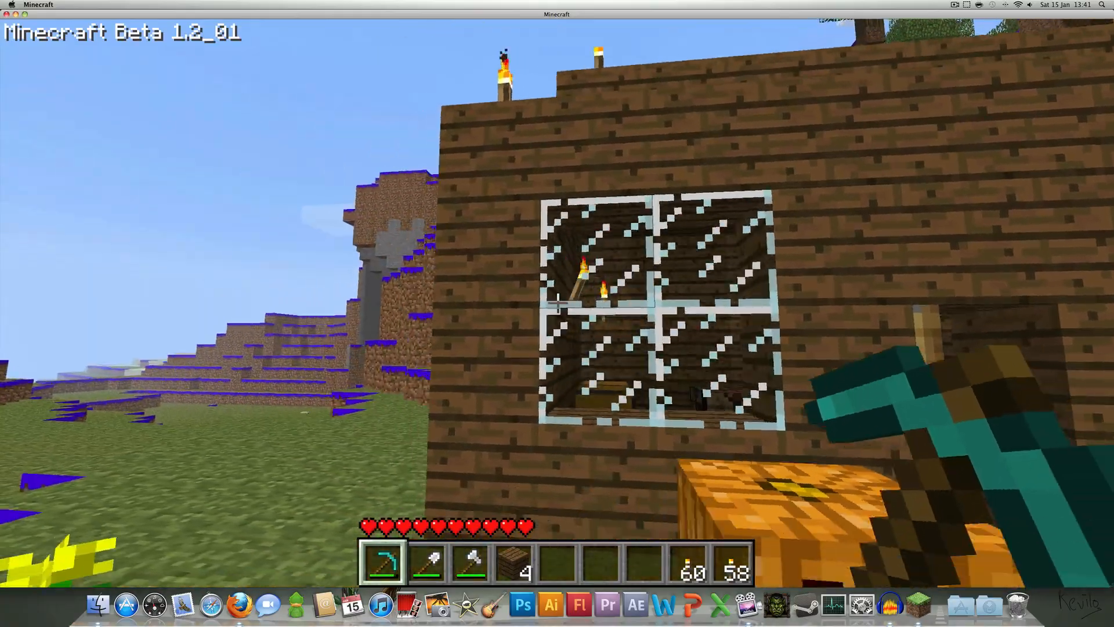
mouse_move(557, 305)
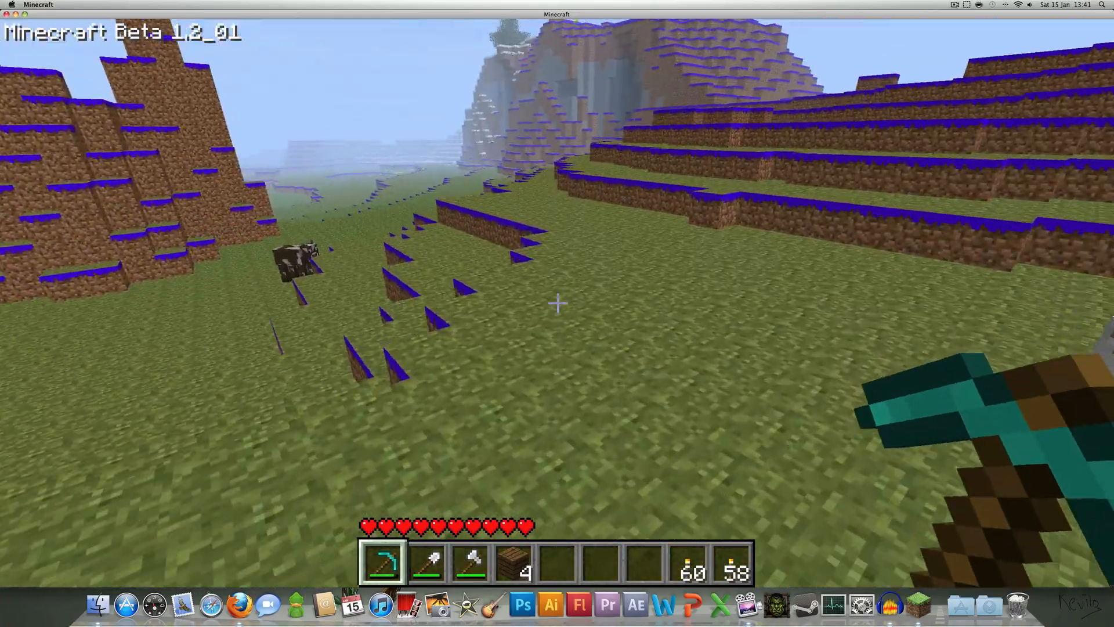